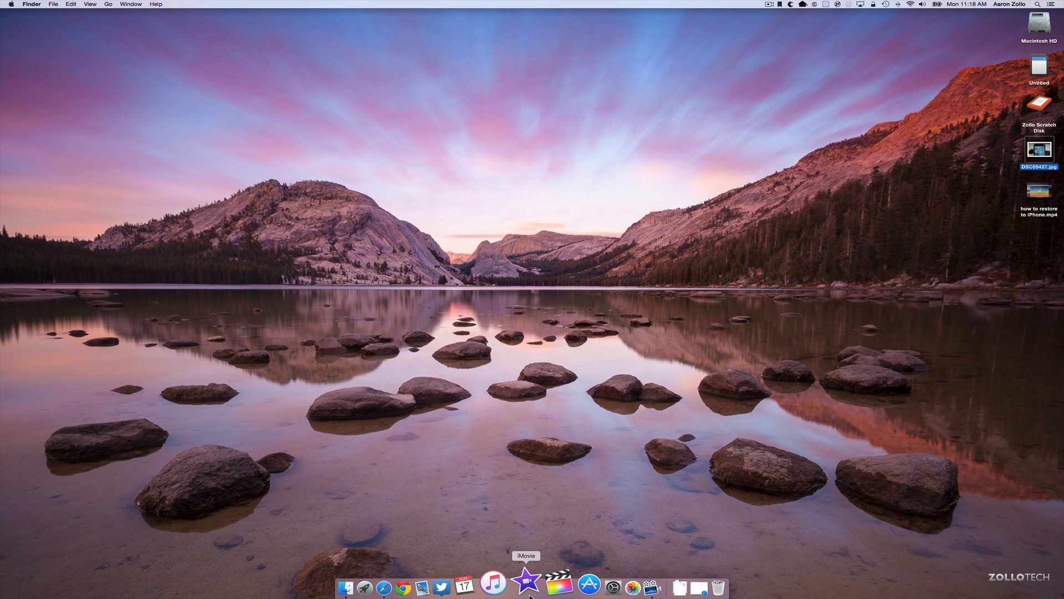
mouse_move(560, 591)
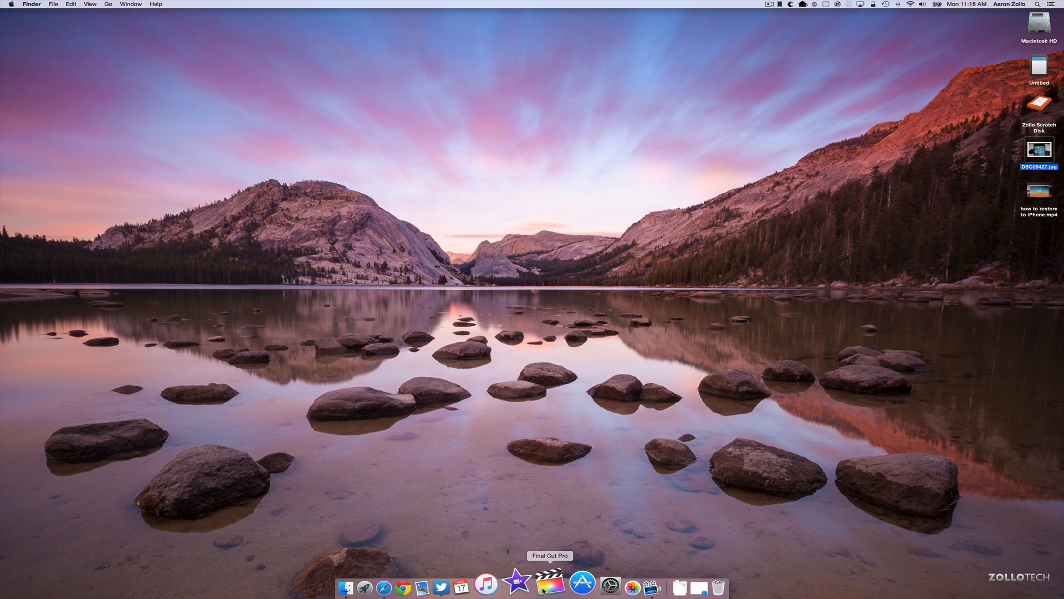
mouse_move(527, 593)
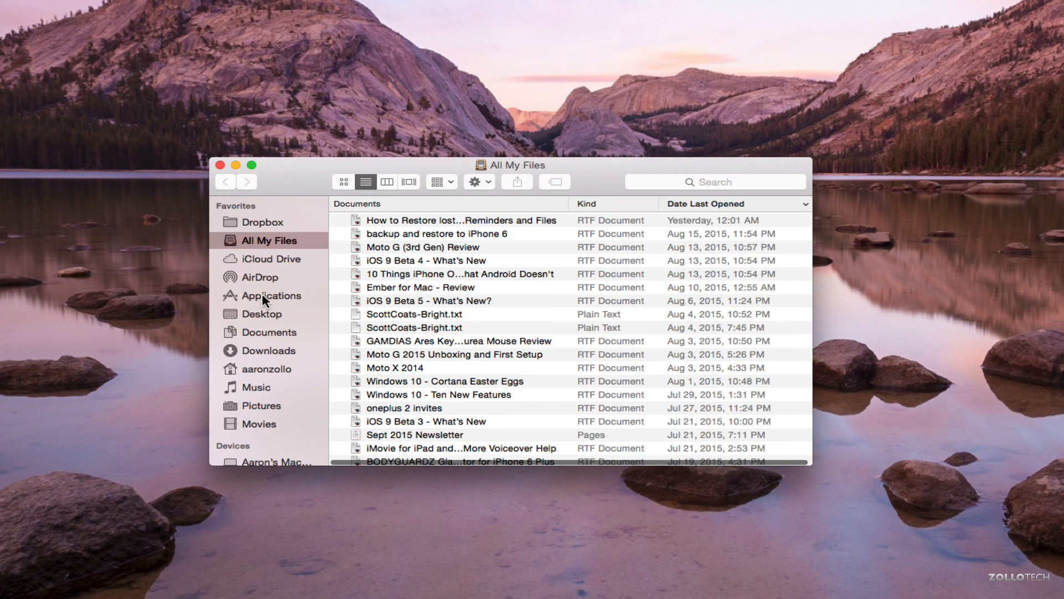
Browse Applications, then search Launchpad for 'imovie' to find the iMovie app.
click(271, 295)
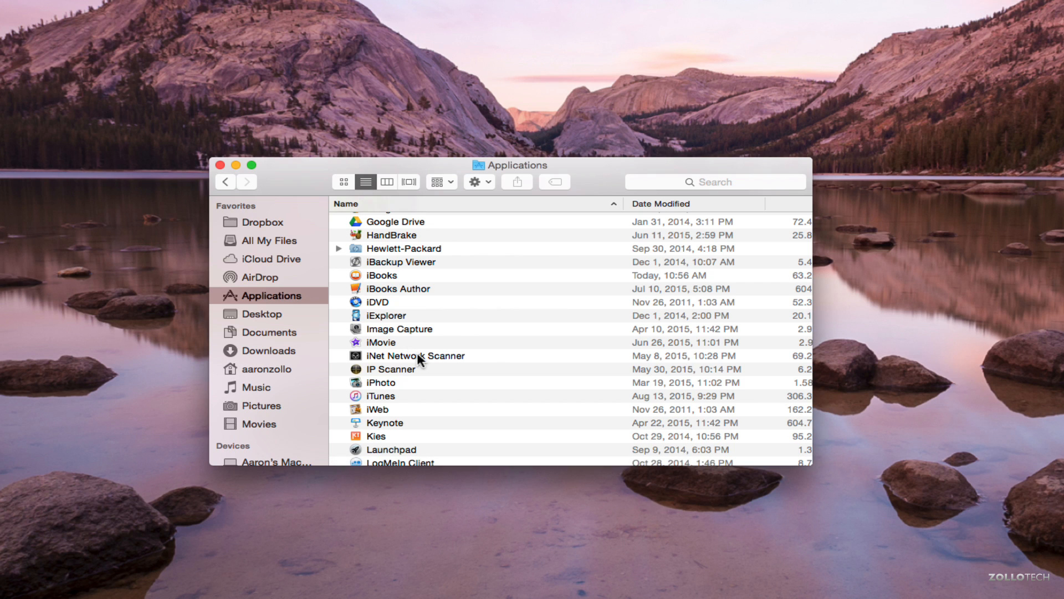
click(388, 573)
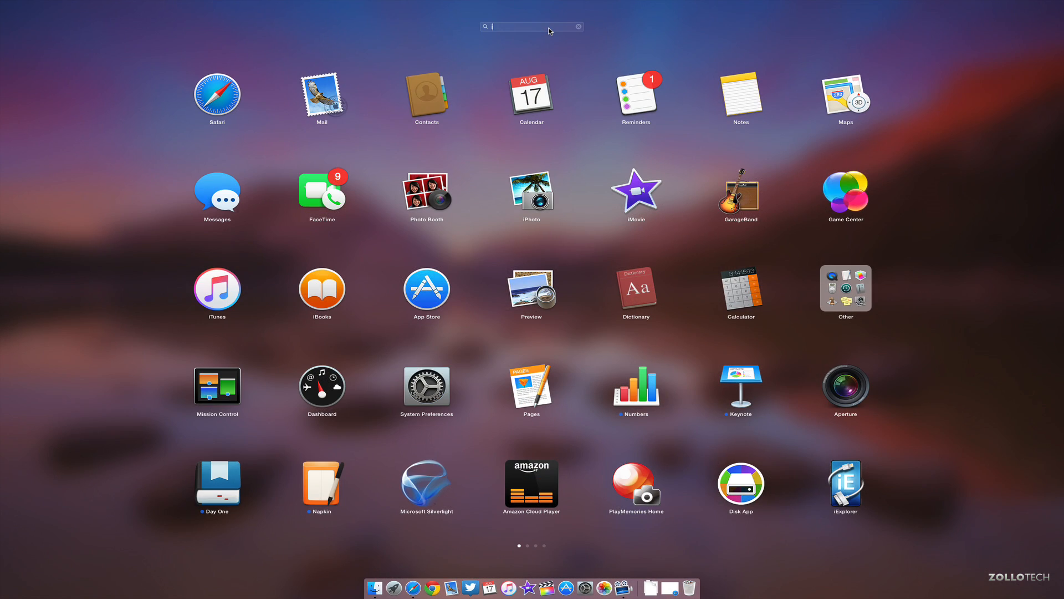
text(imovie)
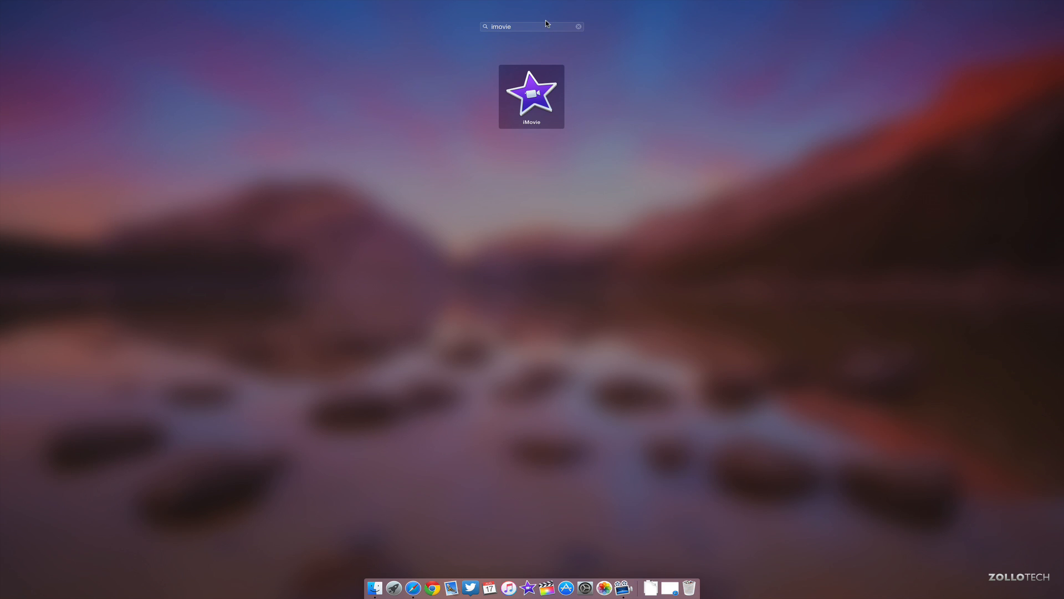
mouse_move(529, 103)
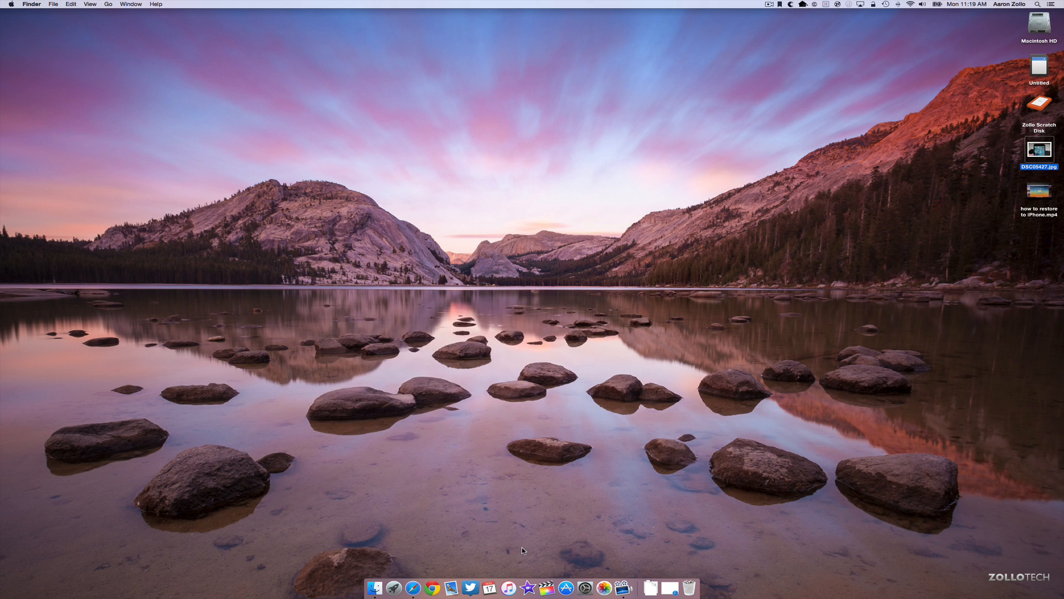
mouse_move(470, 421)
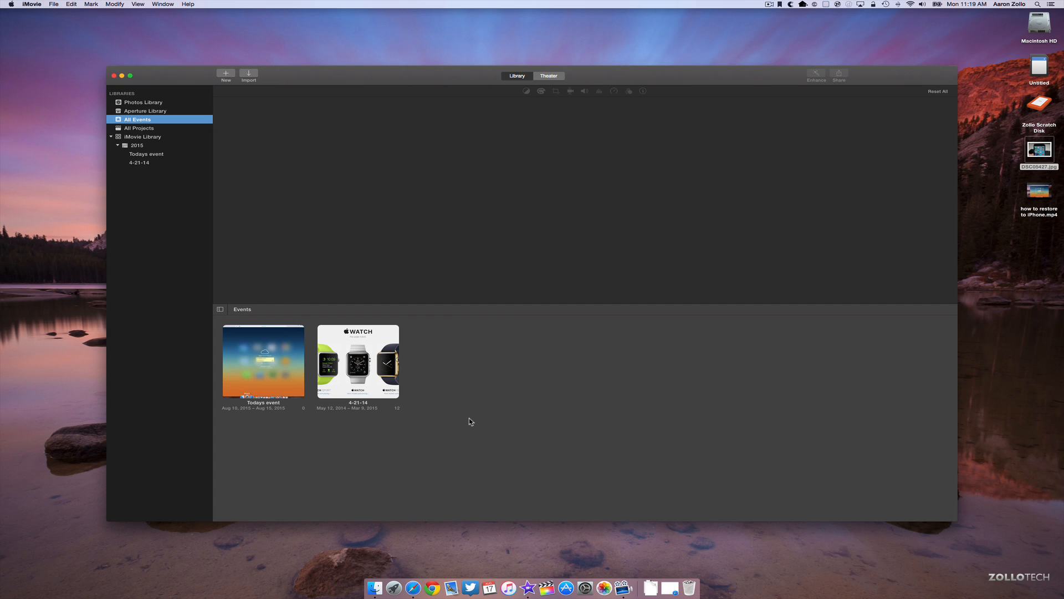
Show the 4-21-14 event's summary of clips, photos and projects.
click(358, 363)
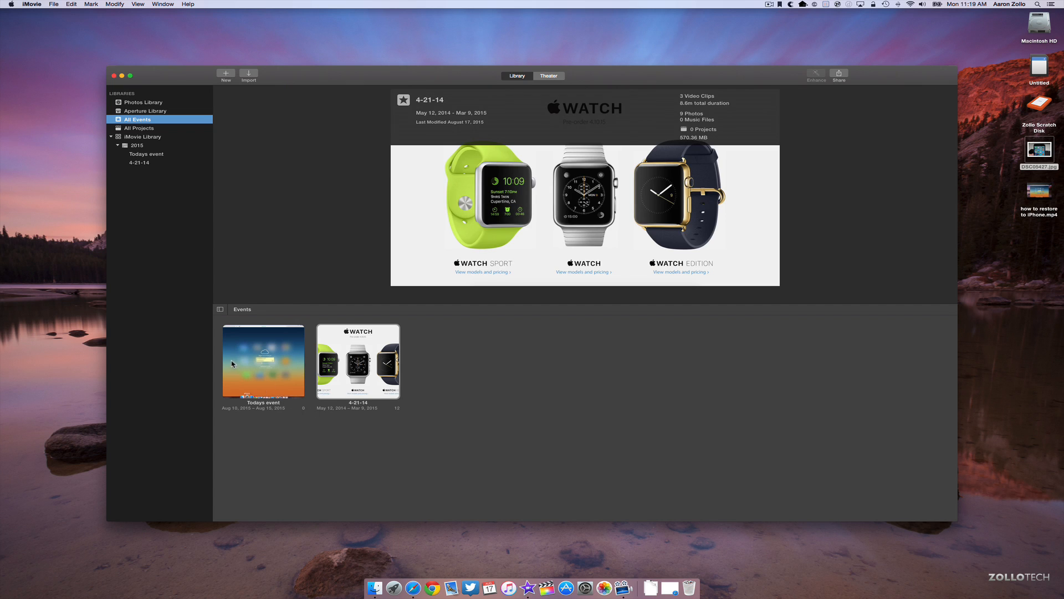
mouse_move(566, 385)
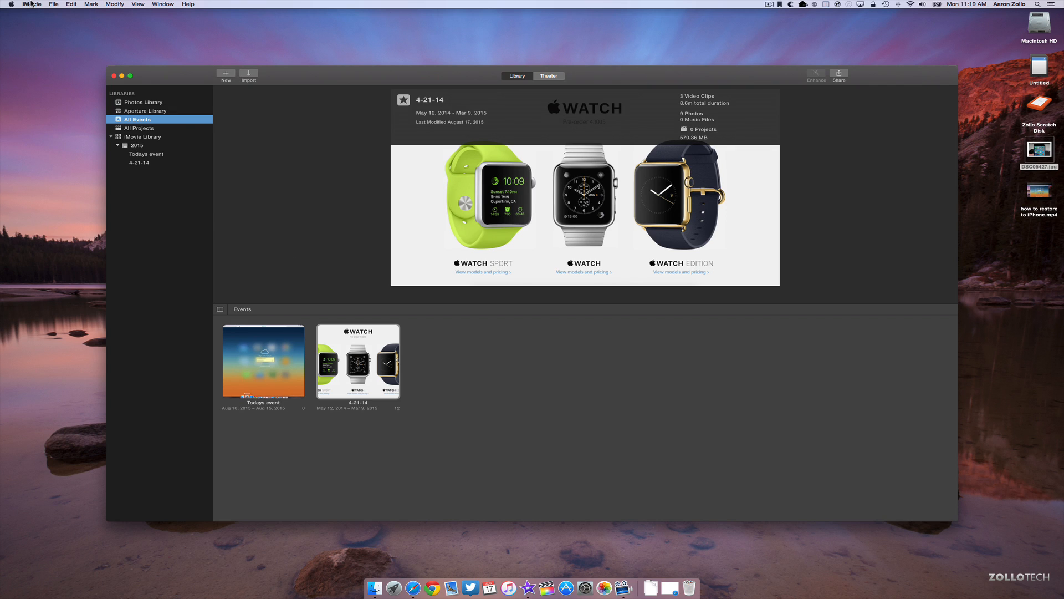
click(37, 6)
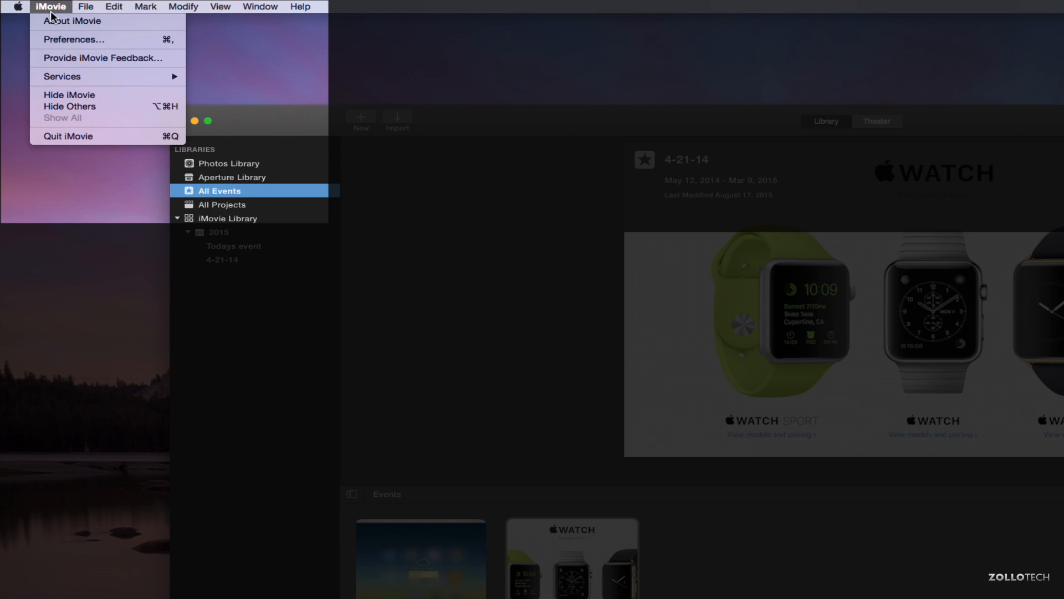
Turn off automatic slow motion and automatic iCloud upload in iMovie Preferences.
click(75, 39)
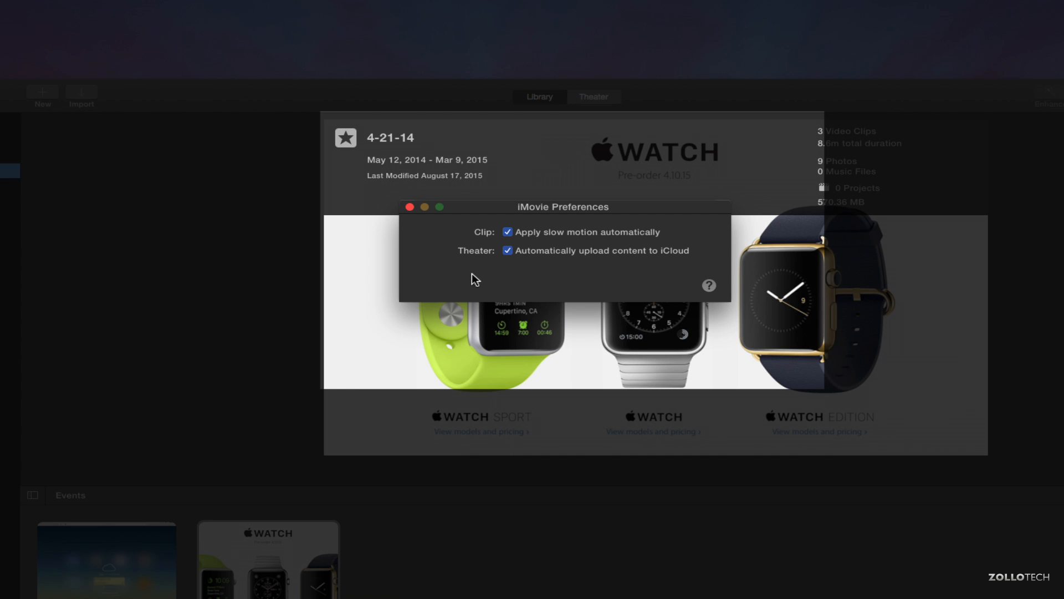
mouse_move(488, 249)
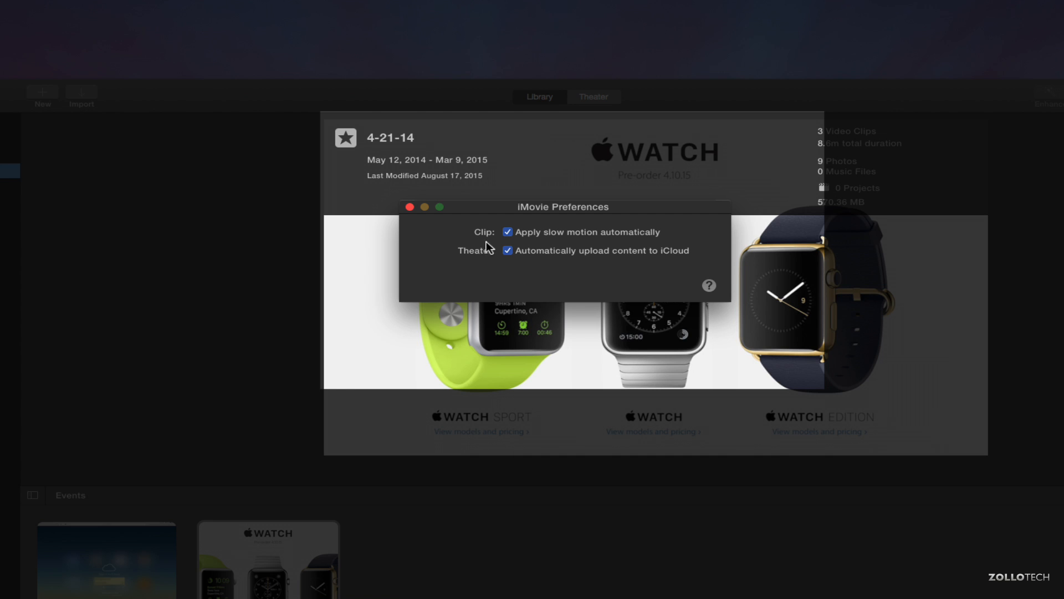
mouse_move(565, 251)
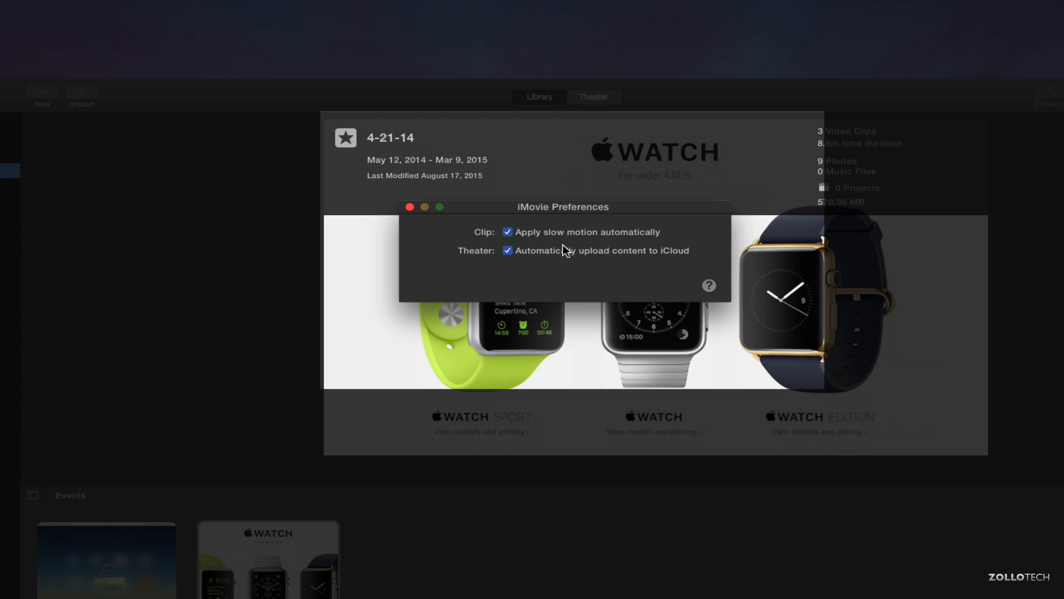
mouse_move(504, 258)
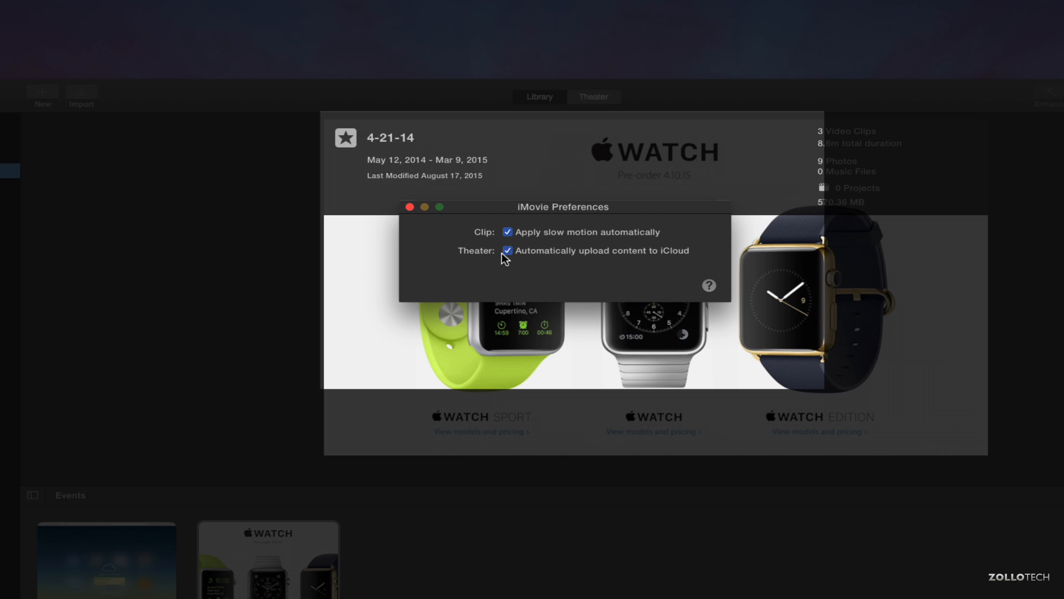
click(508, 251)
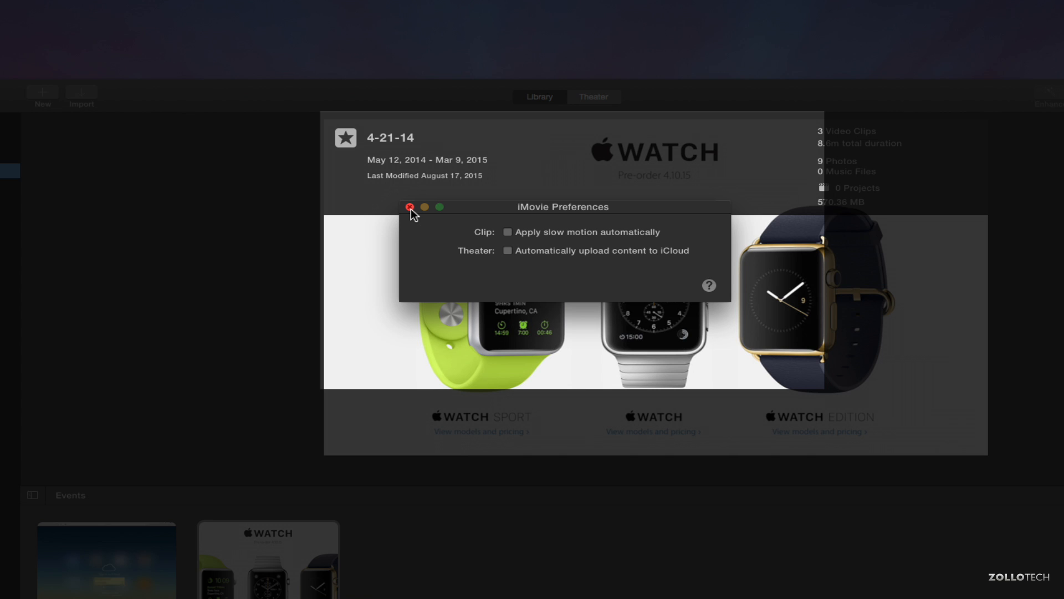
mouse_move(567, 254)
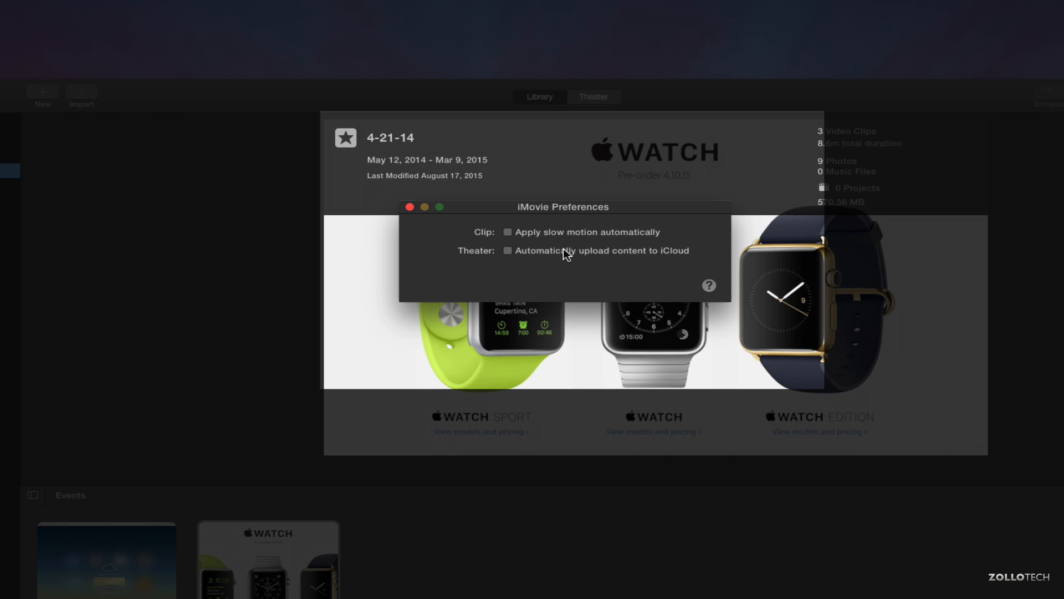
mouse_move(402, 218)
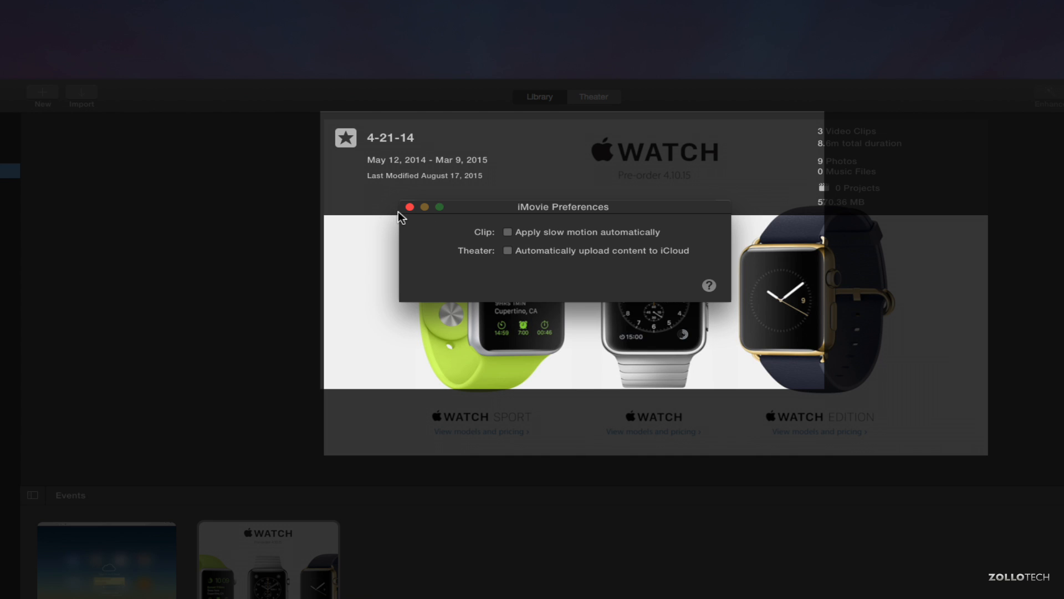
mouse_move(409, 211)
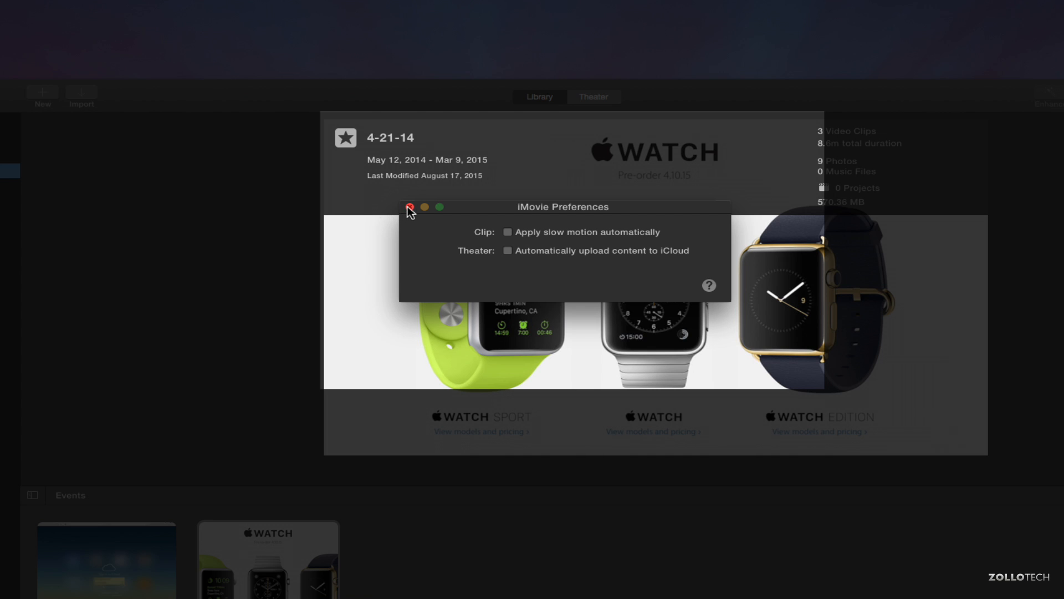
Close Preferences, view Todays event, then show the Theater with 'Apple Watch, MacBook and More'.
click(411, 208)
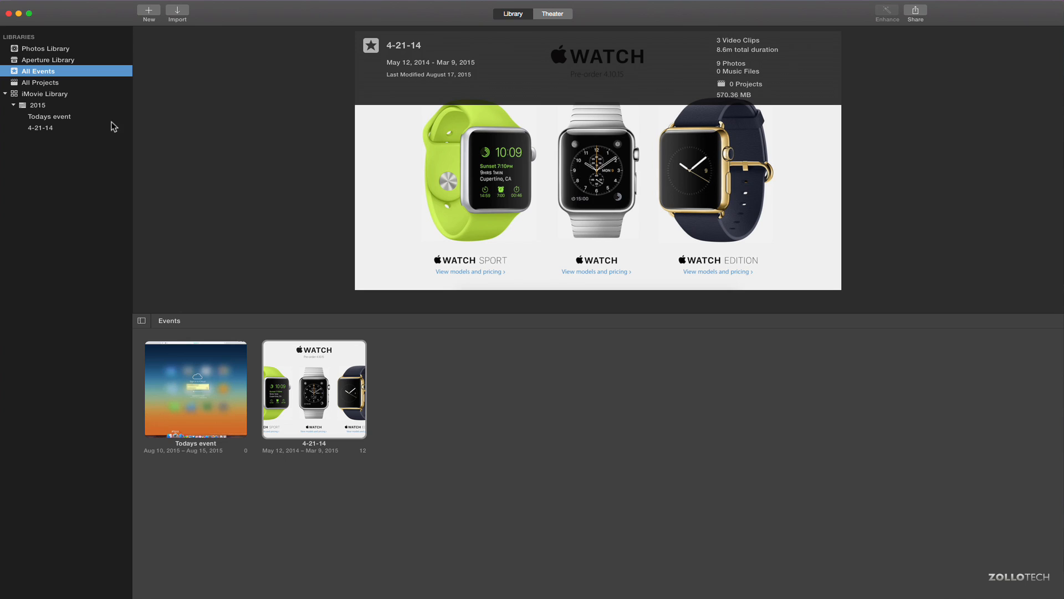
mouse_move(53, 50)
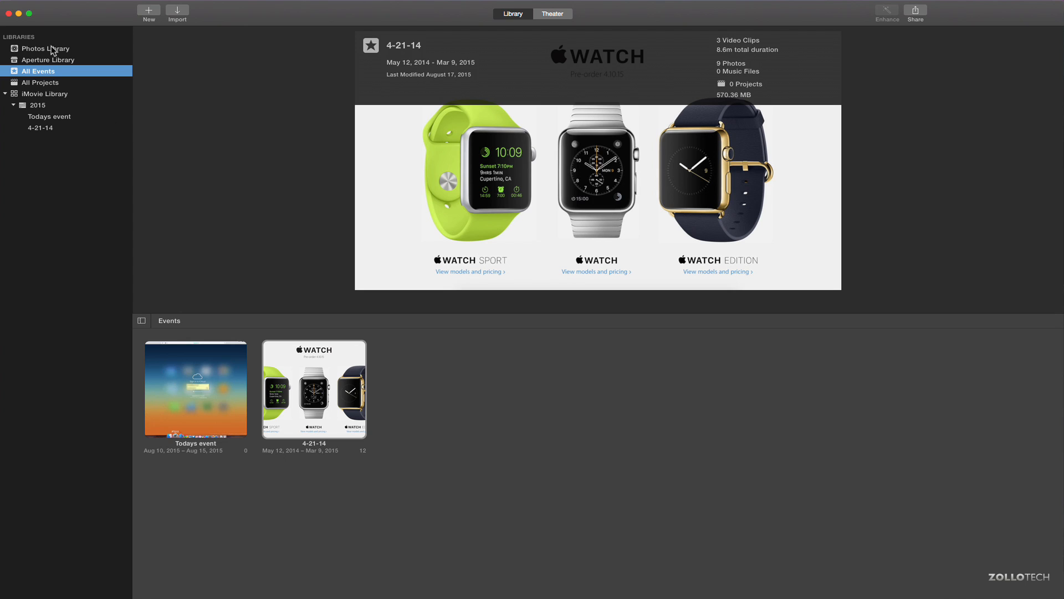
mouse_move(79, 49)
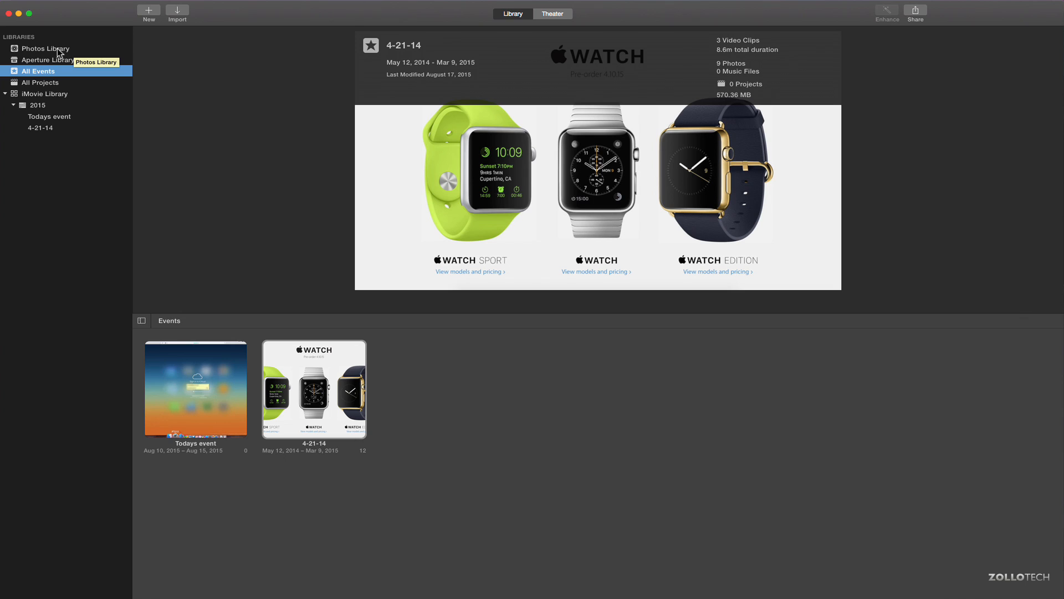
mouse_move(52, 58)
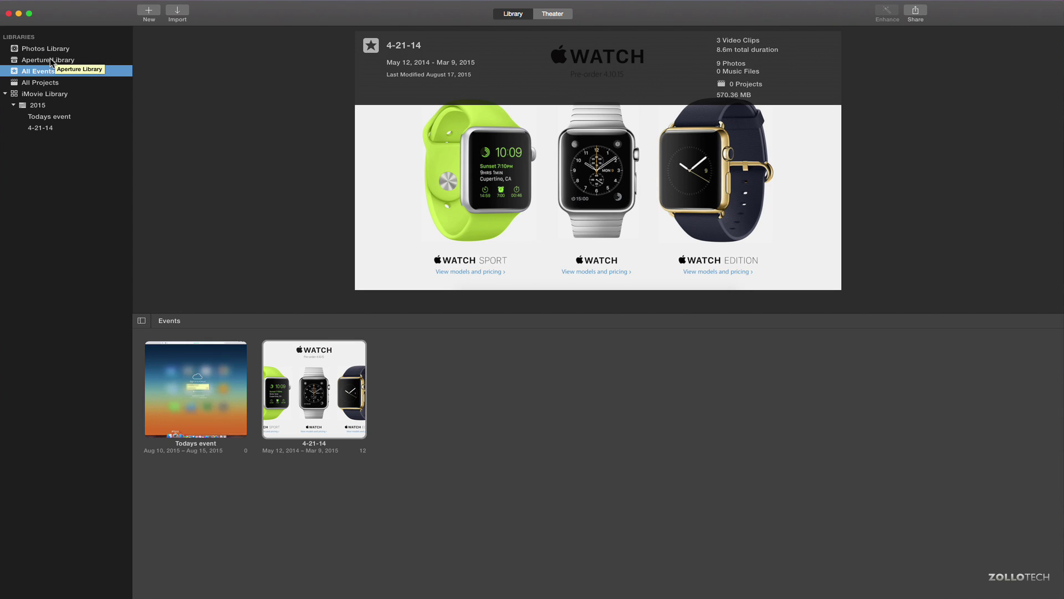
mouse_move(115, 118)
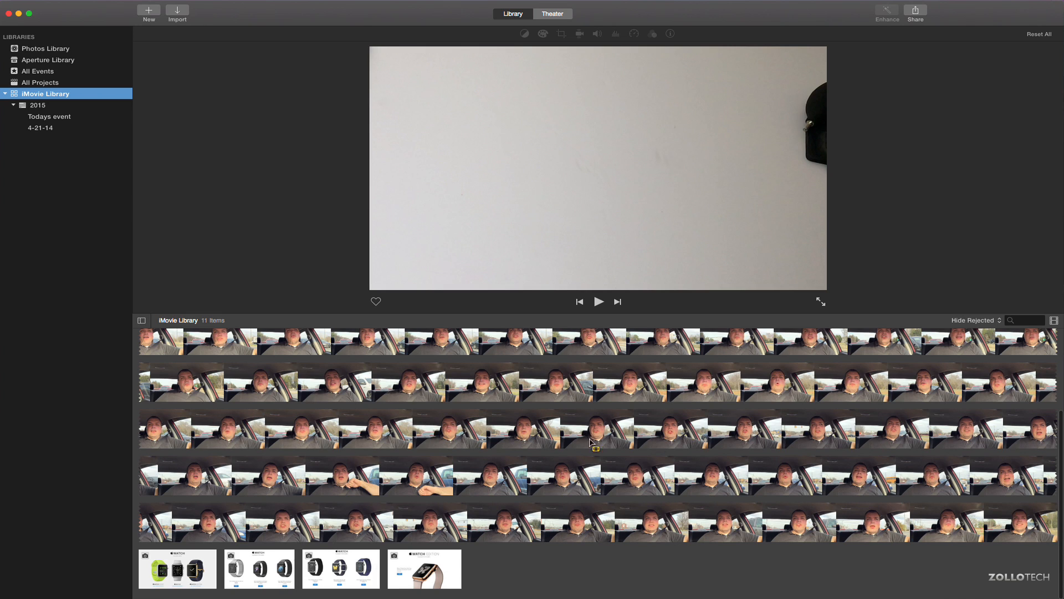
click(49, 116)
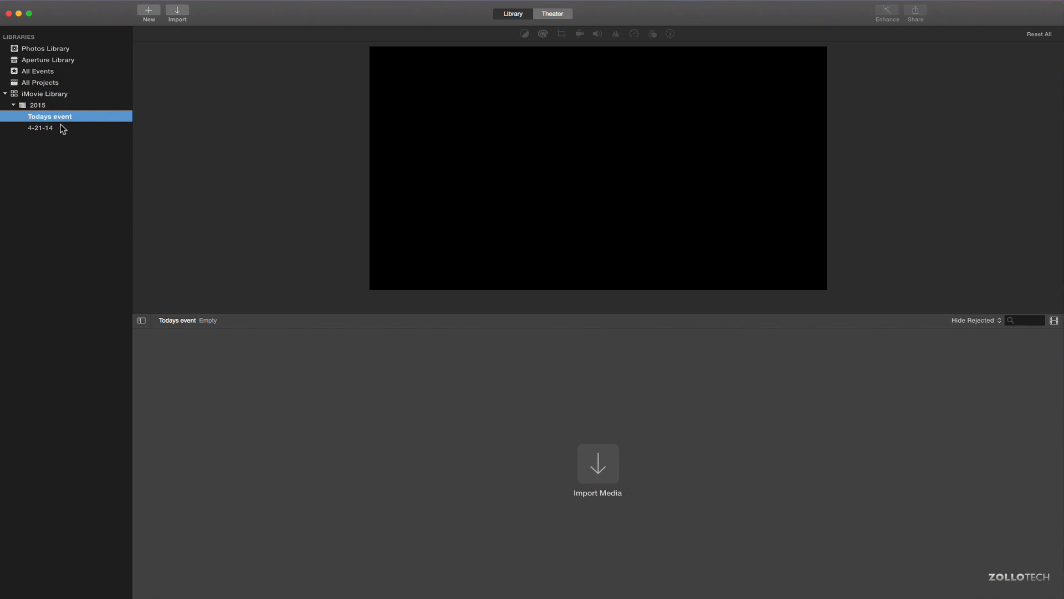
mouse_move(433, 402)
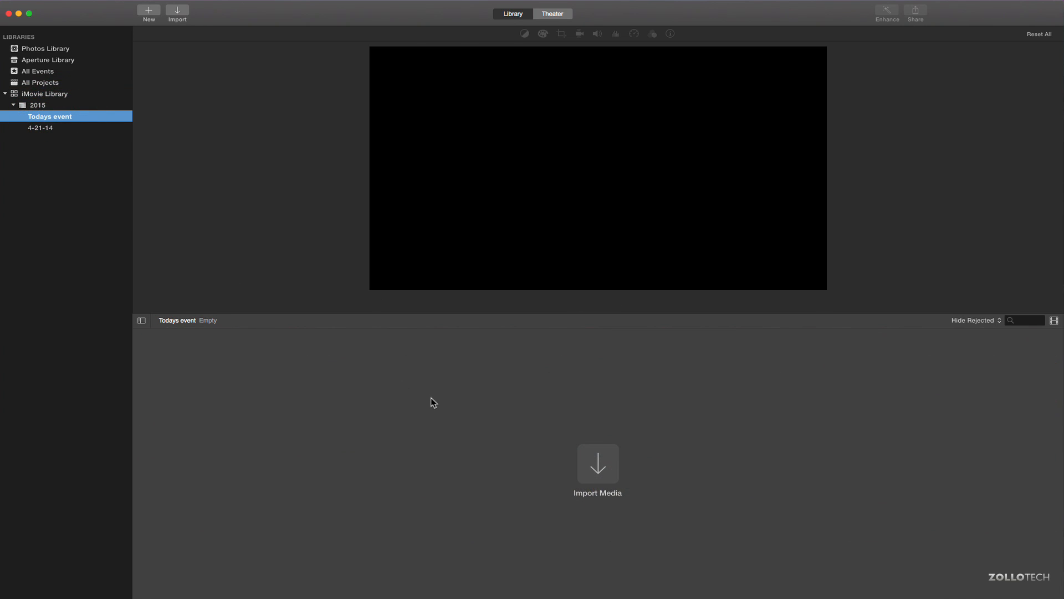
mouse_move(519, 372)
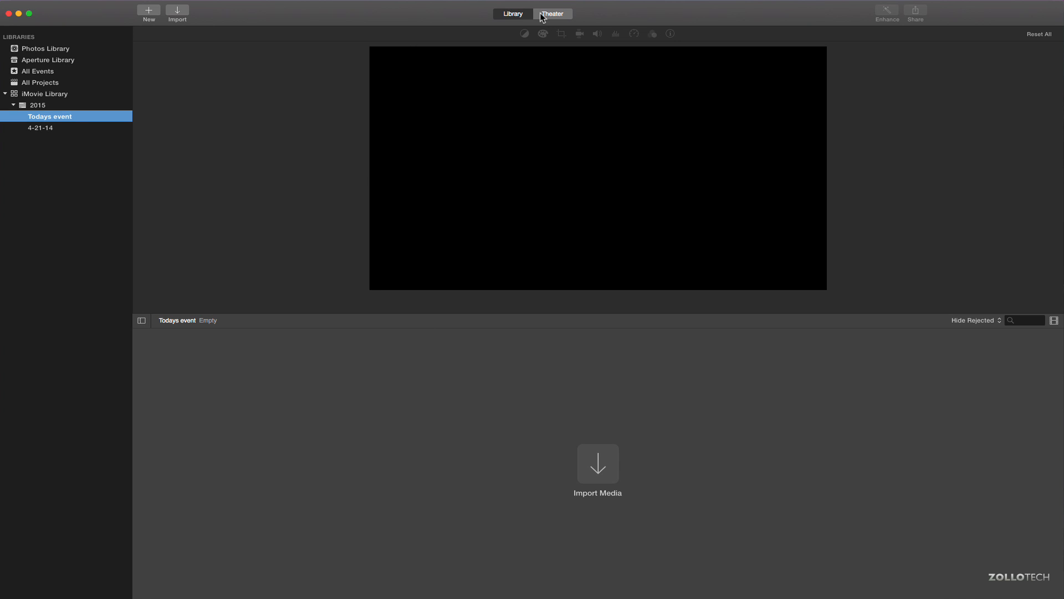
click(552, 13)
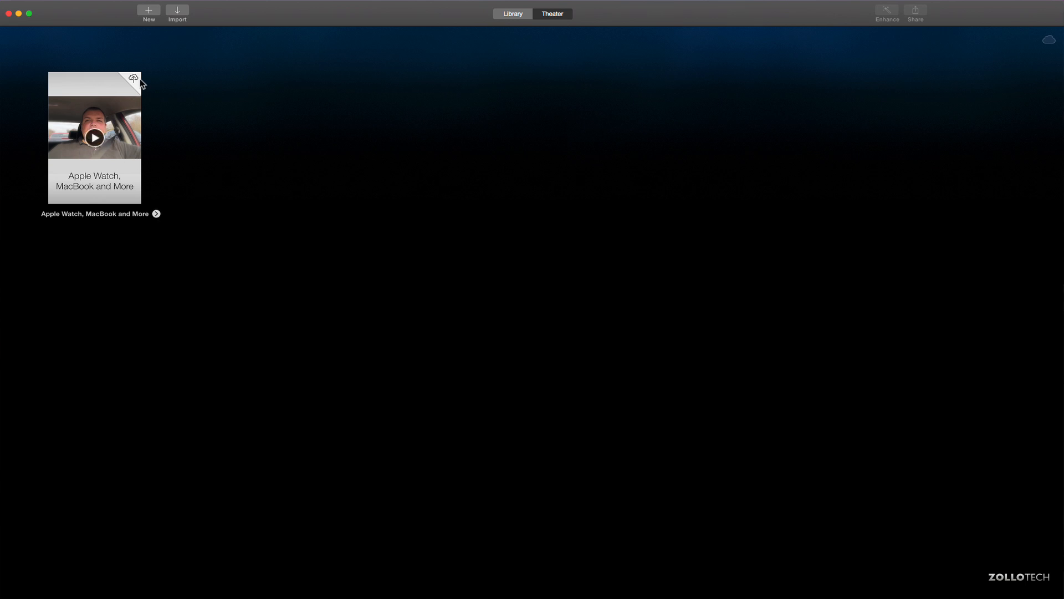
click(511, 13)
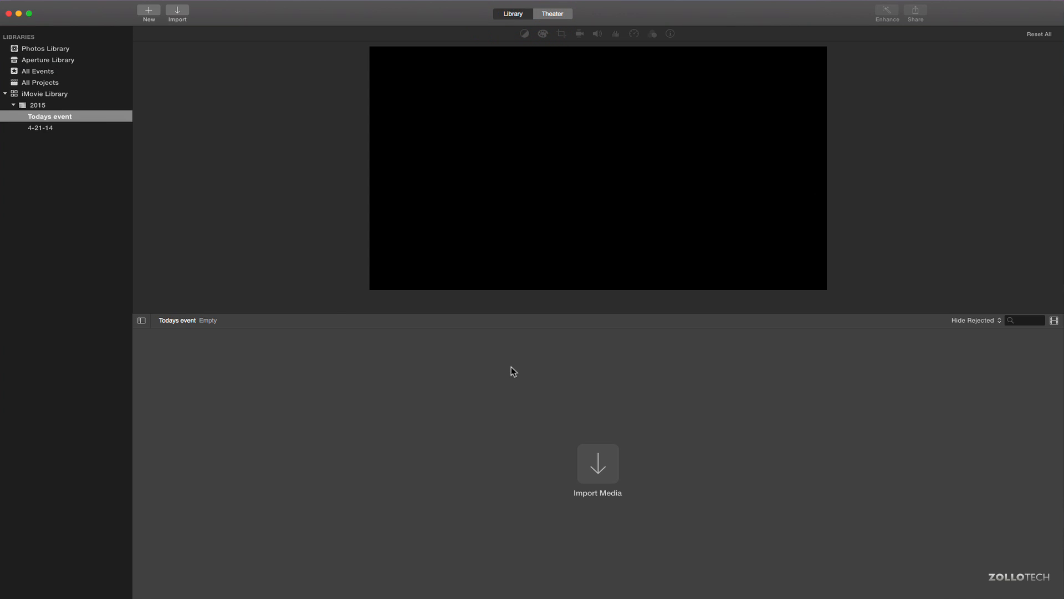
mouse_move(54, 120)
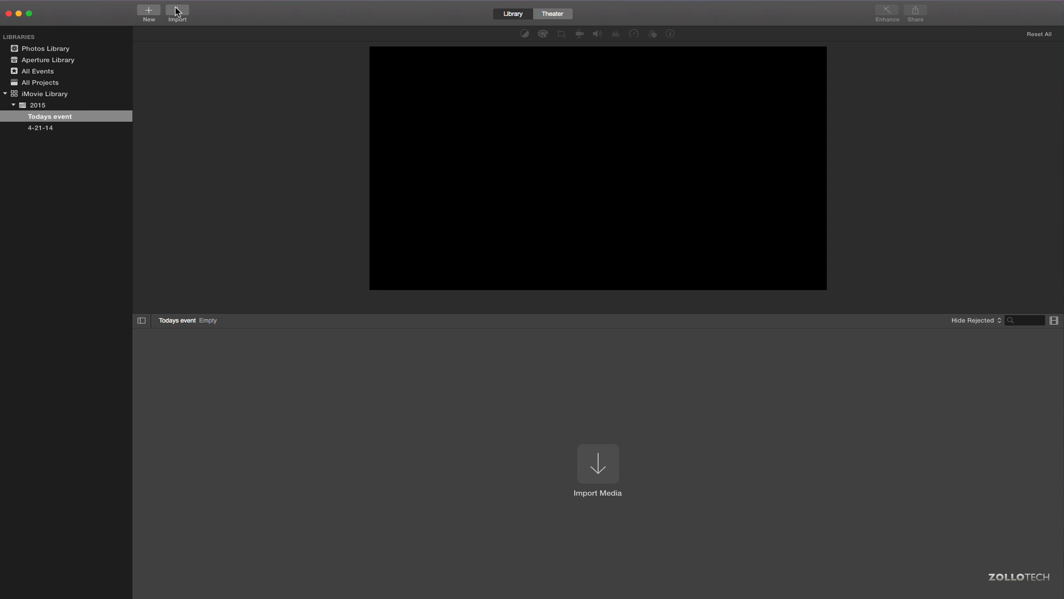
mouse_move(386, 126)
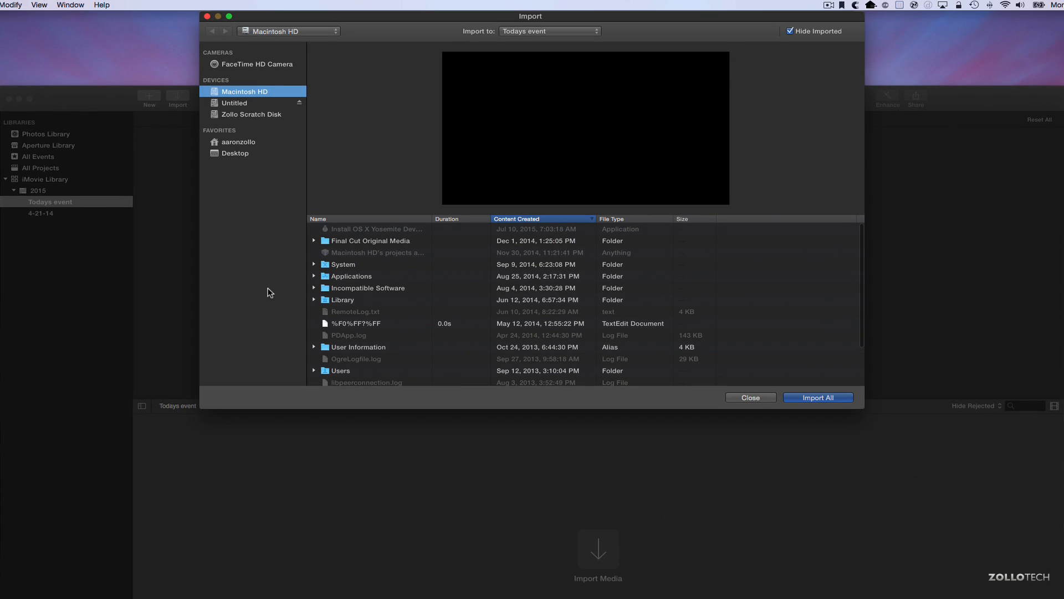
mouse_move(278, 283)
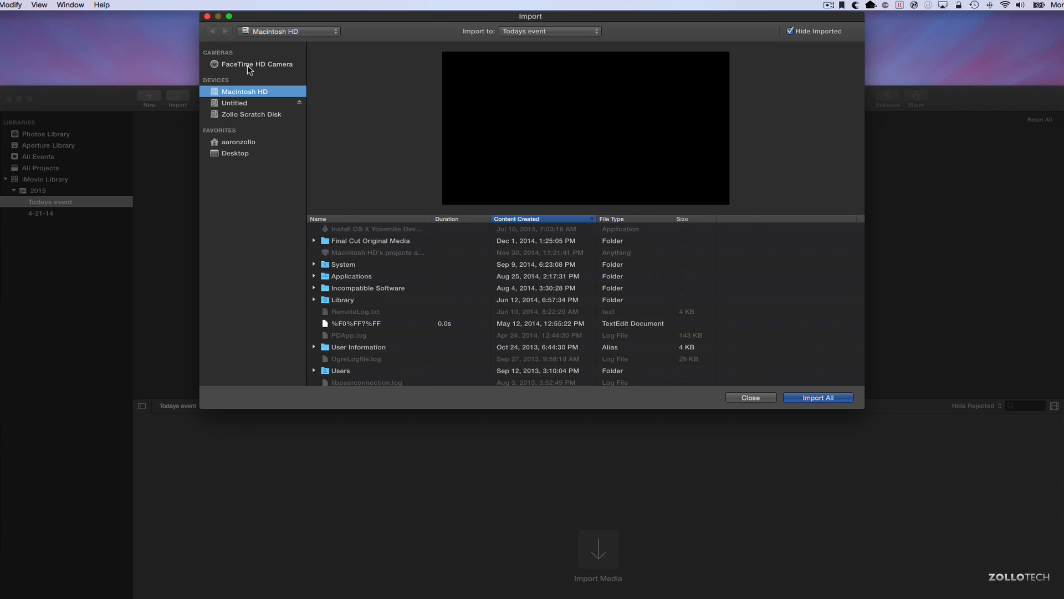
mouse_move(251, 88)
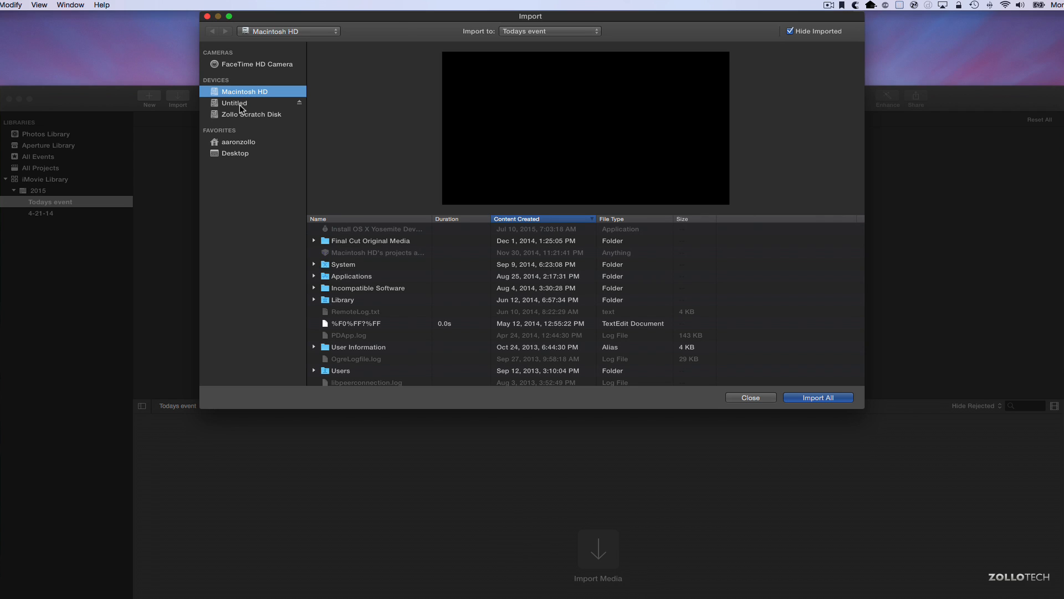
mouse_move(249, 110)
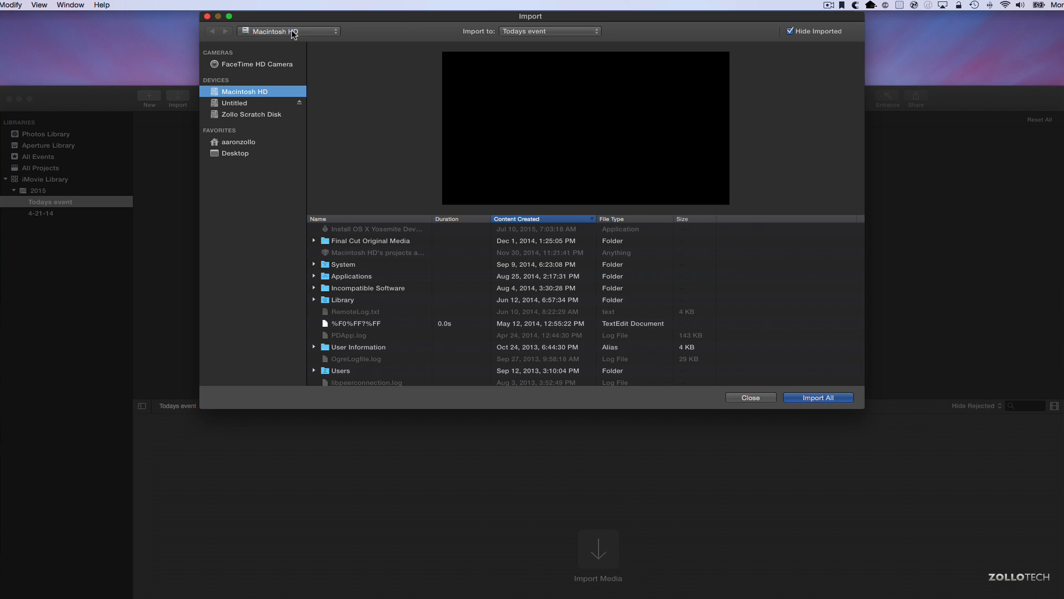
Select Desktop files 'how to restore to iPhone.mp4' and DSC09427.jpg for import into Todays event.
click(288, 30)
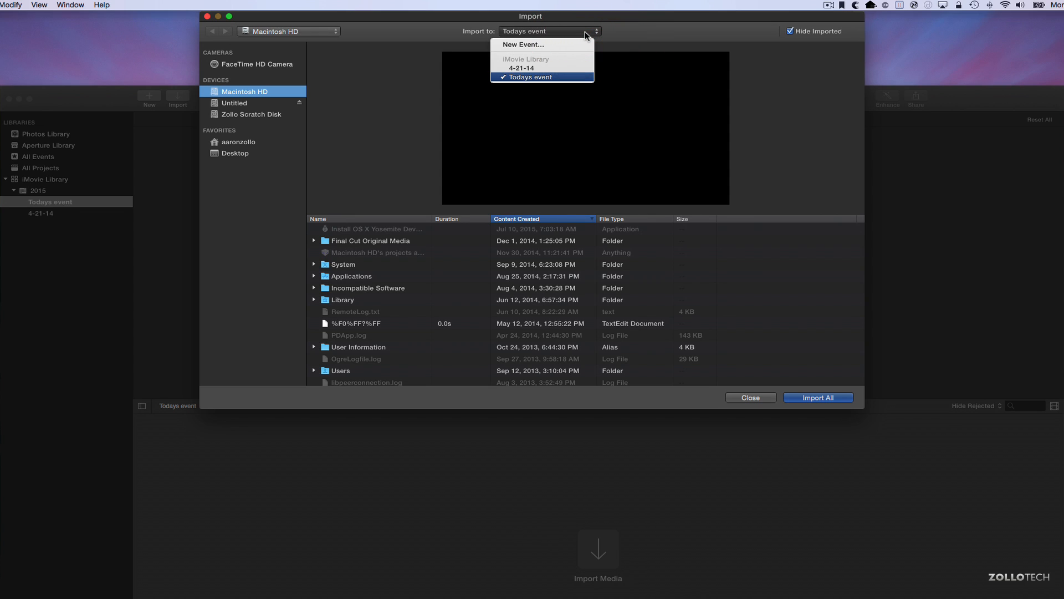
mouse_move(535, 81)
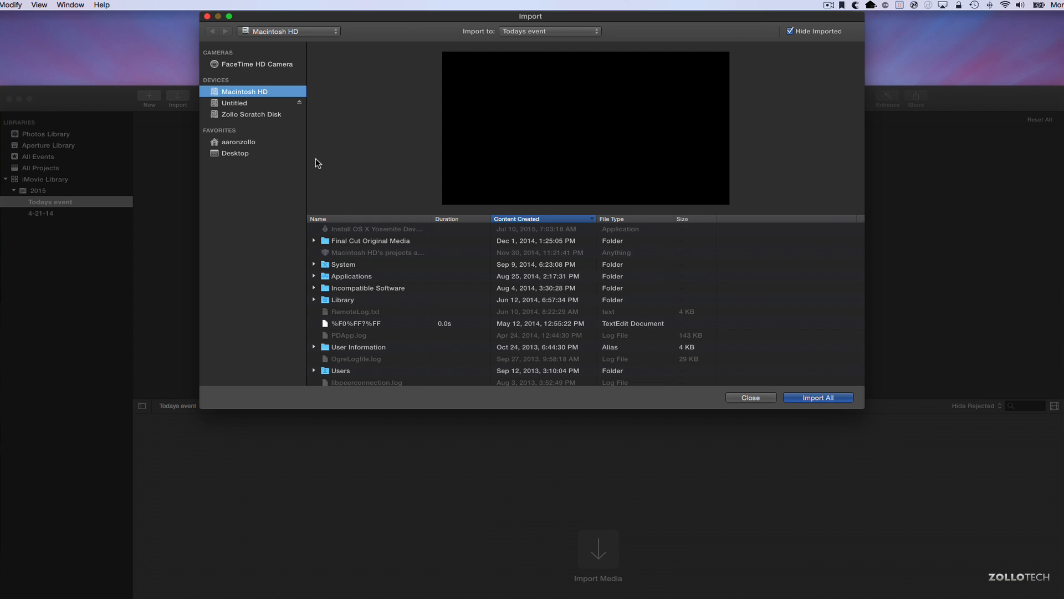
click(235, 153)
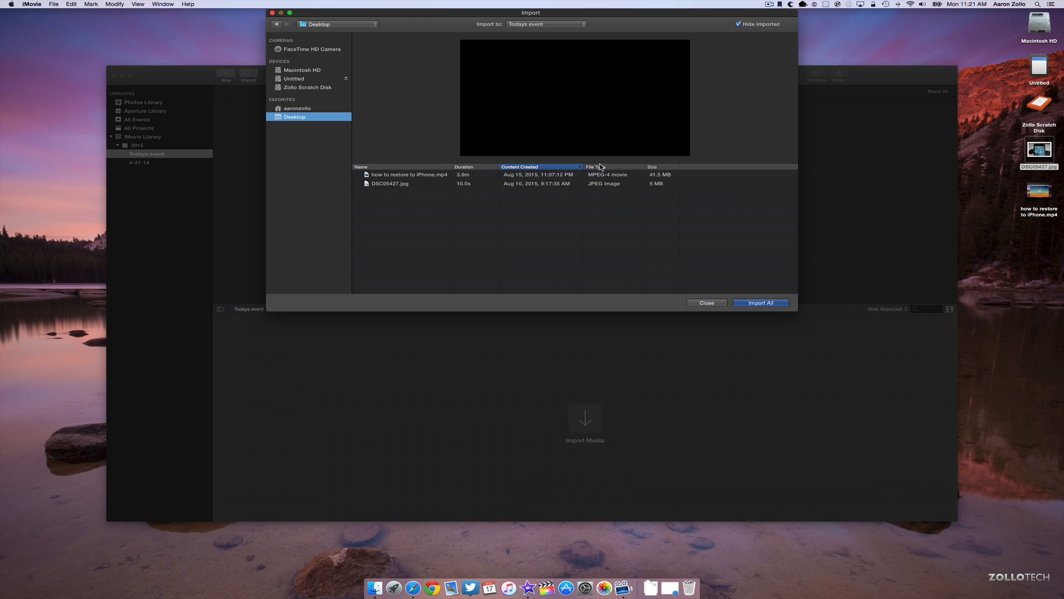
click(409, 174)
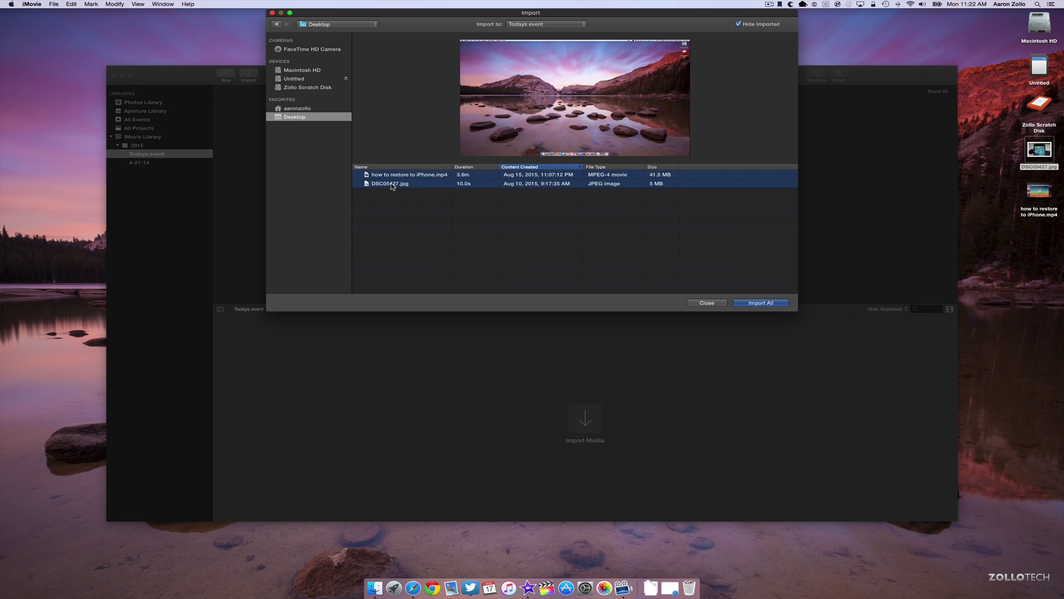
click(408, 174)
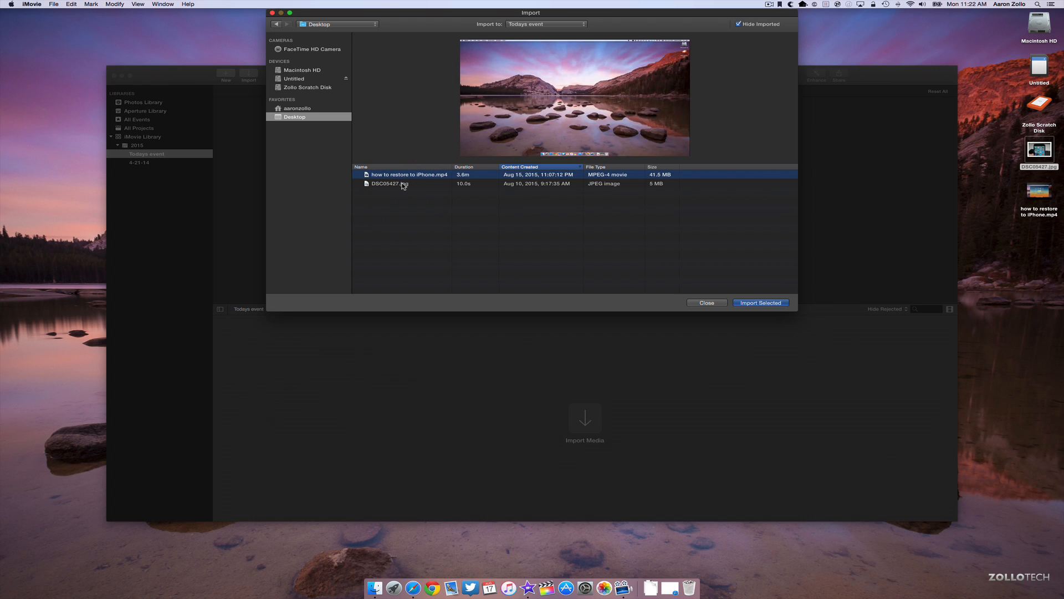
click(402, 184)
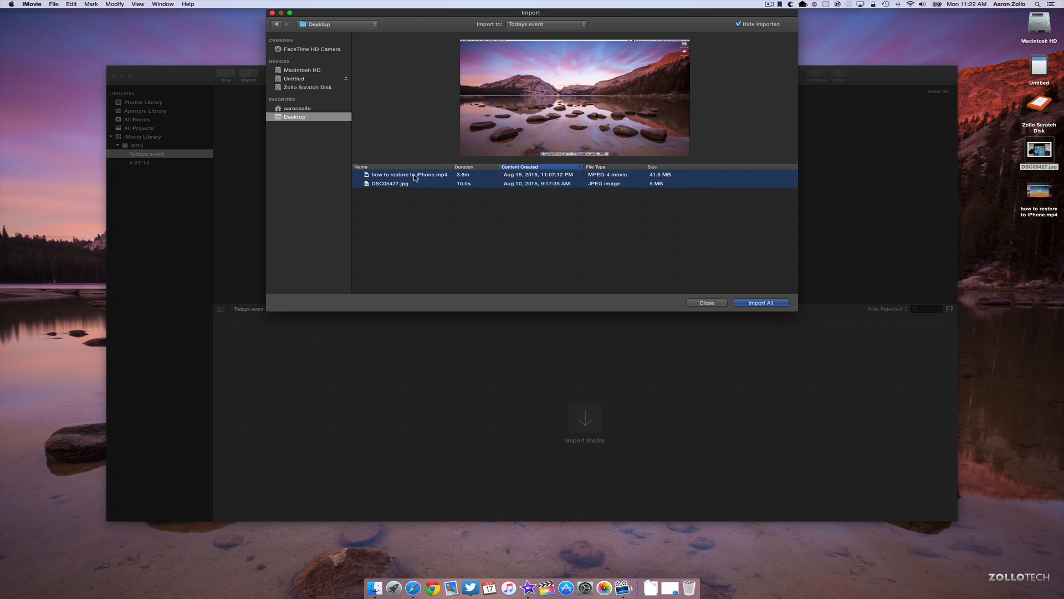
mouse_move(415, 247)
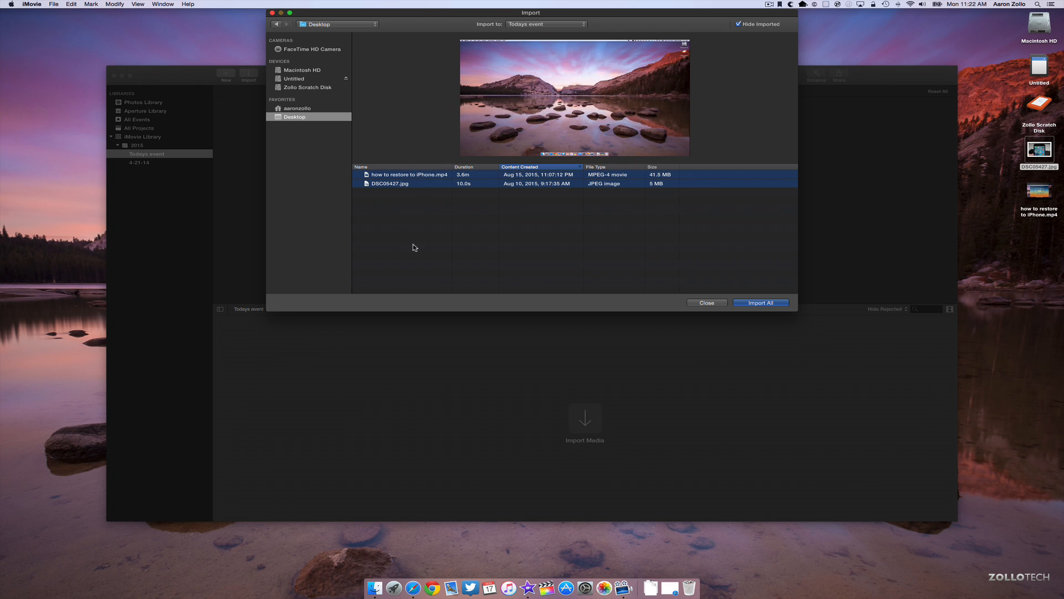
mouse_move(412, 172)
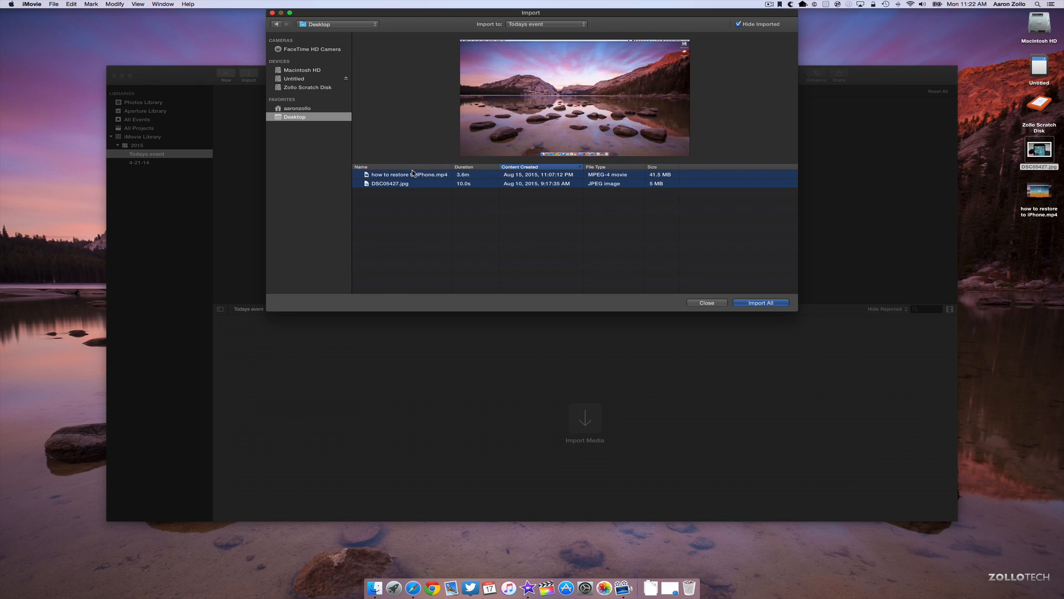
mouse_move(408, 257)
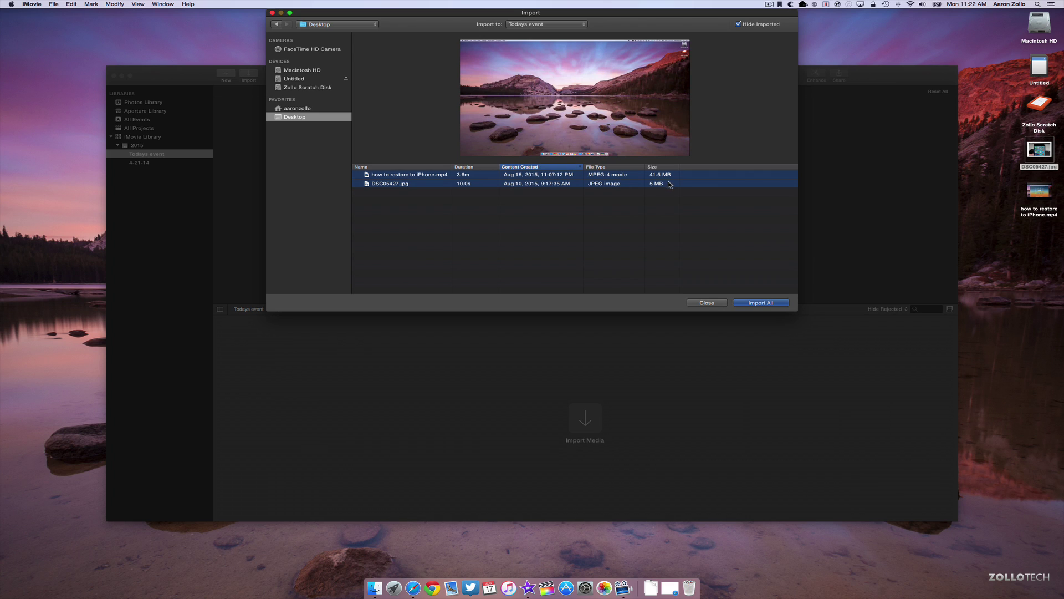
mouse_move(735, 261)
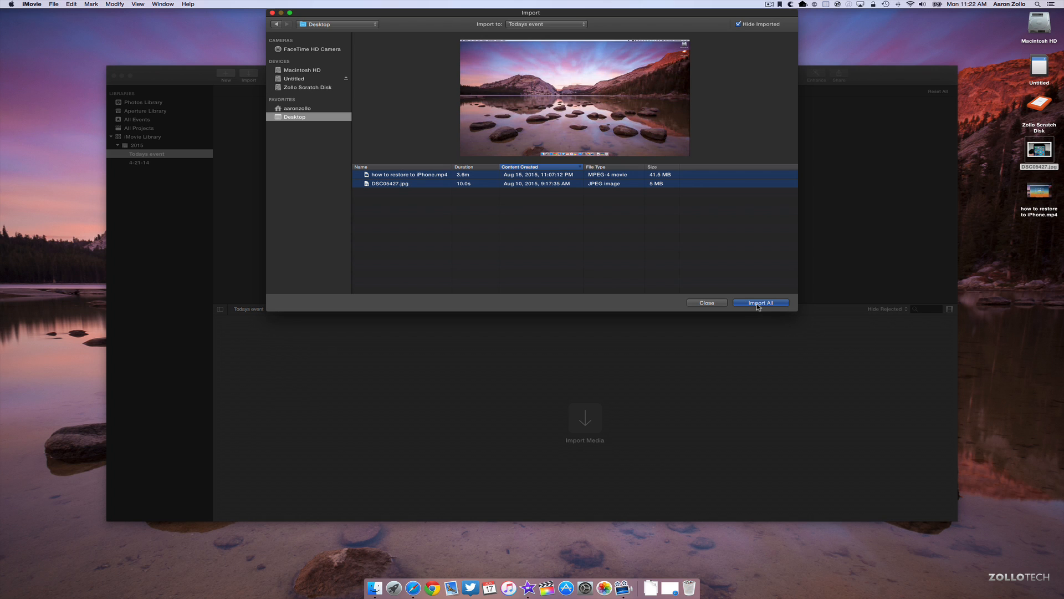
Import both files, then start White Balance correction on the movie after previewing Match Color.
click(761, 303)
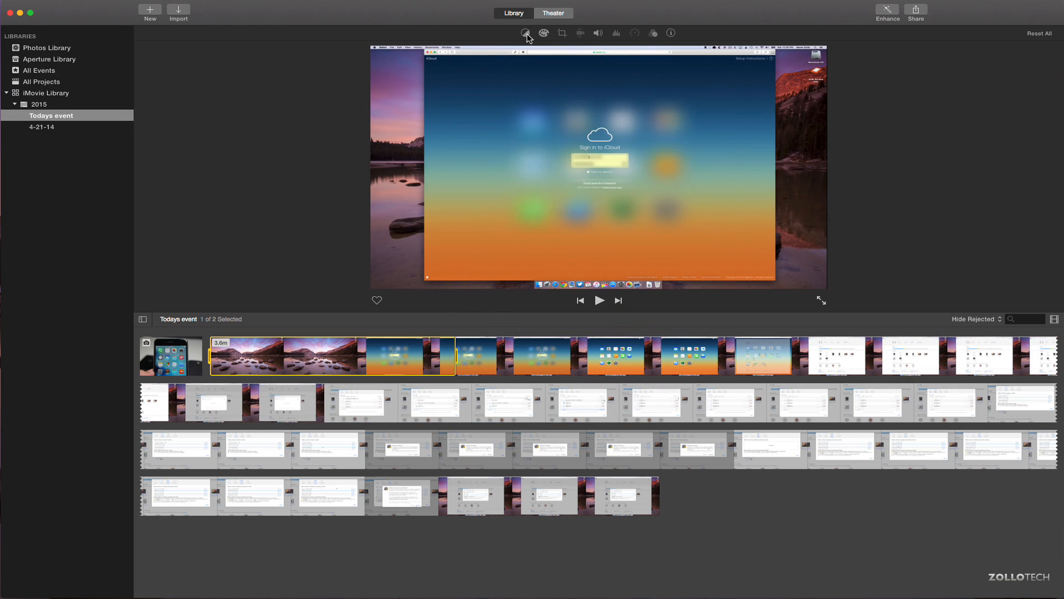
mouse_move(523, 32)
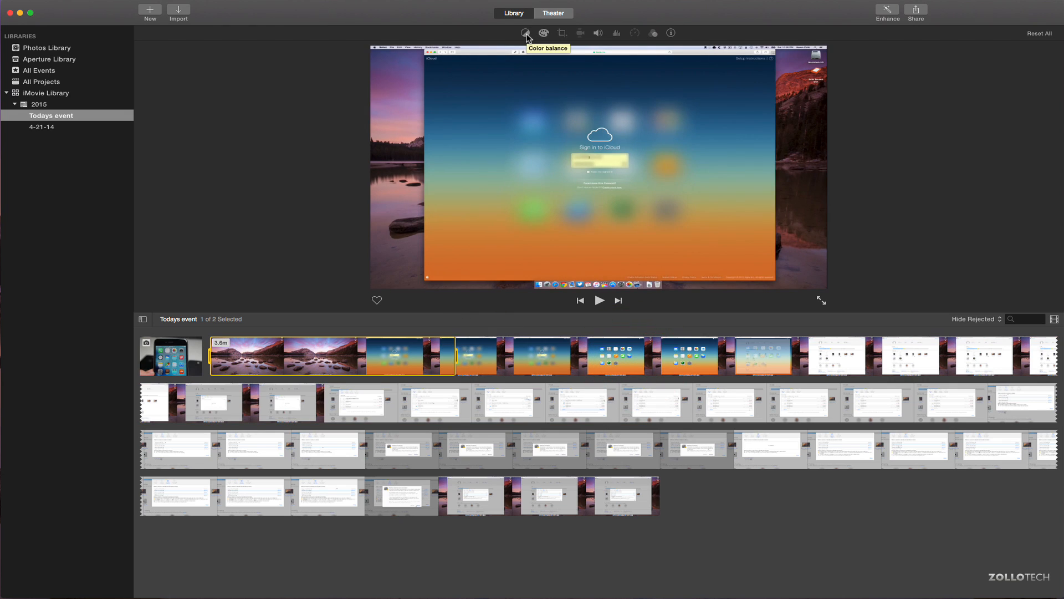
click(524, 32)
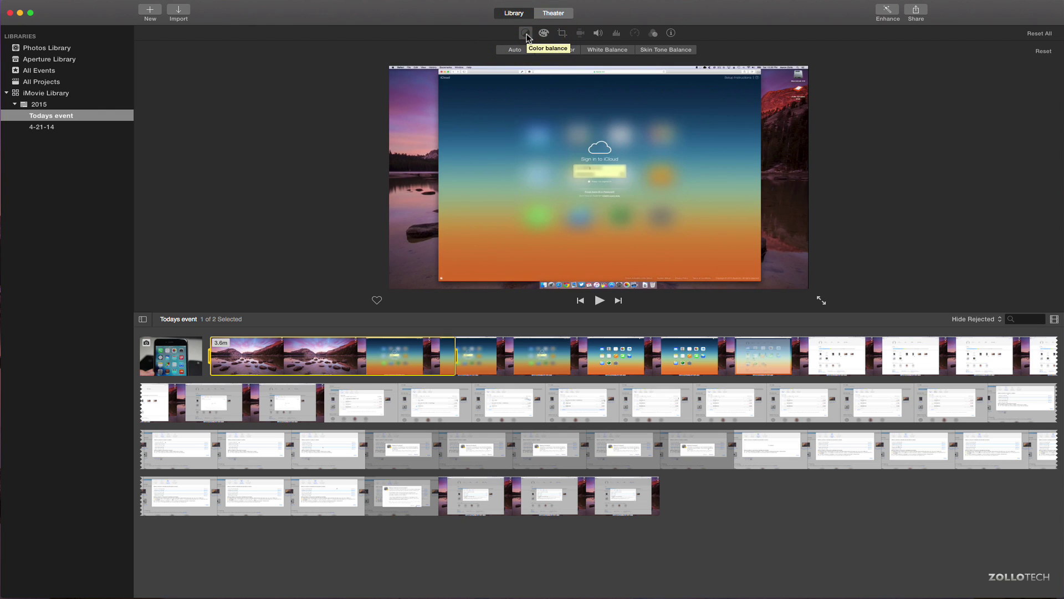
mouse_move(510, 57)
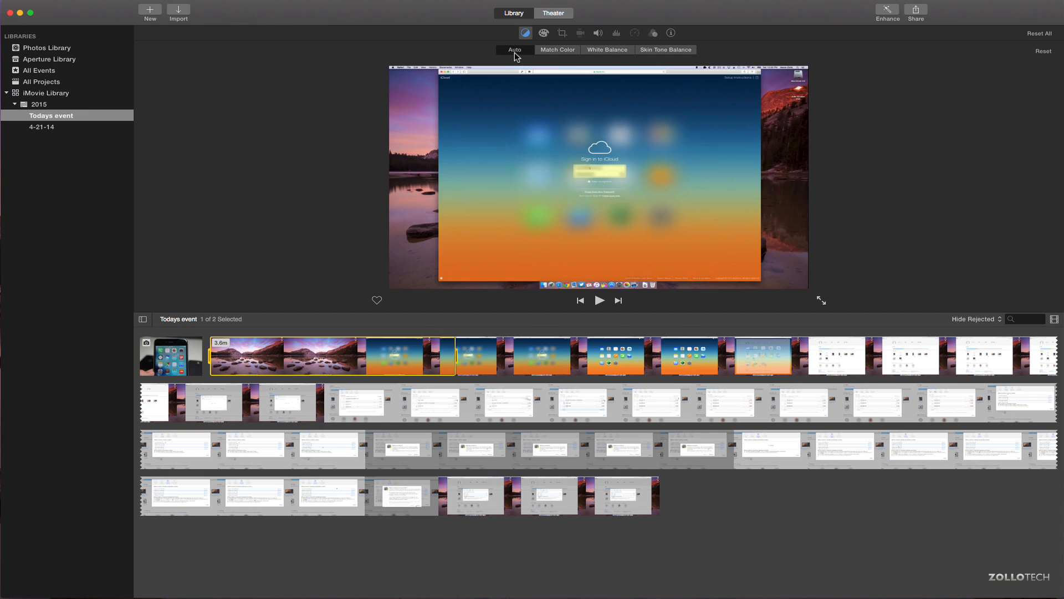
click(557, 50)
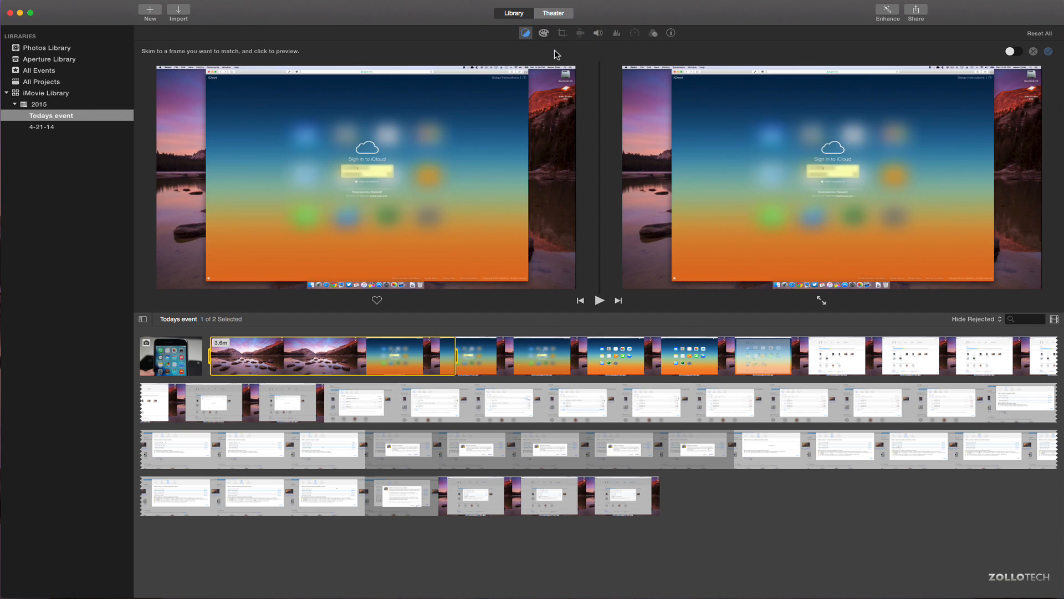
click(524, 33)
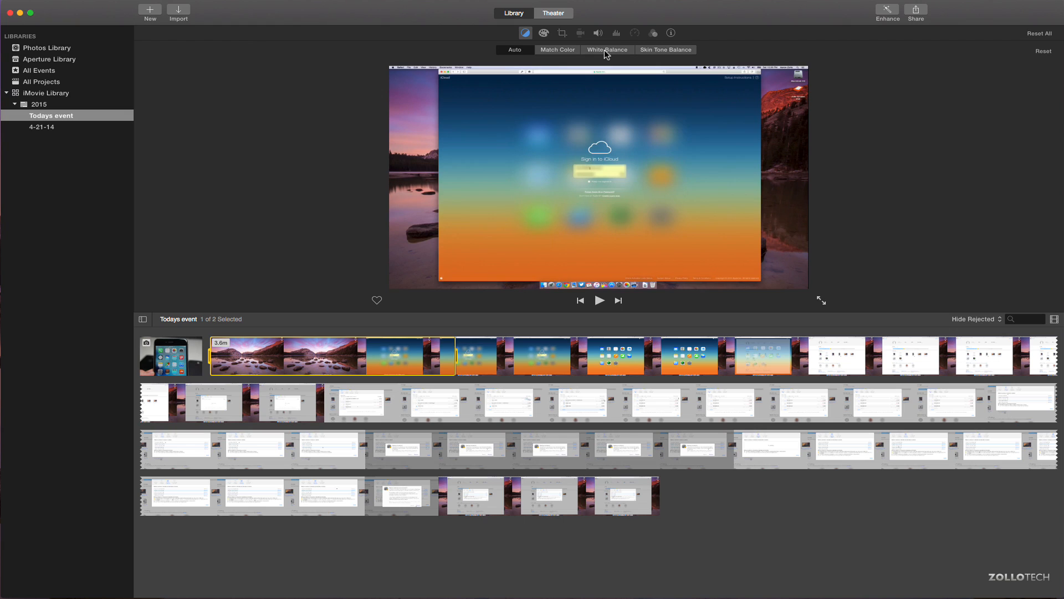
mouse_move(606, 54)
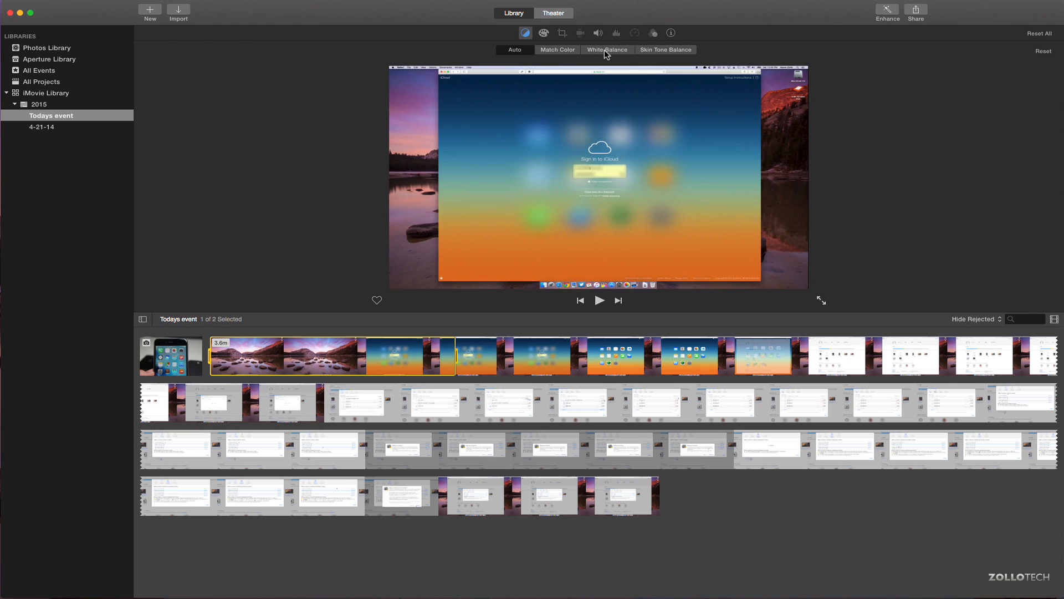
mouse_move(625, 54)
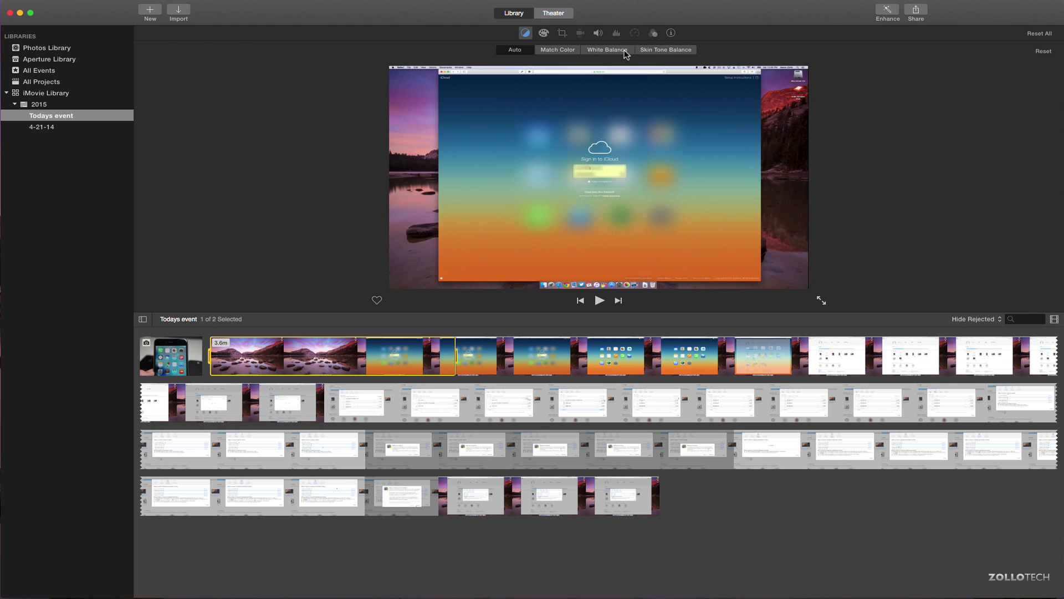
click(606, 49)
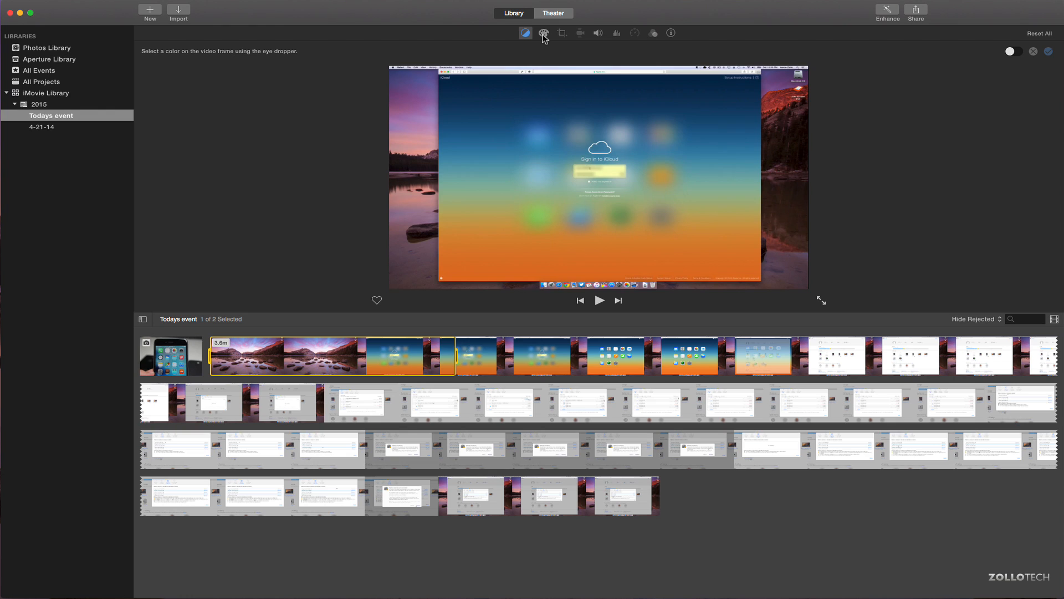
Adjust the movie clip's brightness levels and saturation with the colour correction sliders.
click(544, 33)
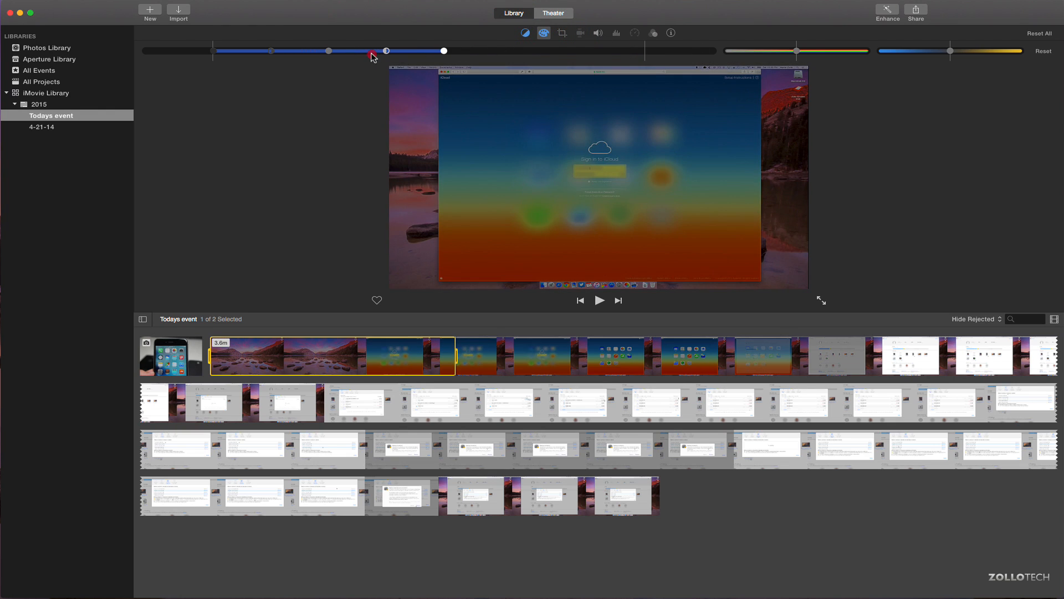
drag(371, 51, 634, 51)
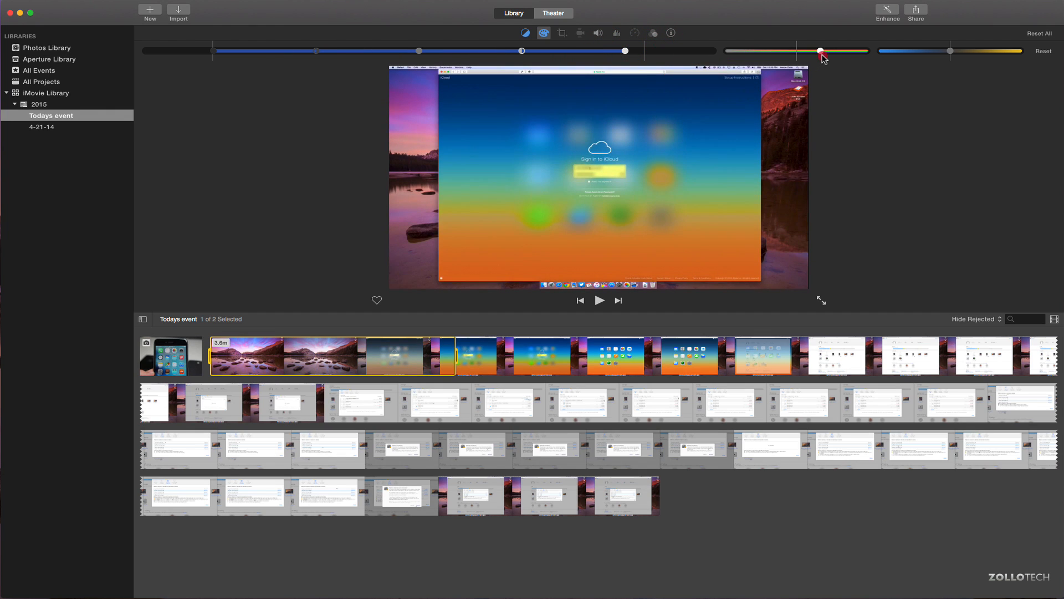
drag(820, 50, 1004, 50)
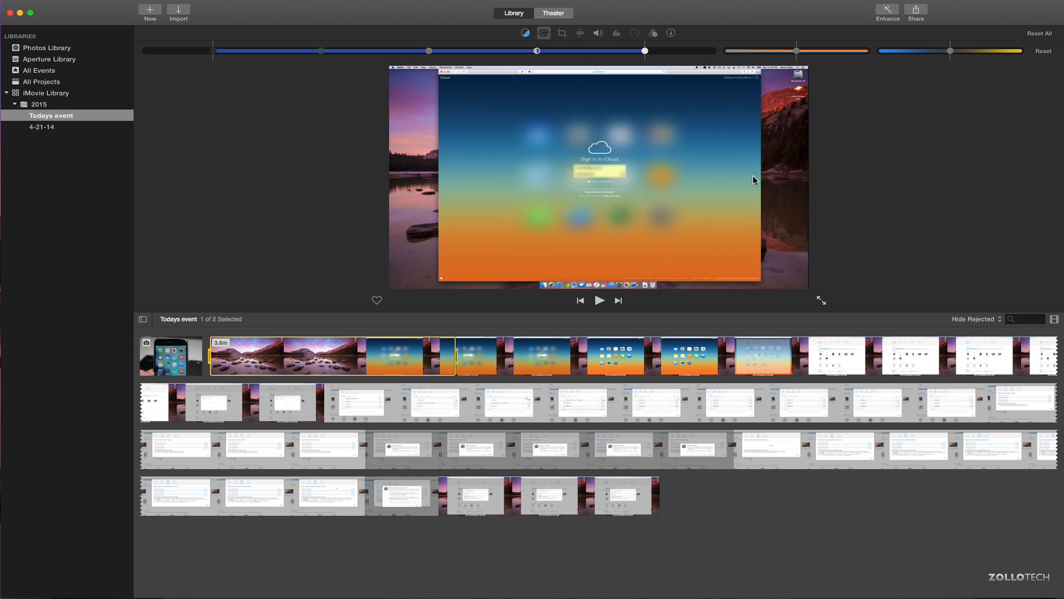
click(65, 3)
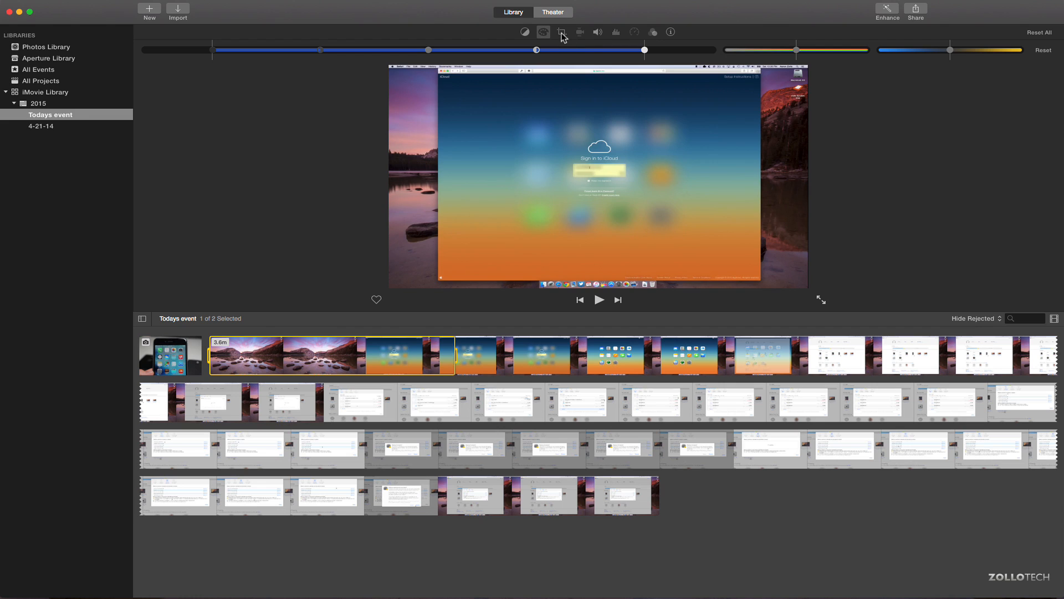
Enter crop mode on the movie clip and cancel without changing the frame.
click(561, 32)
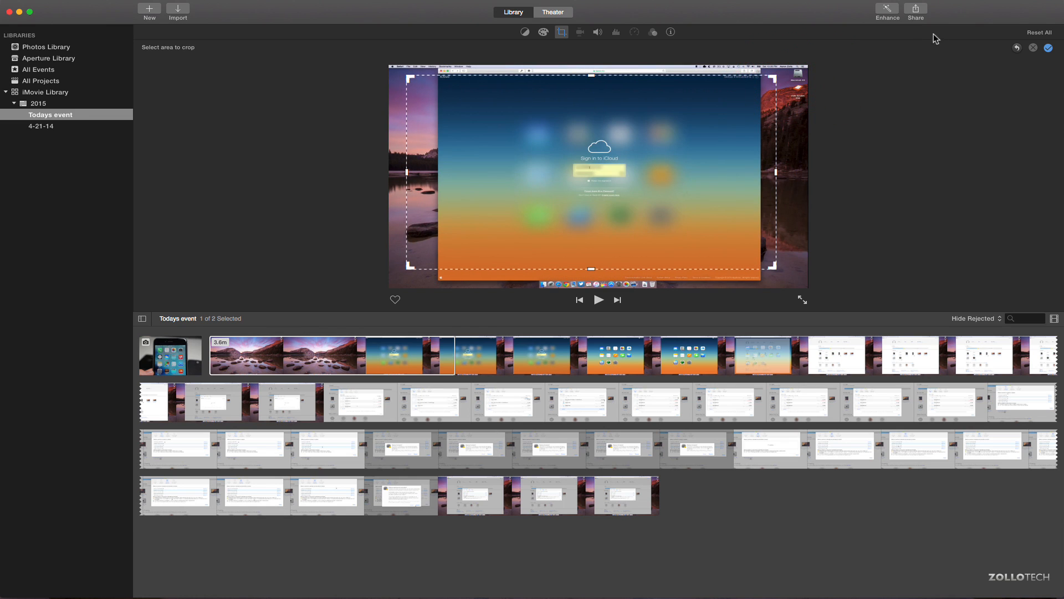
mouse_move(1032, 50)
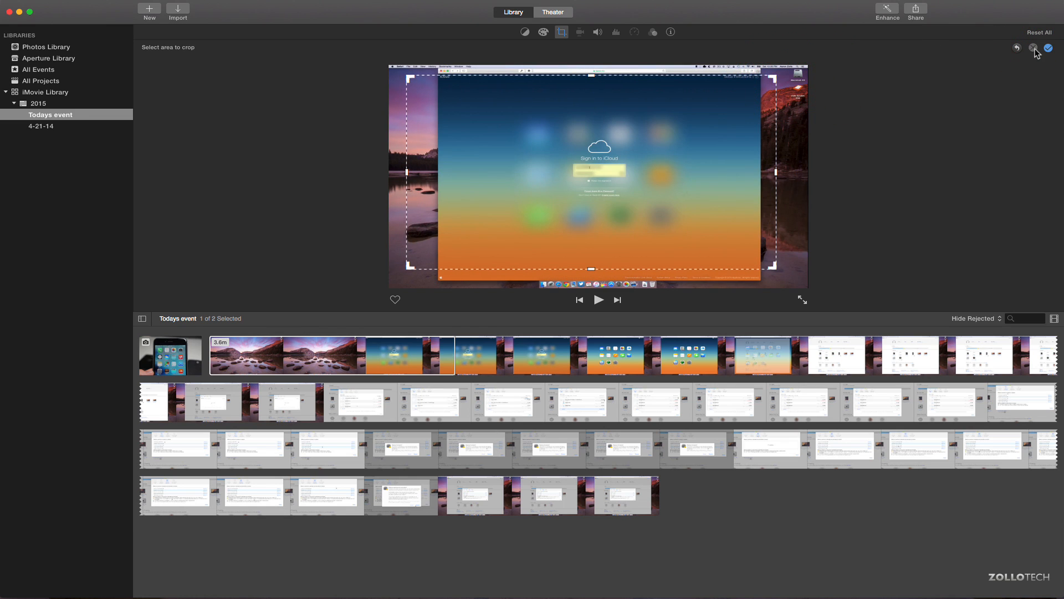
click(1033, 50)
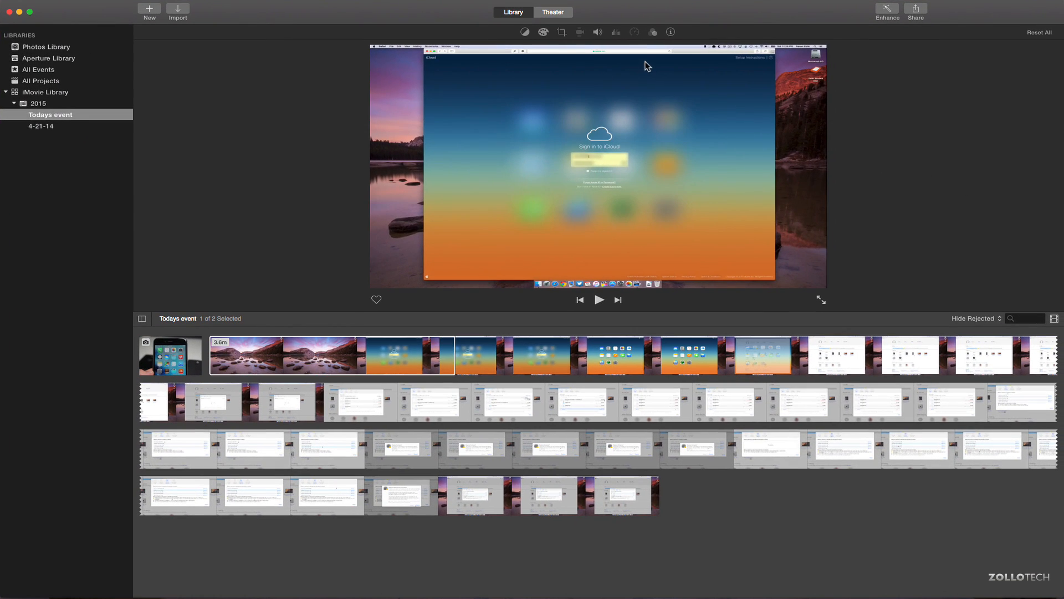
View the clip's volume settings, then its noise reduction and equalizer options.
click(598, 31)
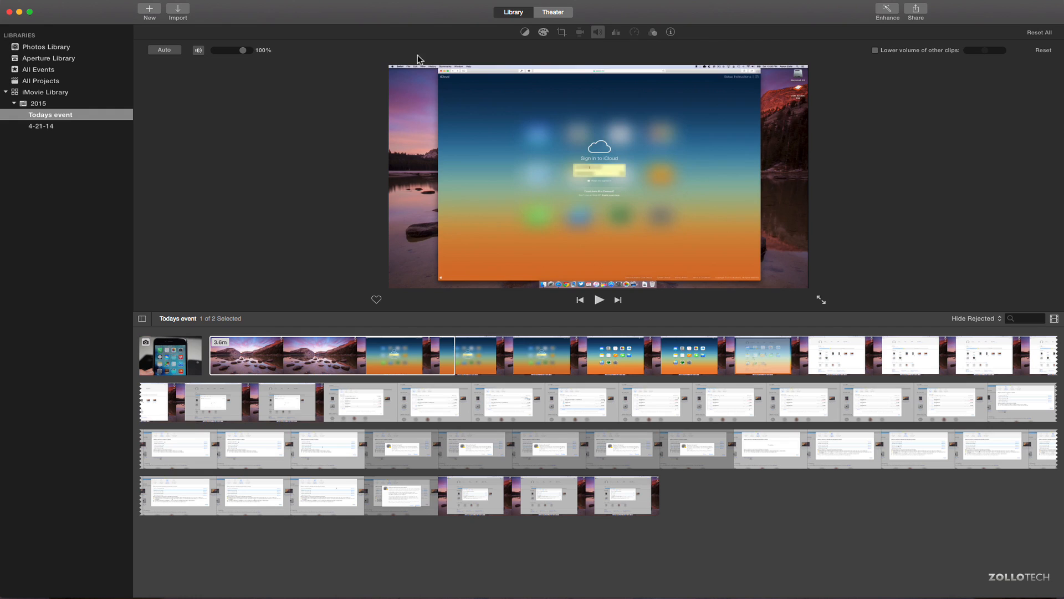
mouse_move(225, 72)
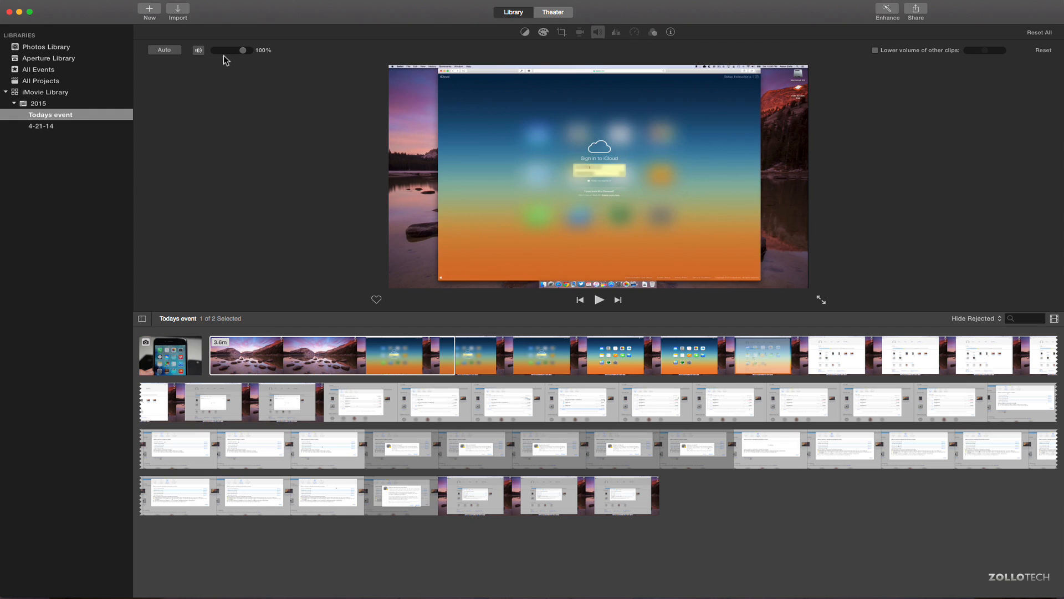
mouse_move(925, 64)
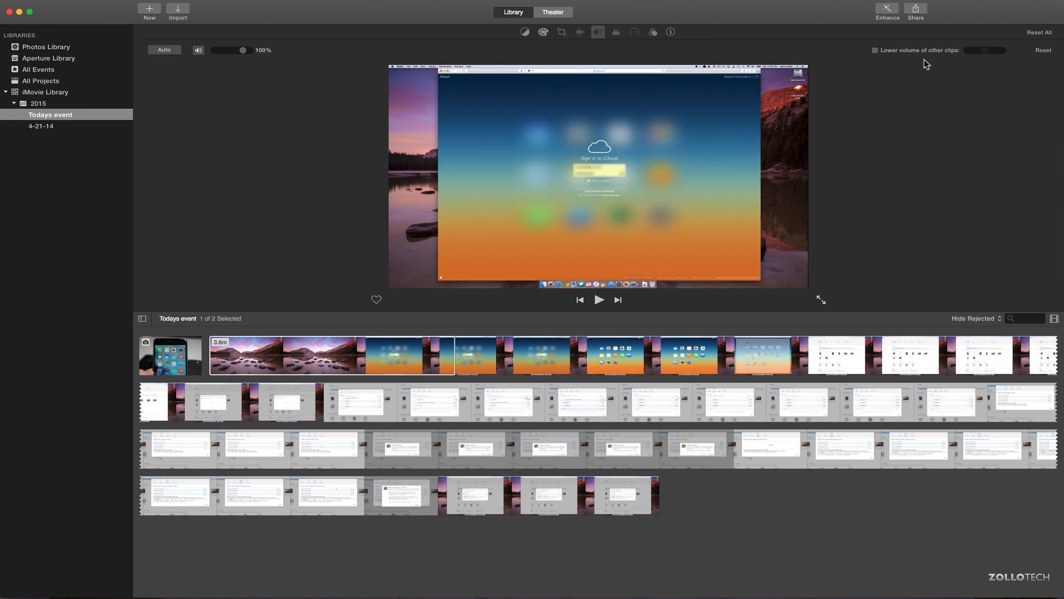
mouse_move(616, 36)
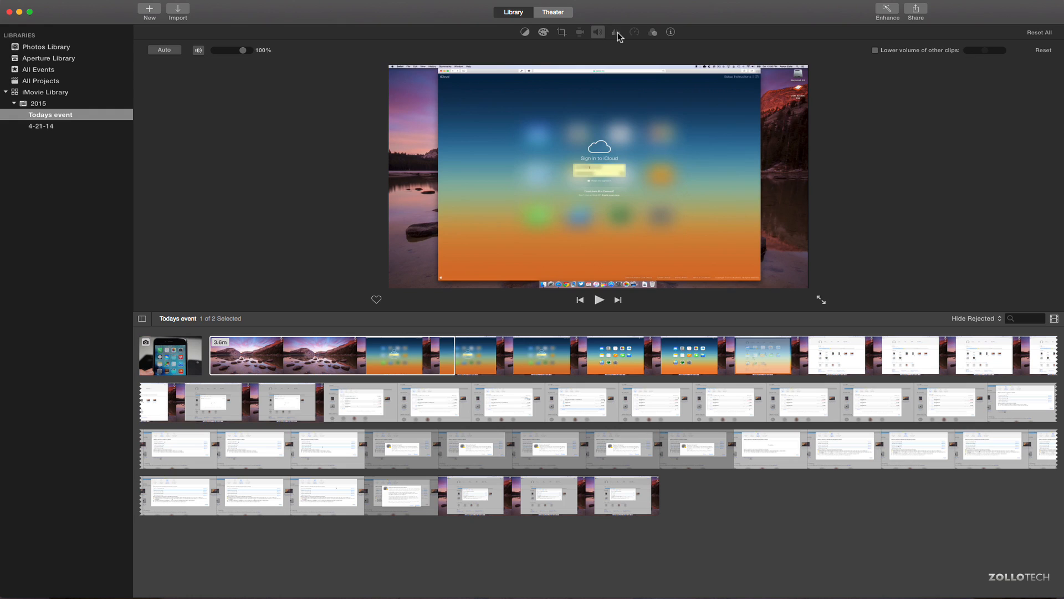
click(615, 32)
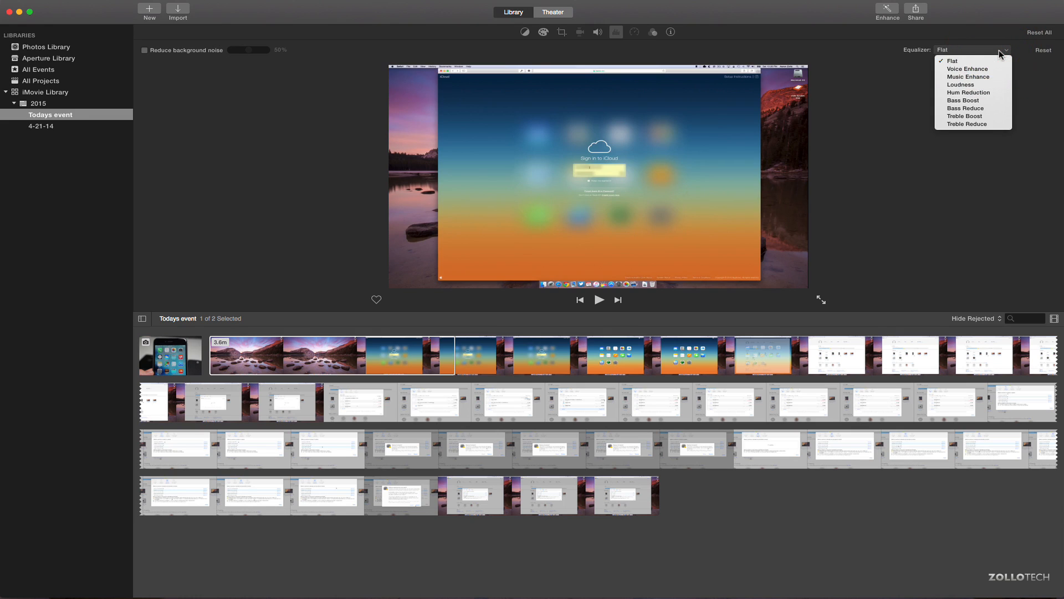
mouse_move(989, 70)
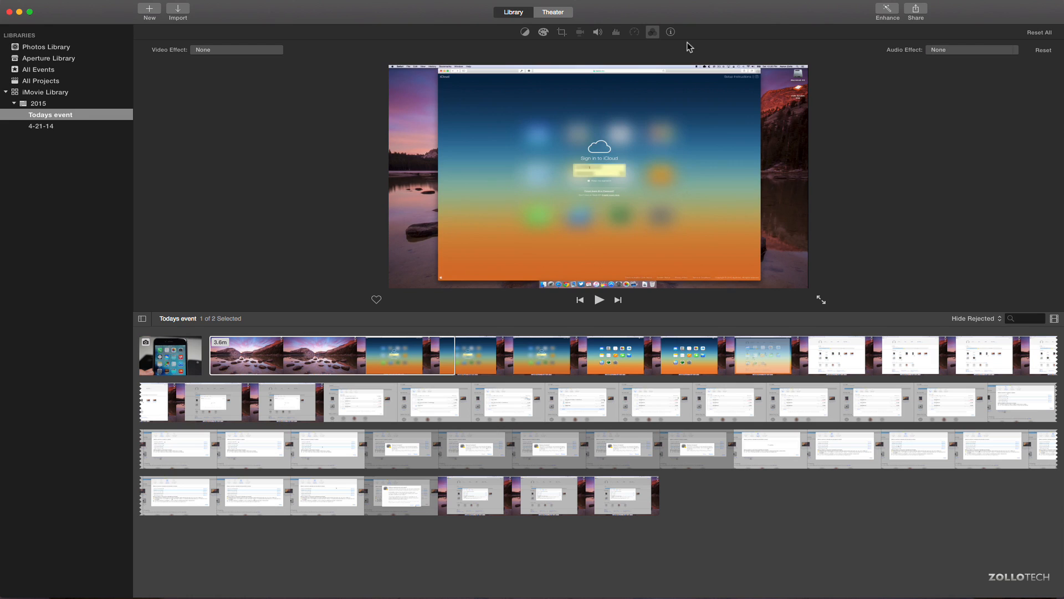
mouse_move(697, 43)
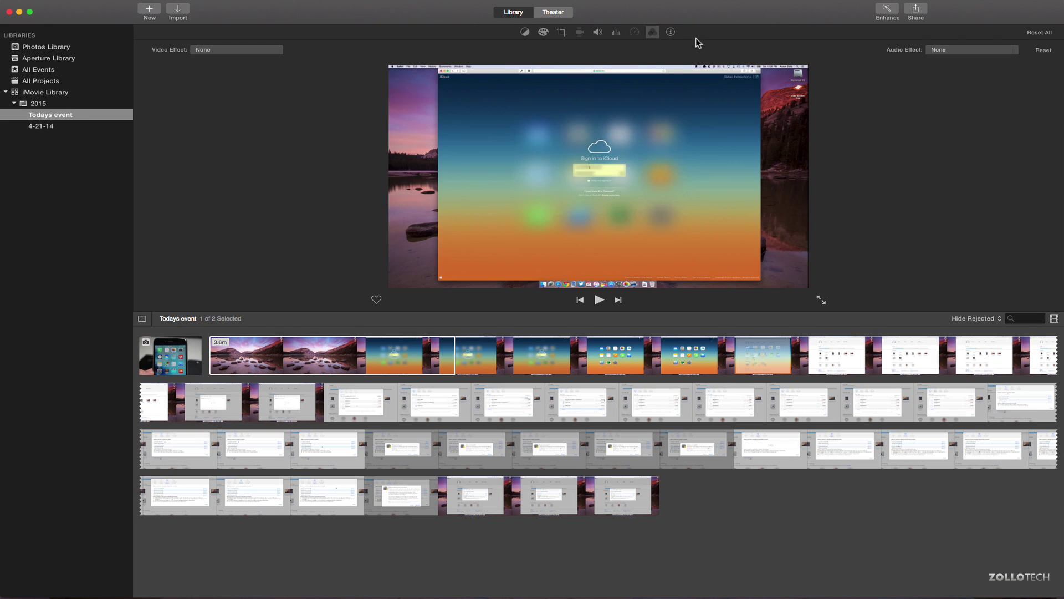
click(669, 32)
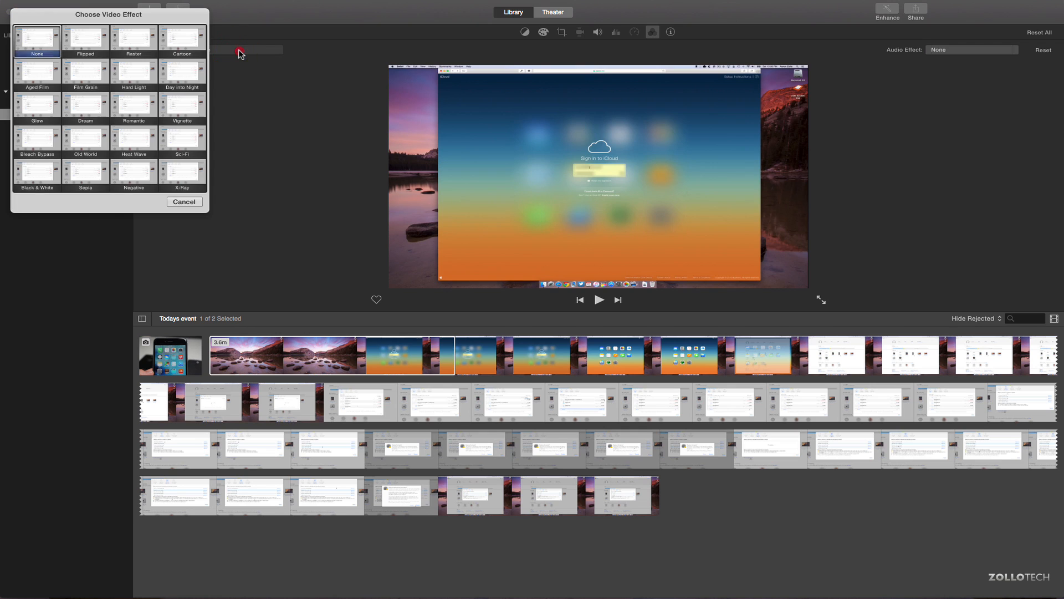
click(182, 138)
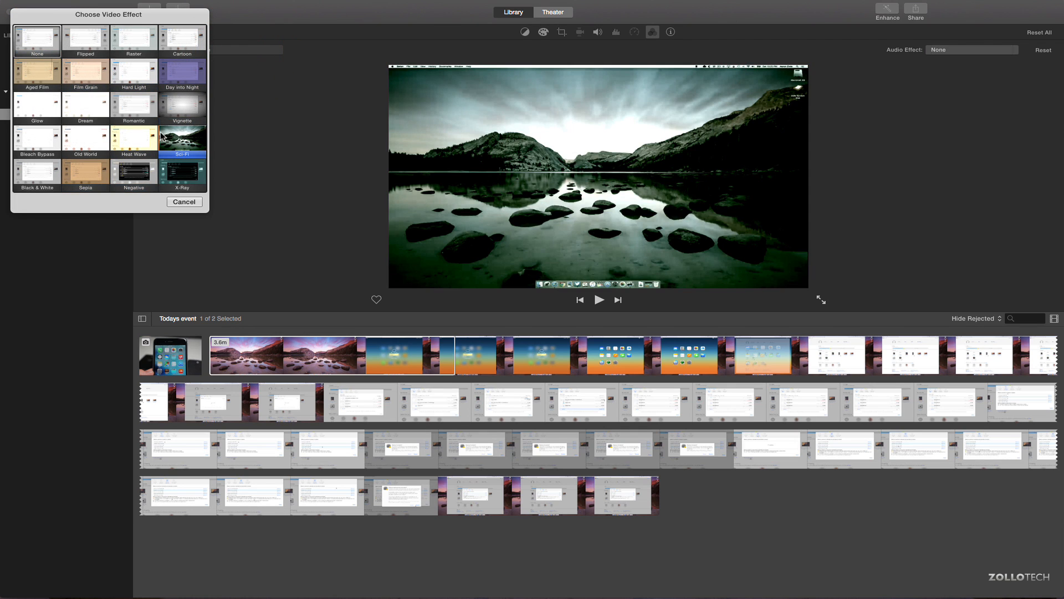
click(86, 105)
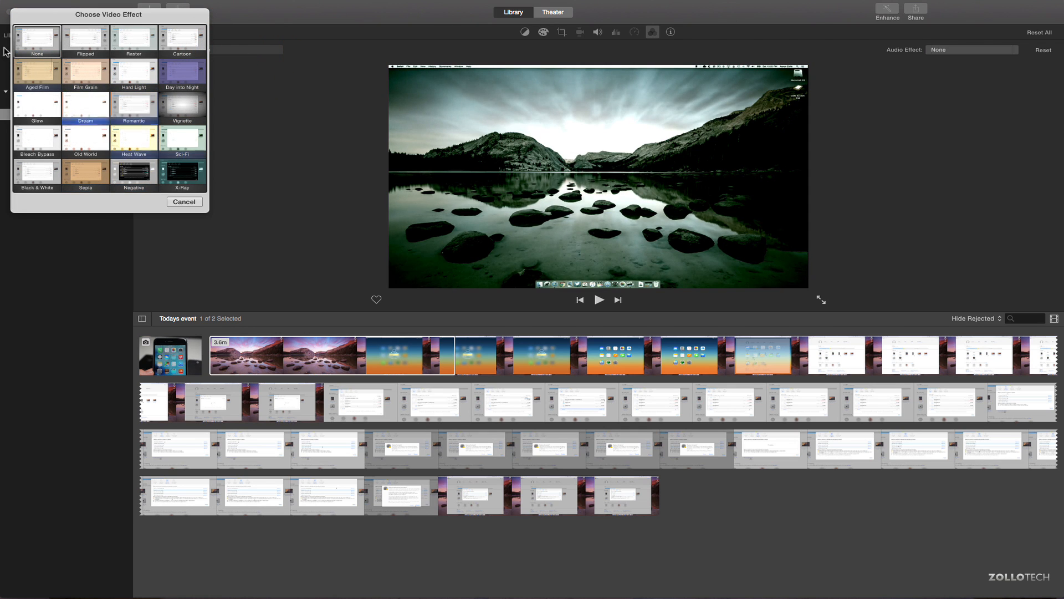
click(184, 202)
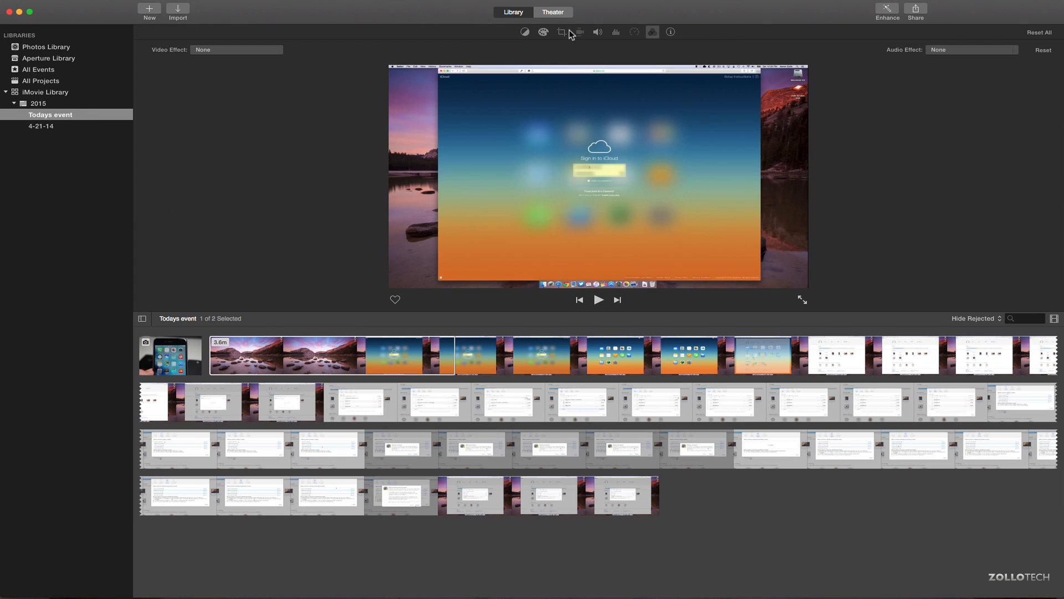
mouse_move(702, 51)
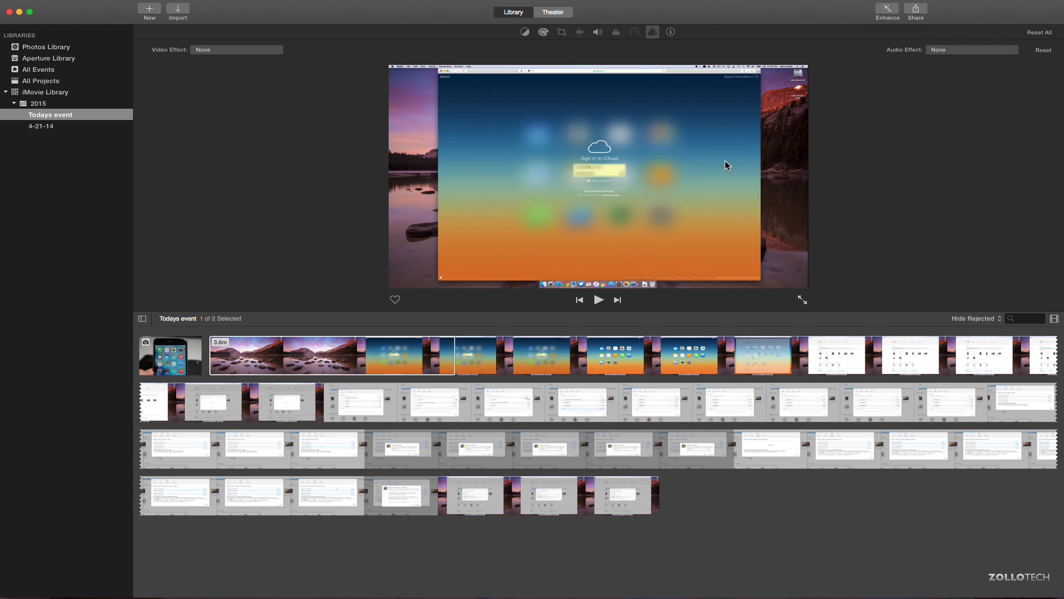
mouse_move(833, 182)
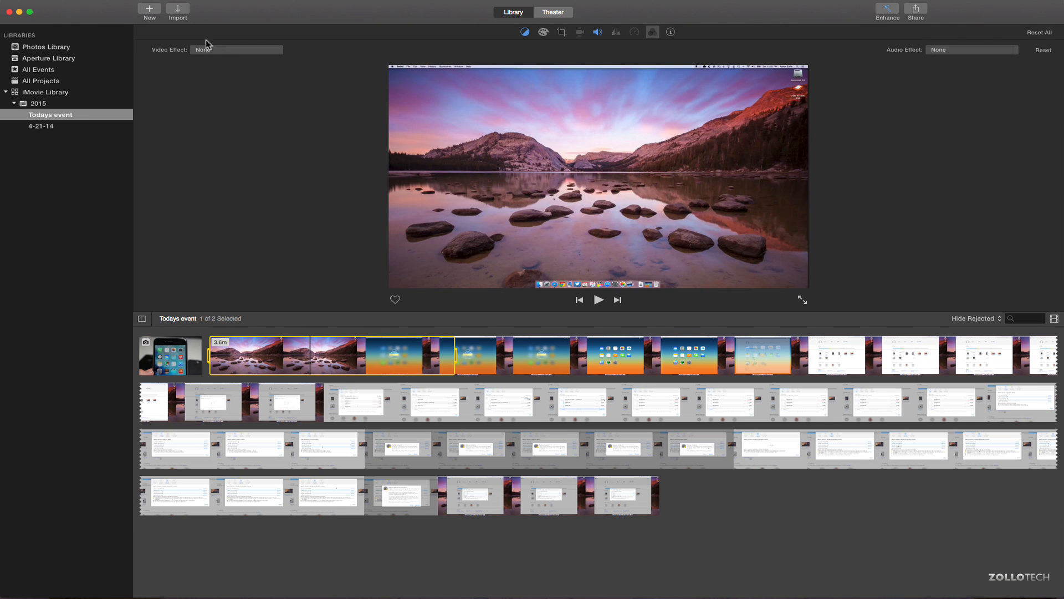
click(176, 11)
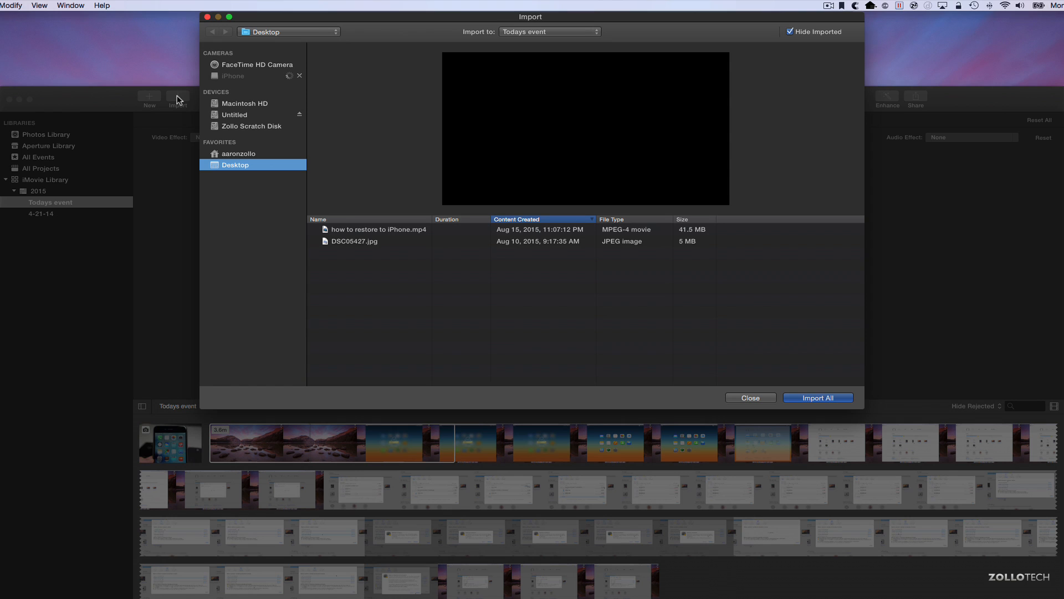
click(244, 103)
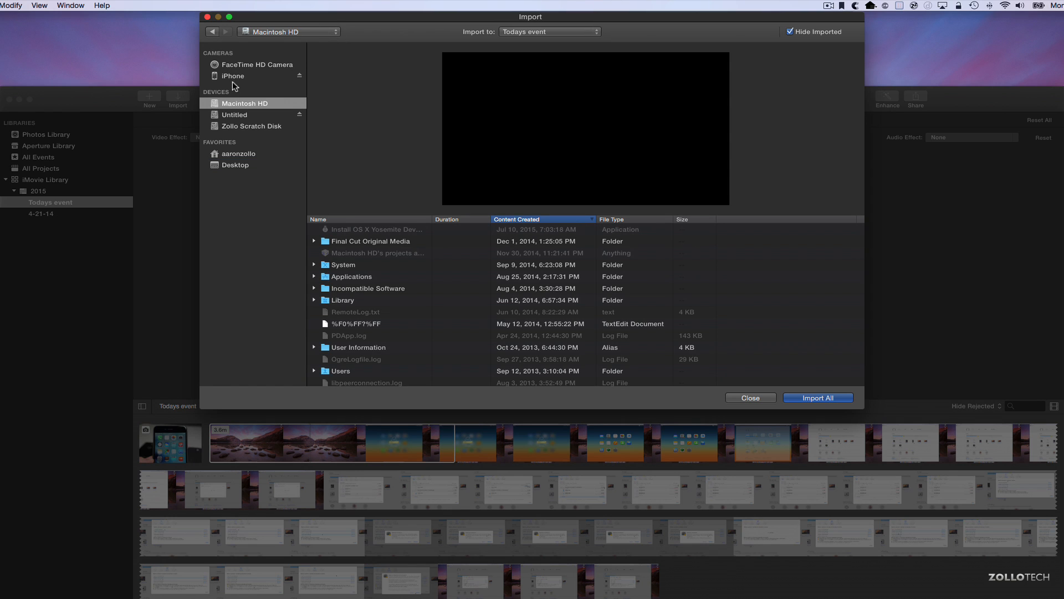
click(233, 76)
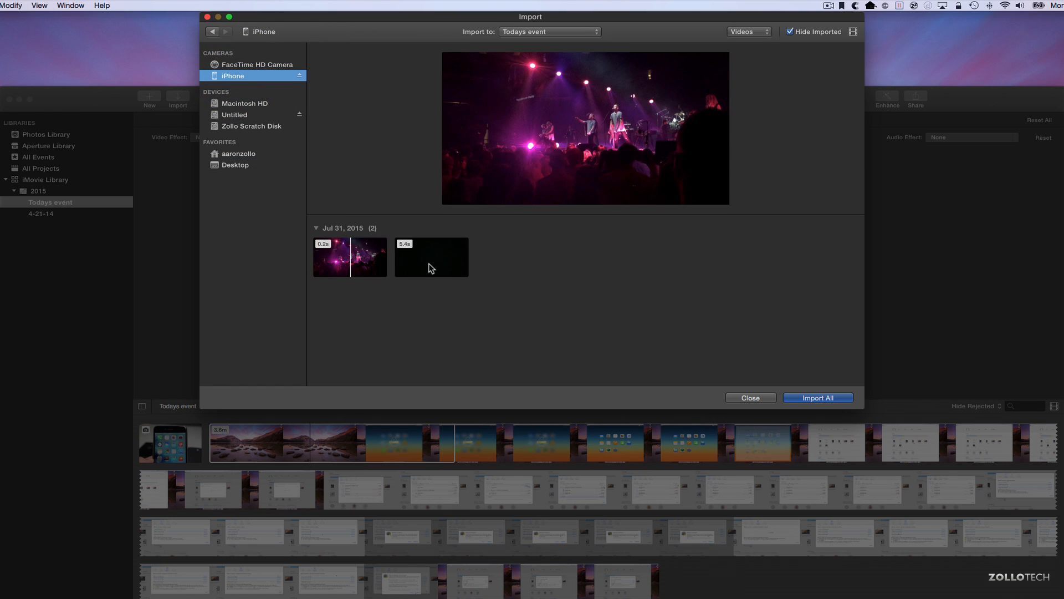
click(754, 31)
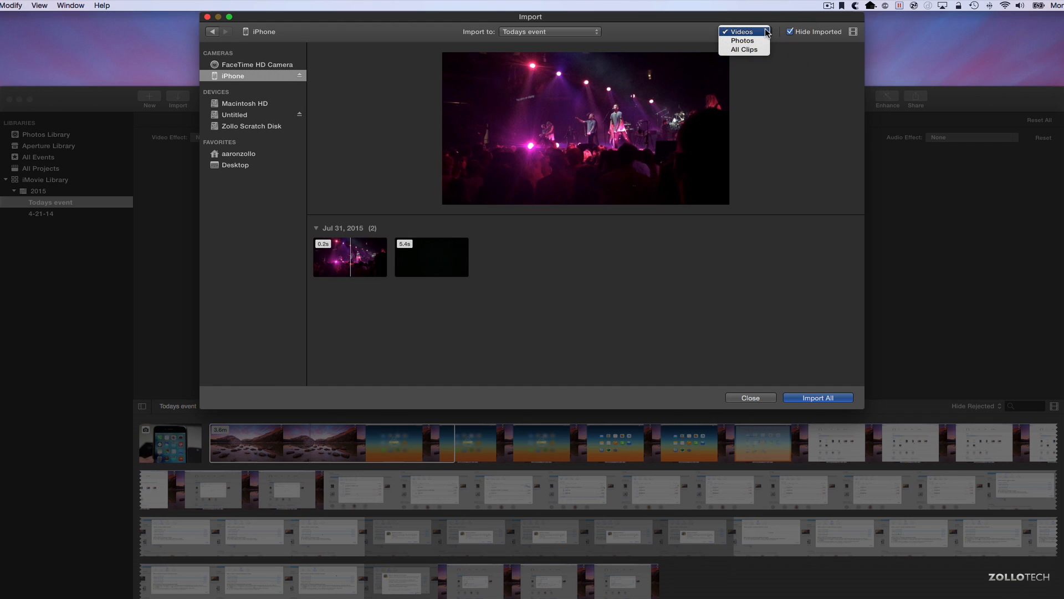
click(740, 30)
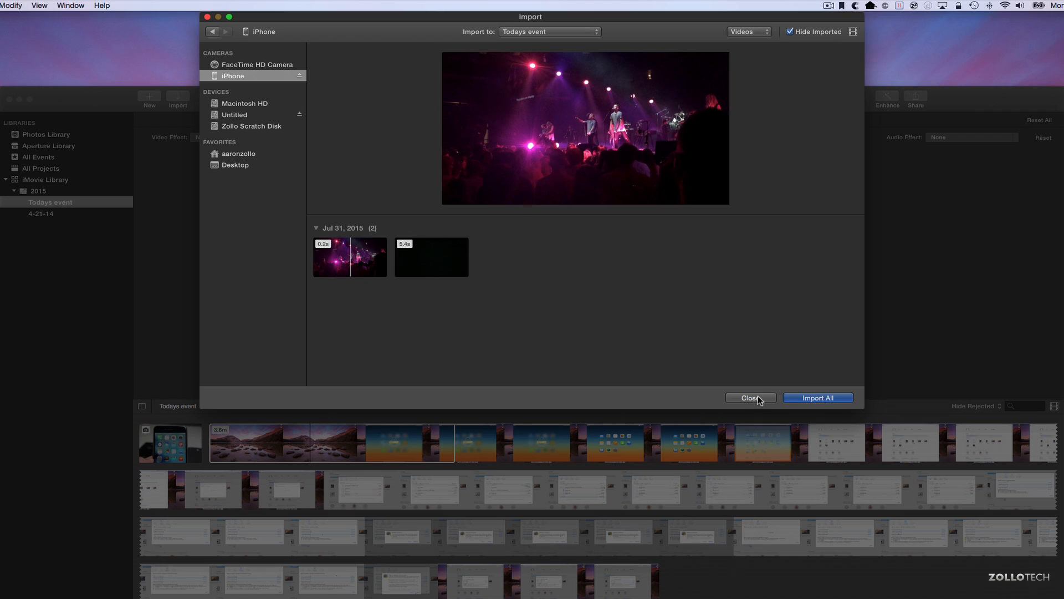
click(749, 398)
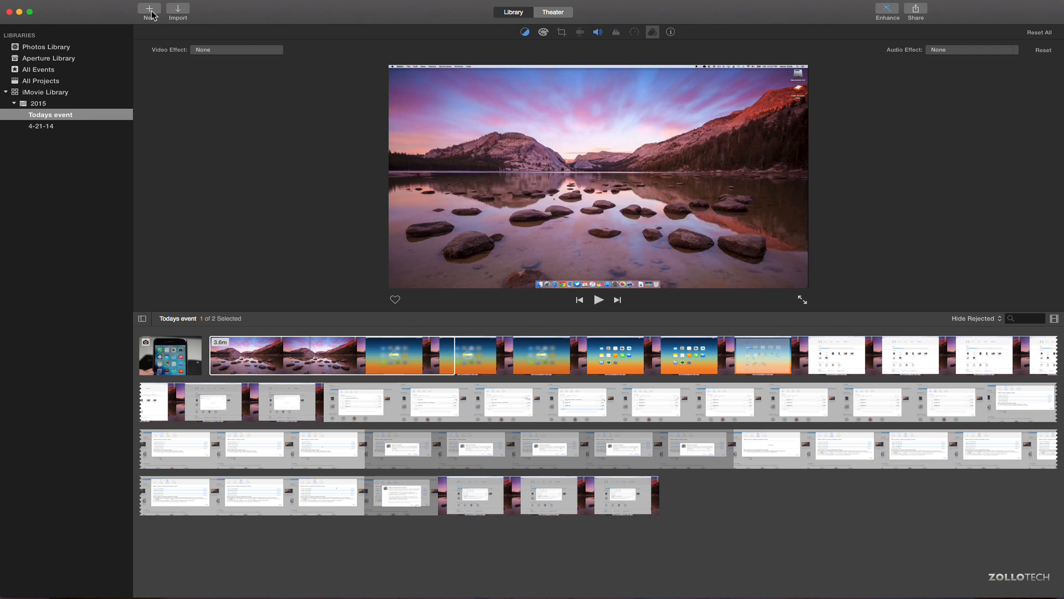
Create a new Movie with No Theme, named My Movie in Todays event.
click(148, 8)
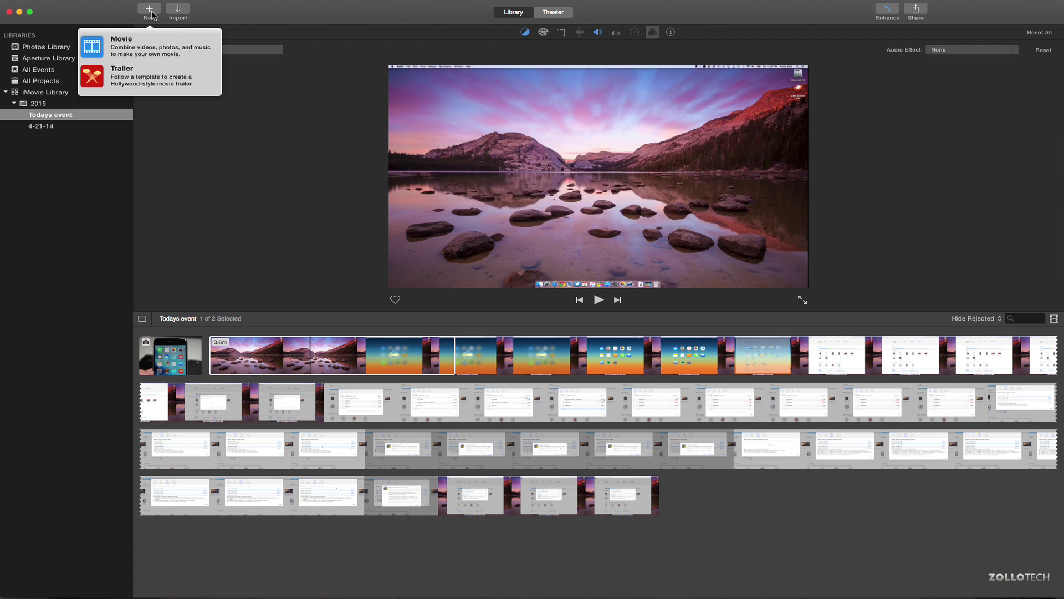
mouse_move(143, 63)
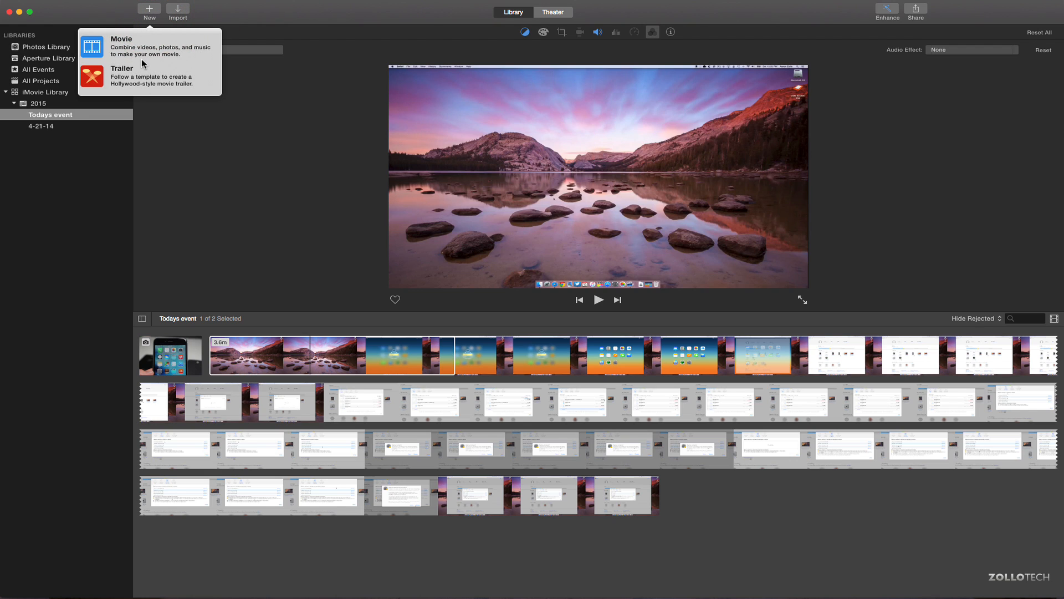
mouse_move(158, 84)
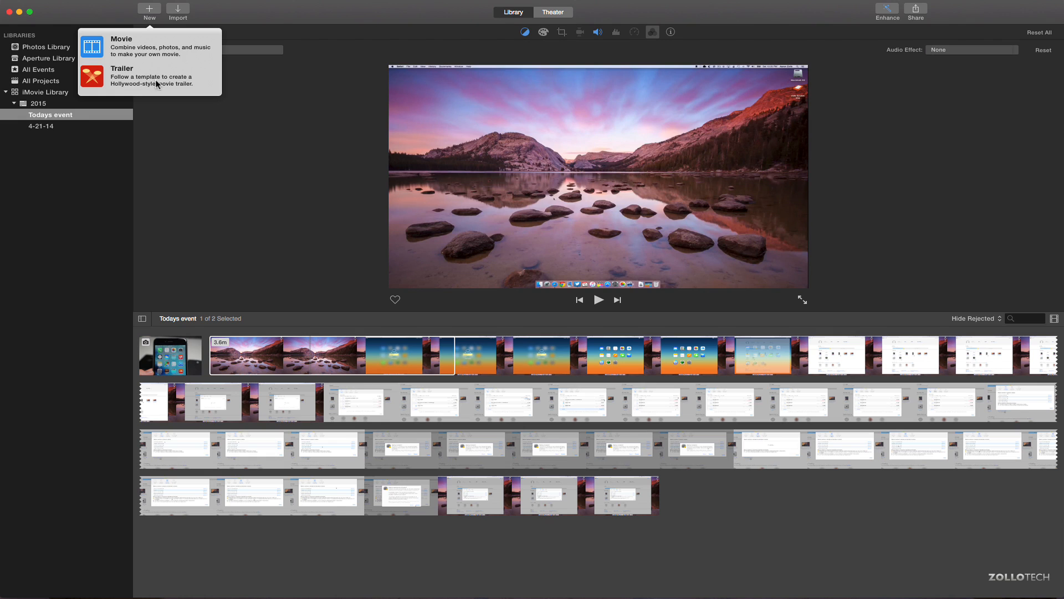
mouse_move(158, 49)
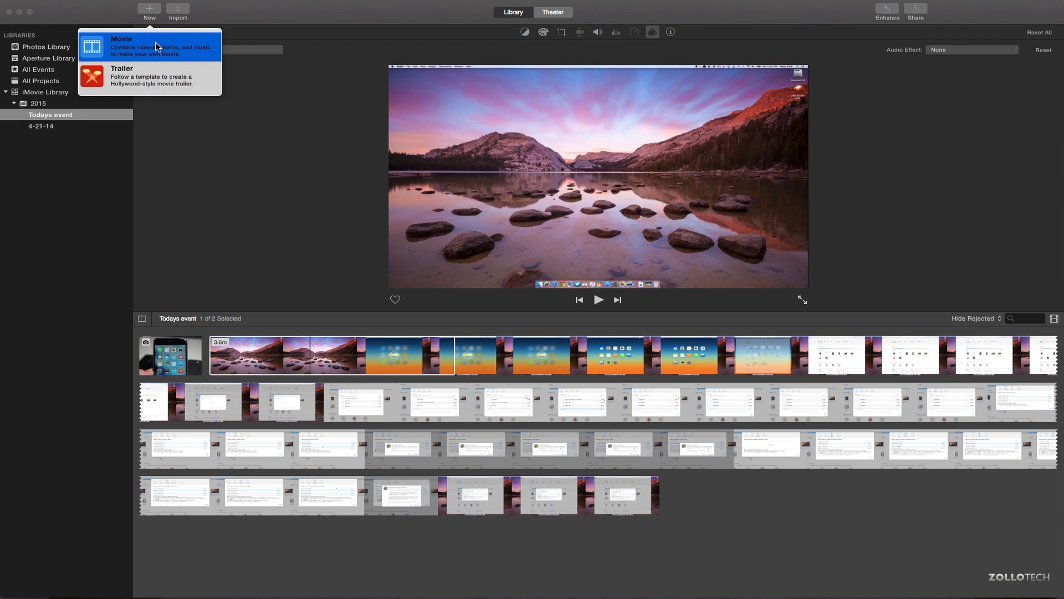
click(146, 41)
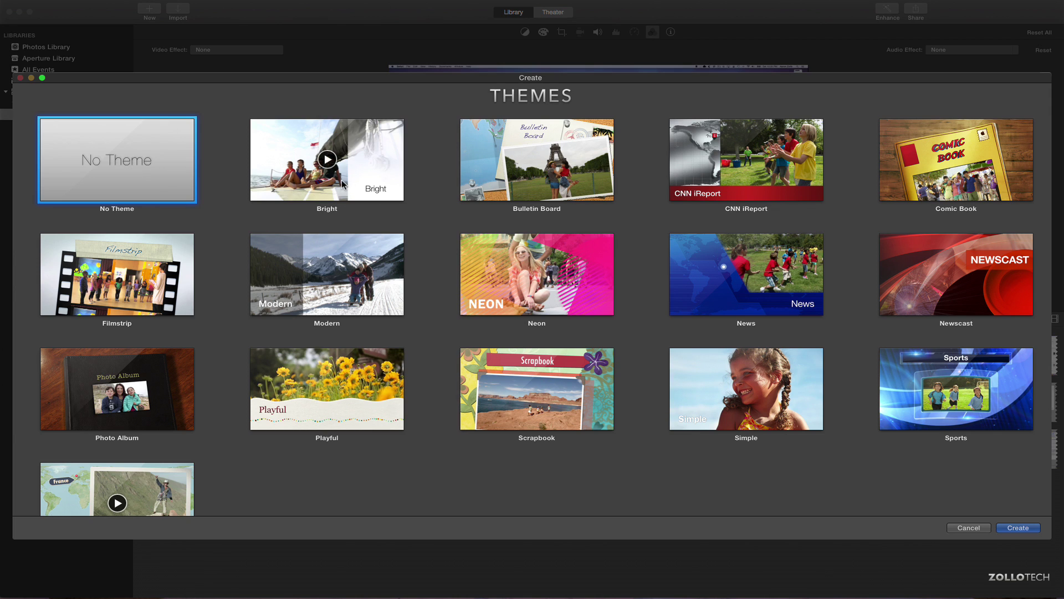
click(327, 159)
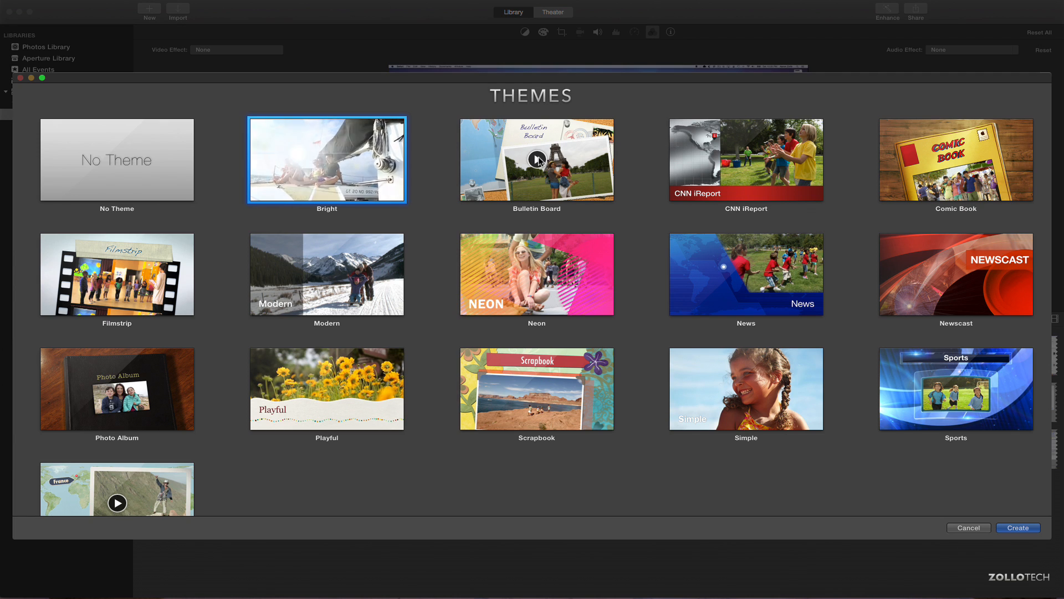
click(537, 160)
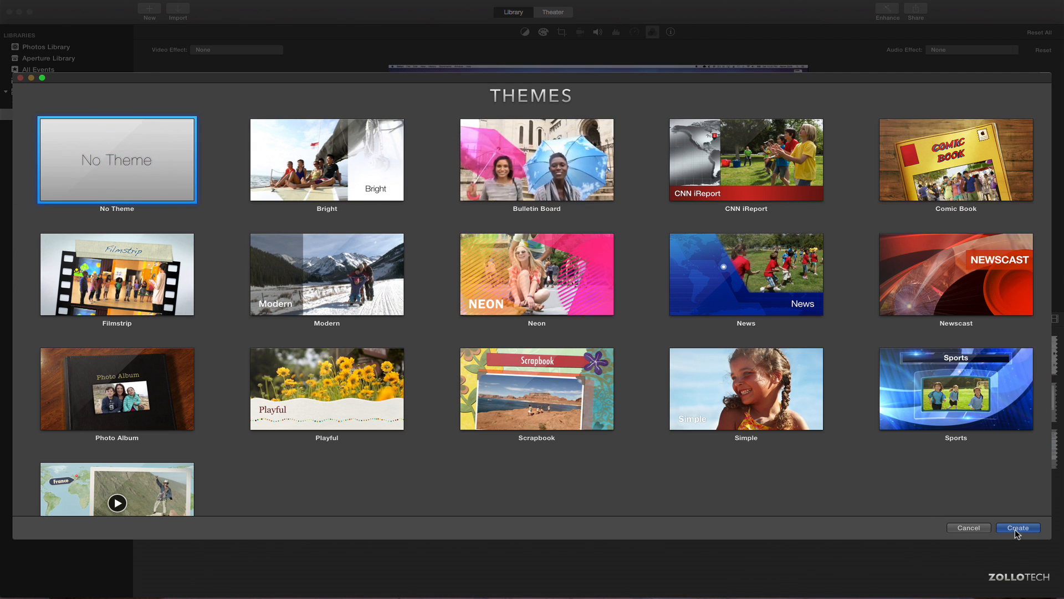
click(1018, 528)
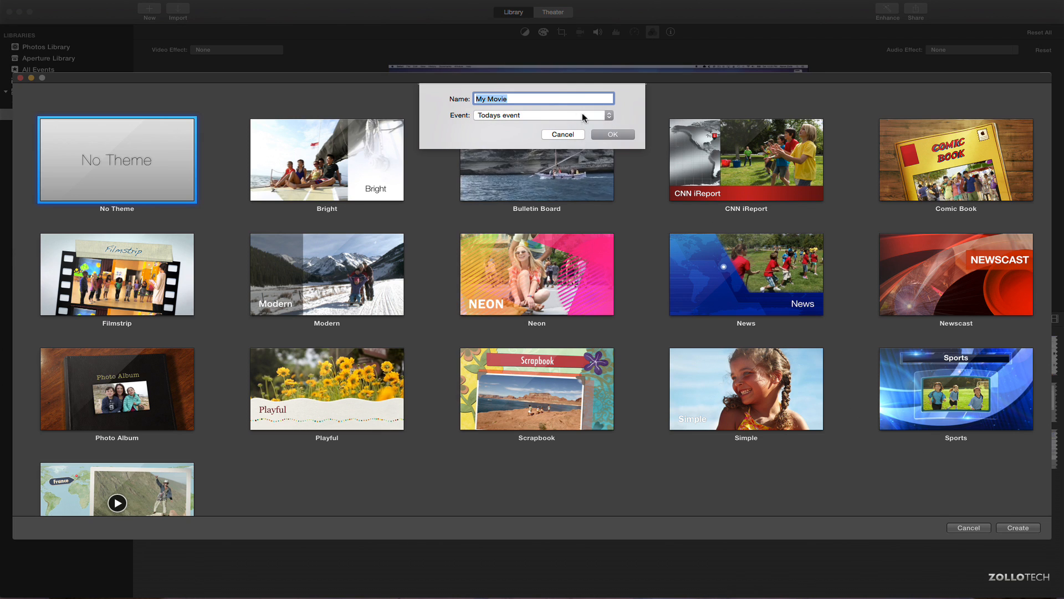
click(538, 115)
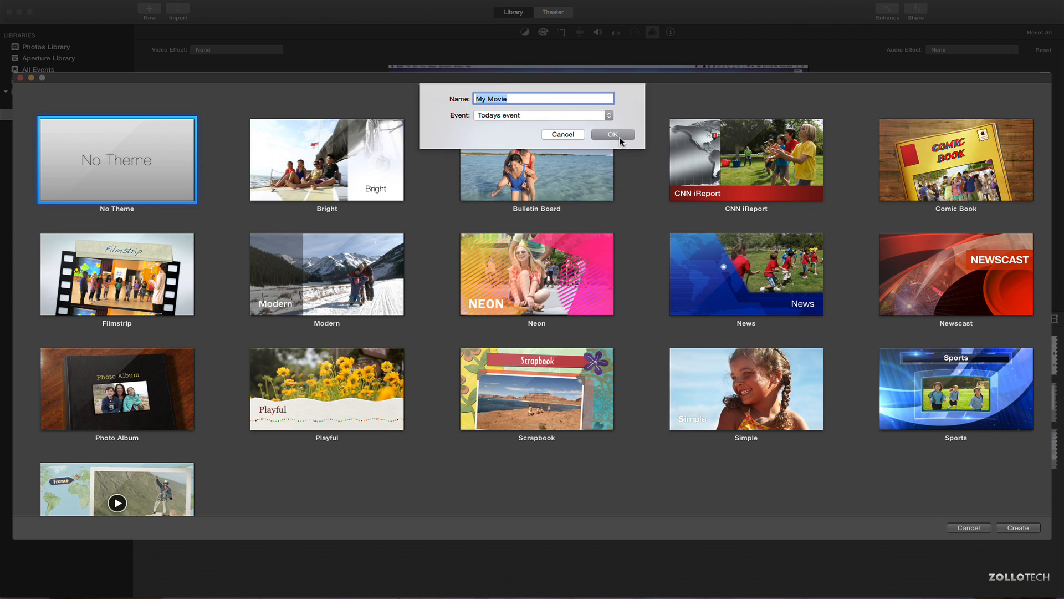
click(612, 134)
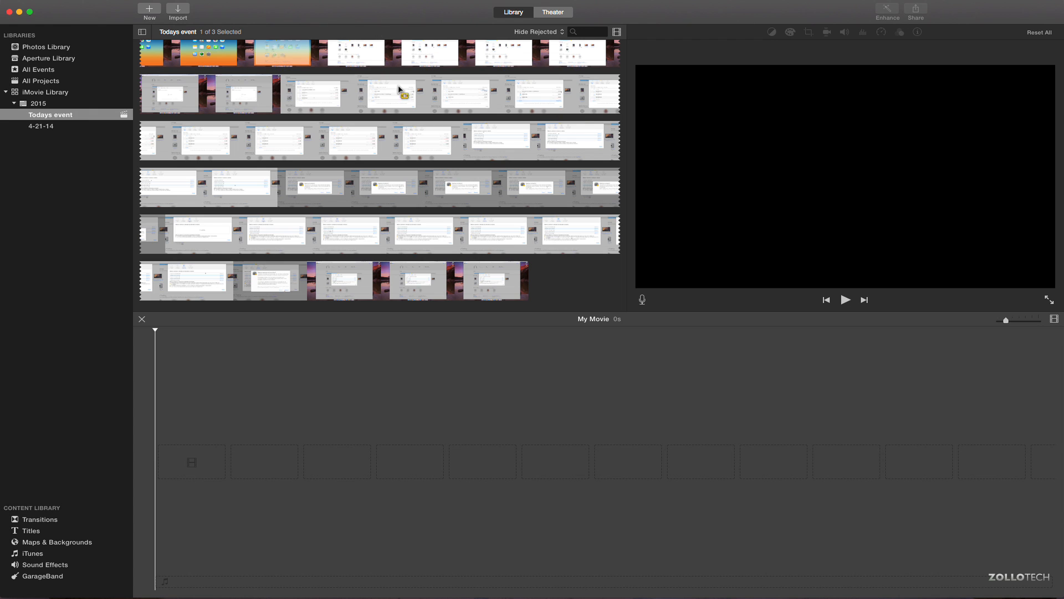
Add about 25 seconds of the mountain lake clip to My Movie's timeline.
click(558, 31)
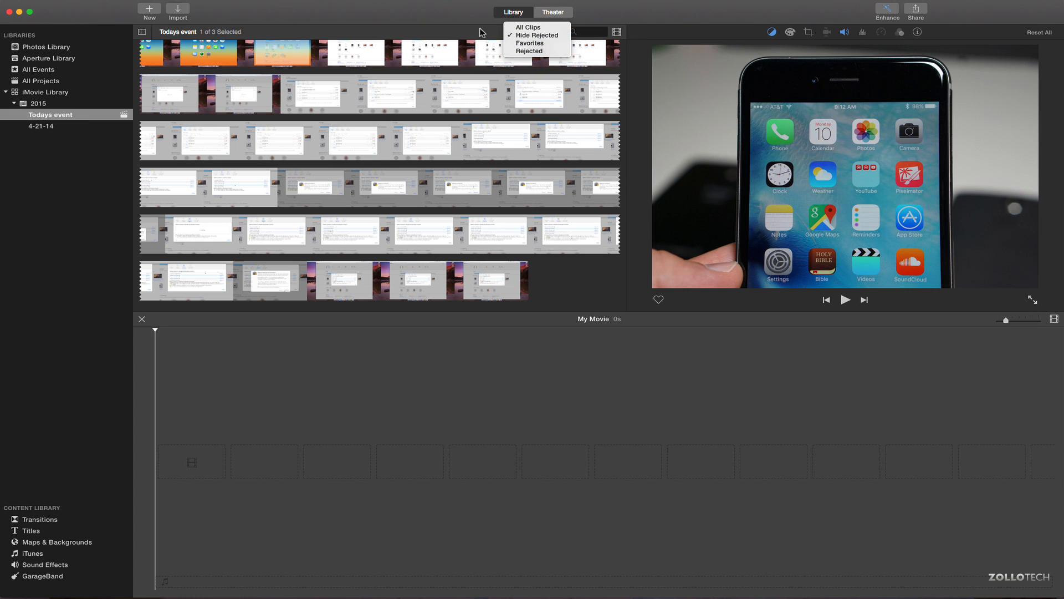
click(536, 34)
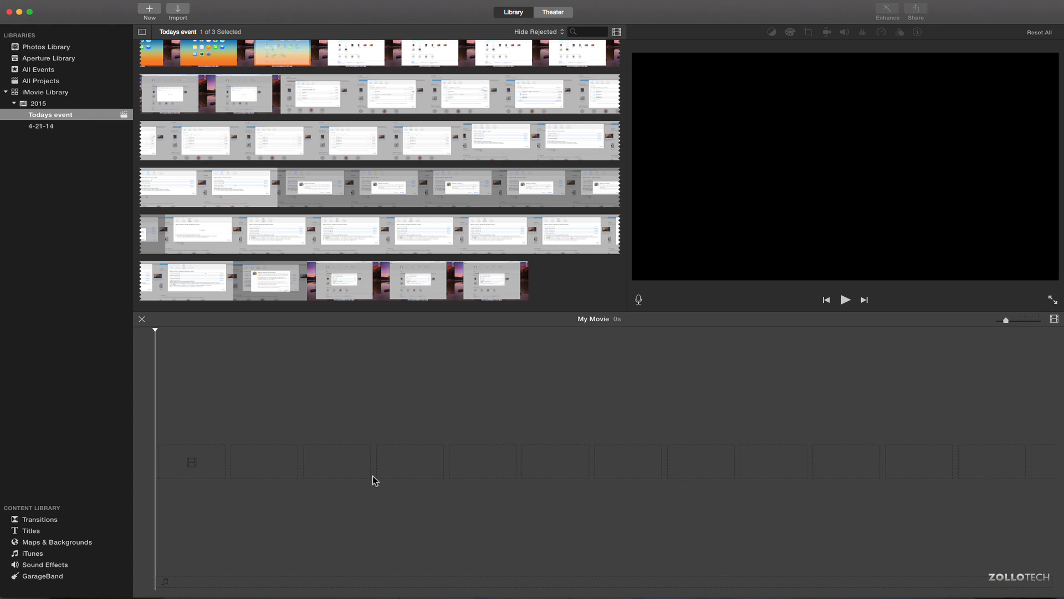
mouse_move(330, 468)
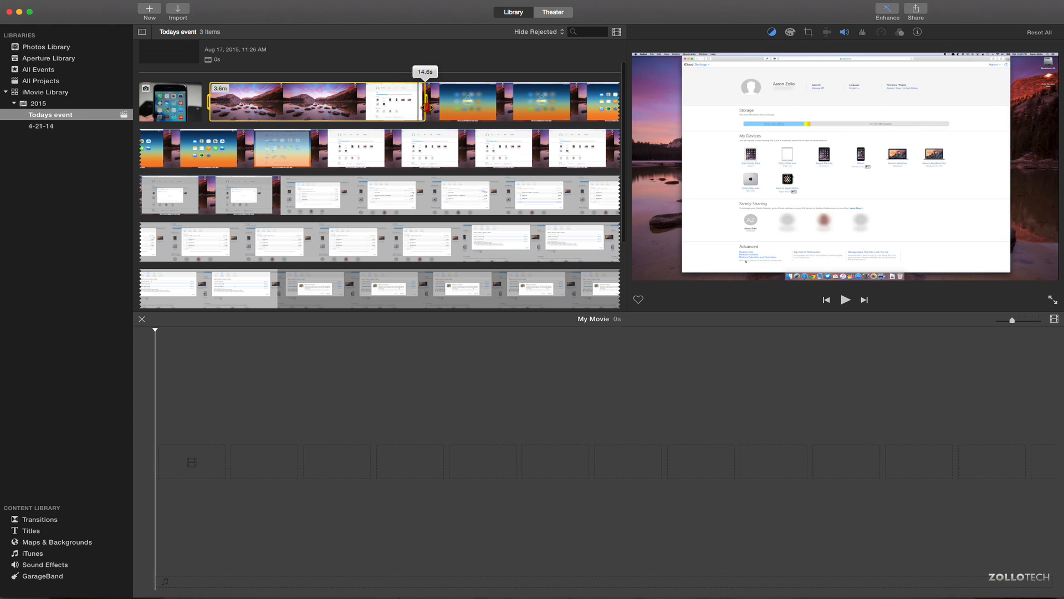
drag(428, 102, 580, 102)
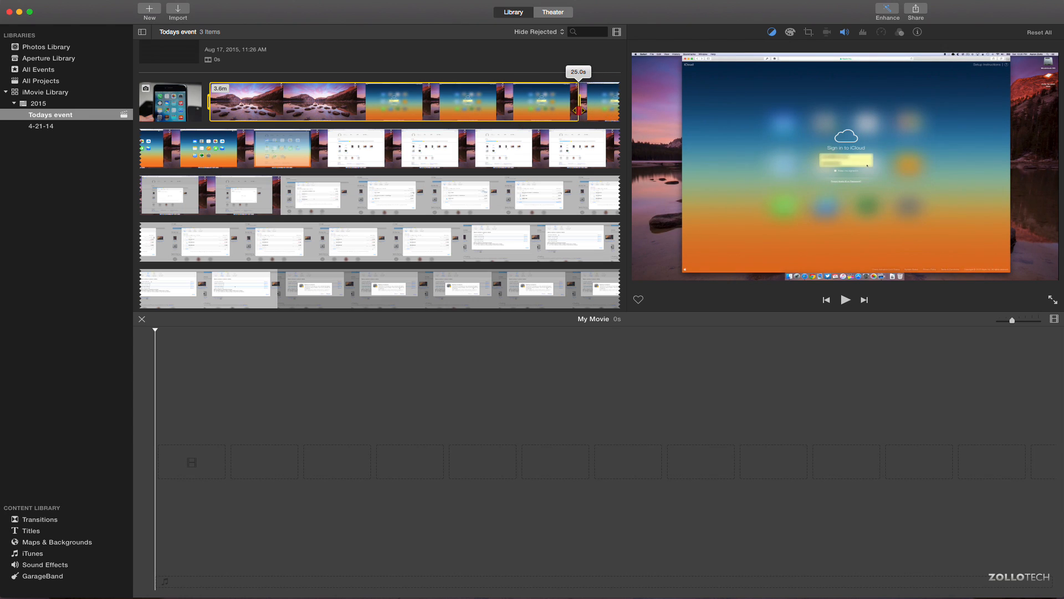
drag(584, 108, 574, 109)
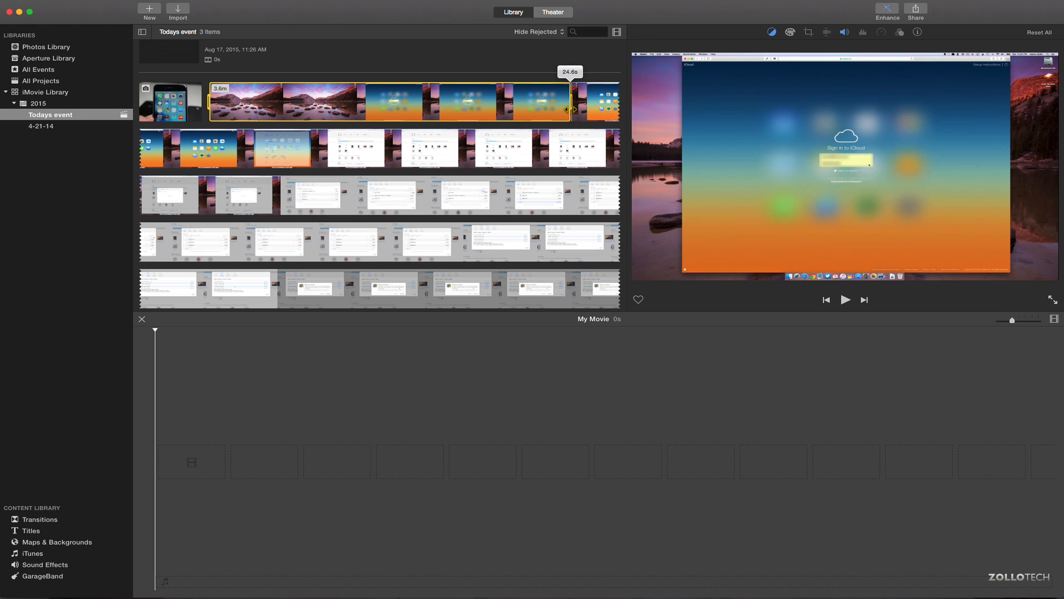
click(570, 114)
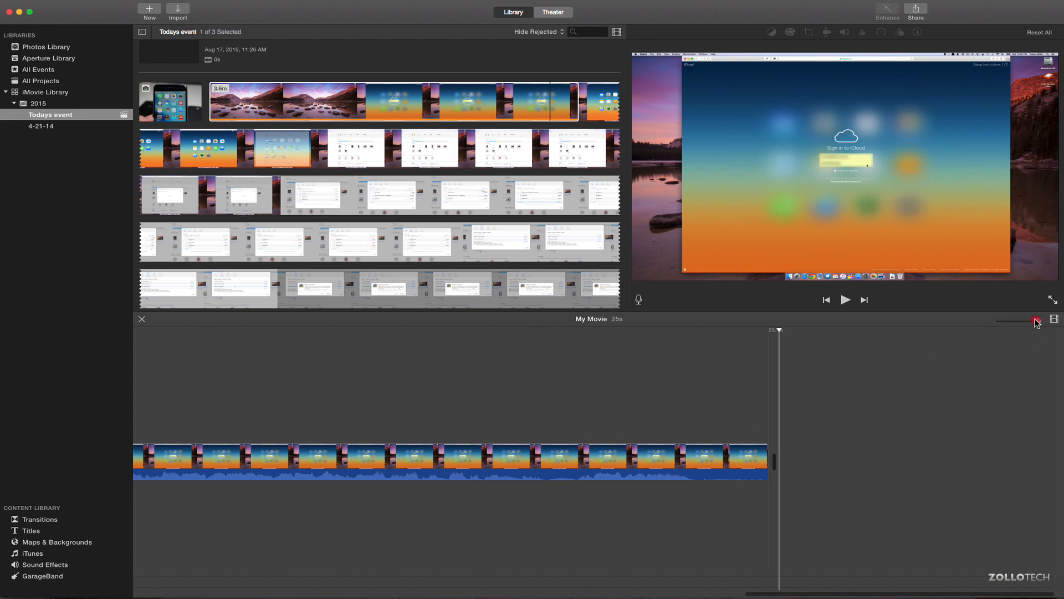
Zoom the timeline so the clip fills it, and adjust the clip's volume line.
drag(1035, 321, 1017, 321)
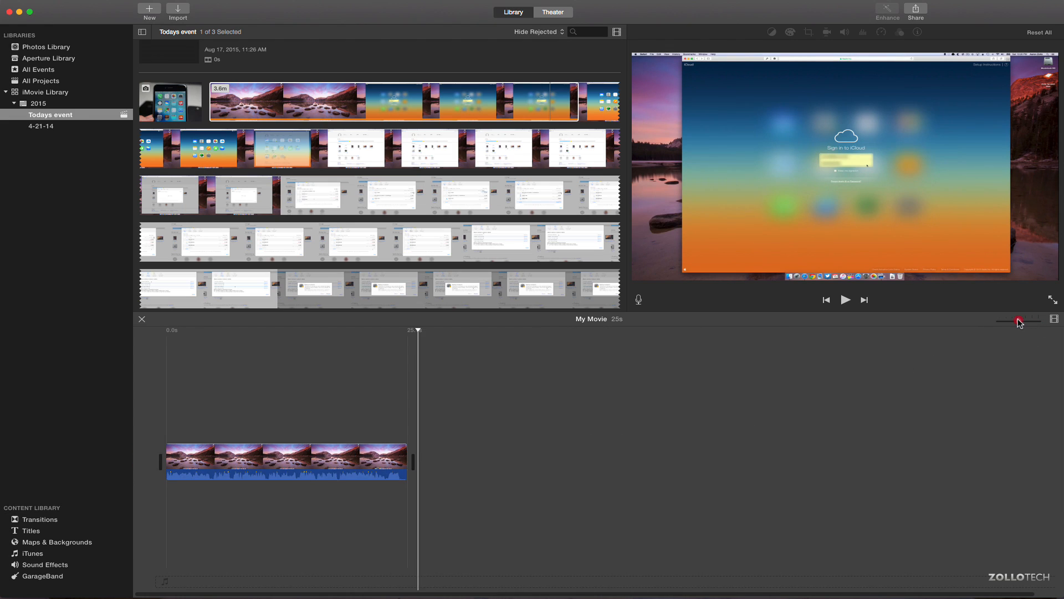
drag(1019, 320, 1024, 319)
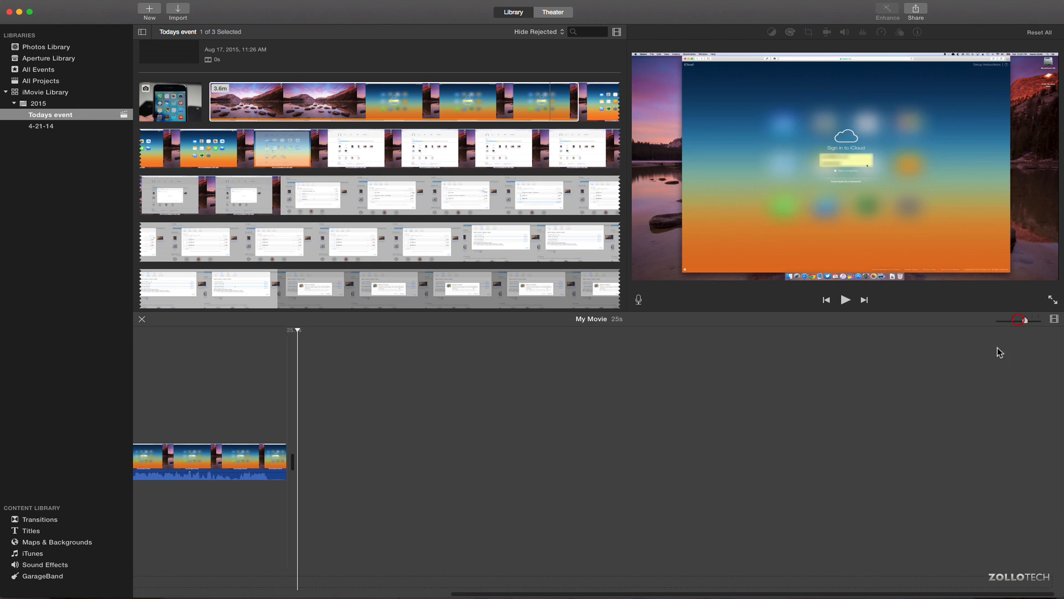
drag(1022, 320, 1028, 319)
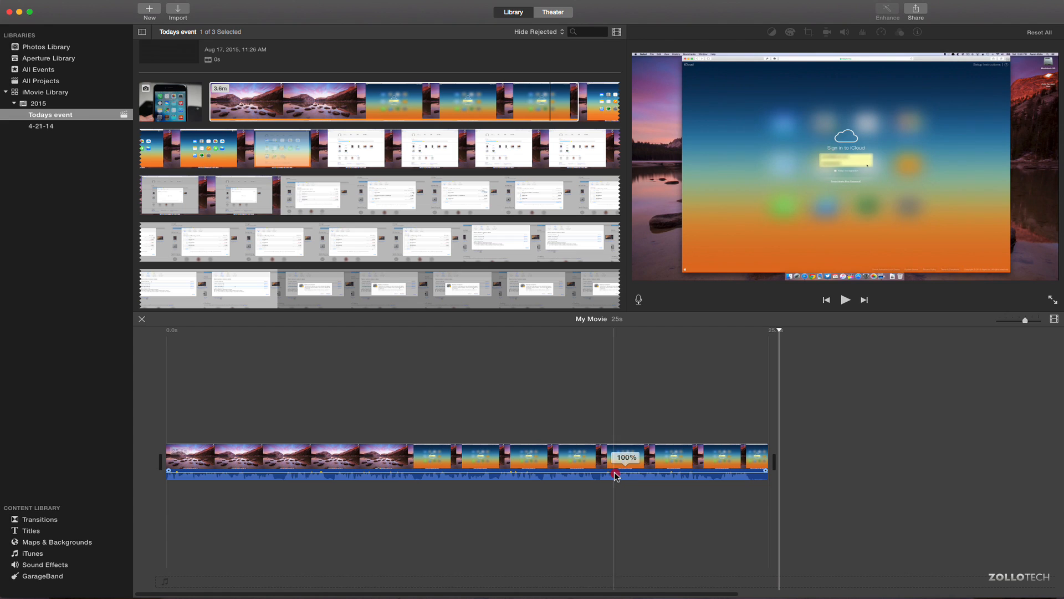
drag(614, 474, 614, 468)
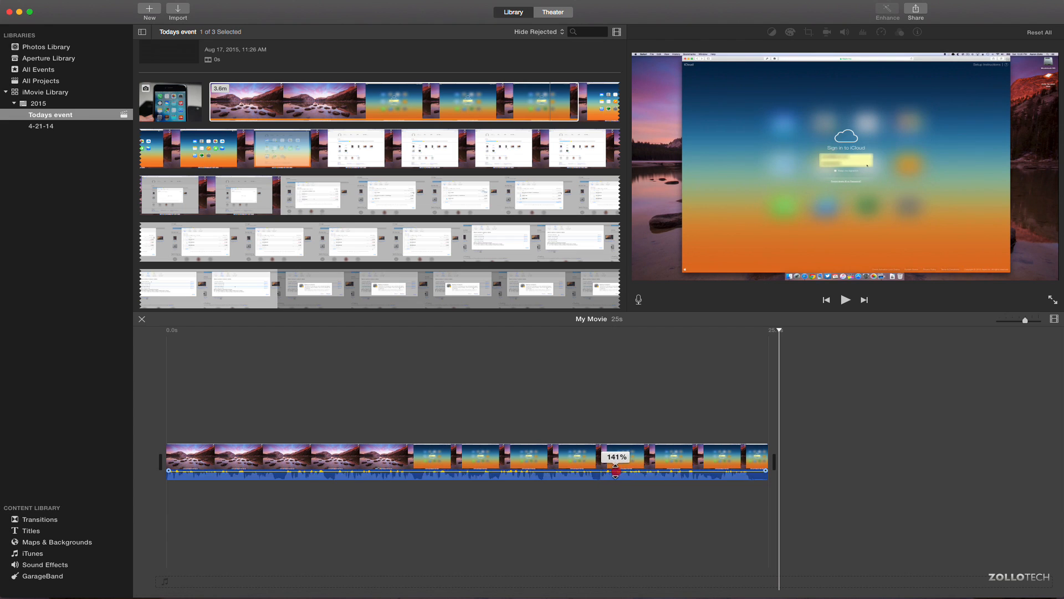
drag(616, 471, 616, 475)
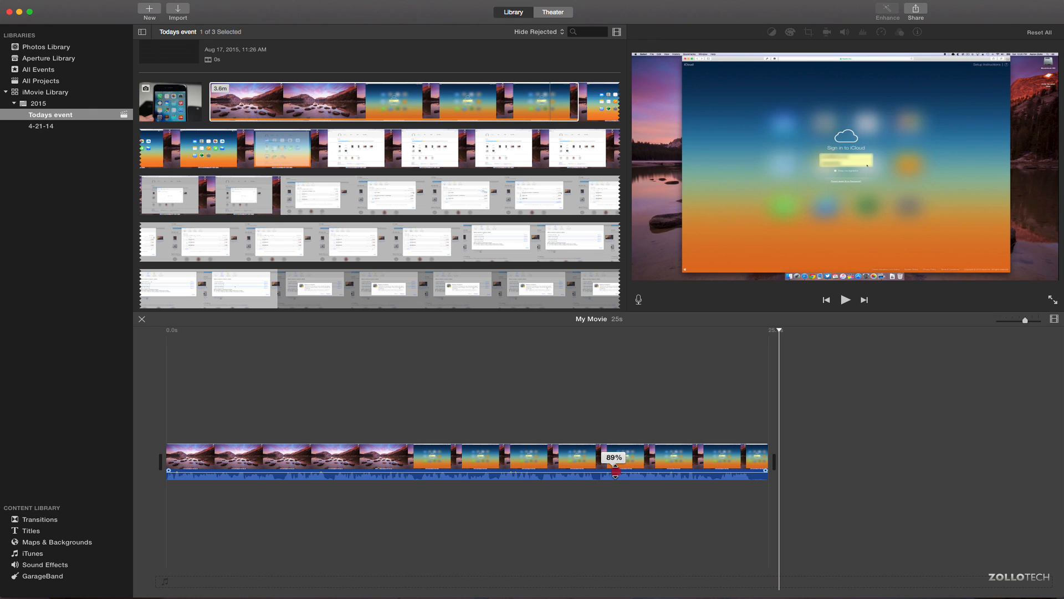
drag(614, 471, 614, 478)
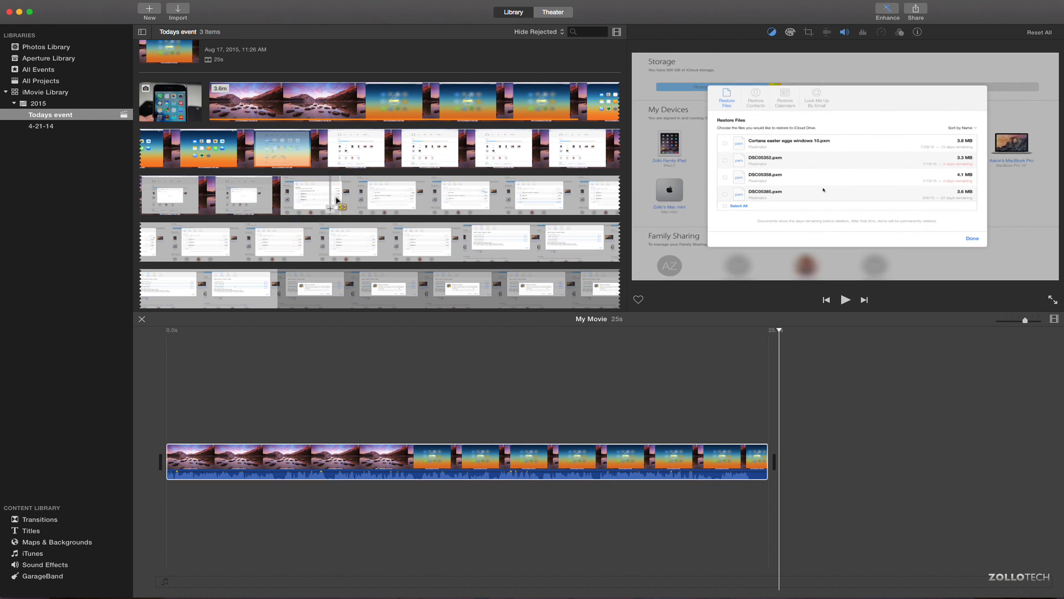
Append the Restore Files screen-recording clip after the lake clip.
click(737, 83)
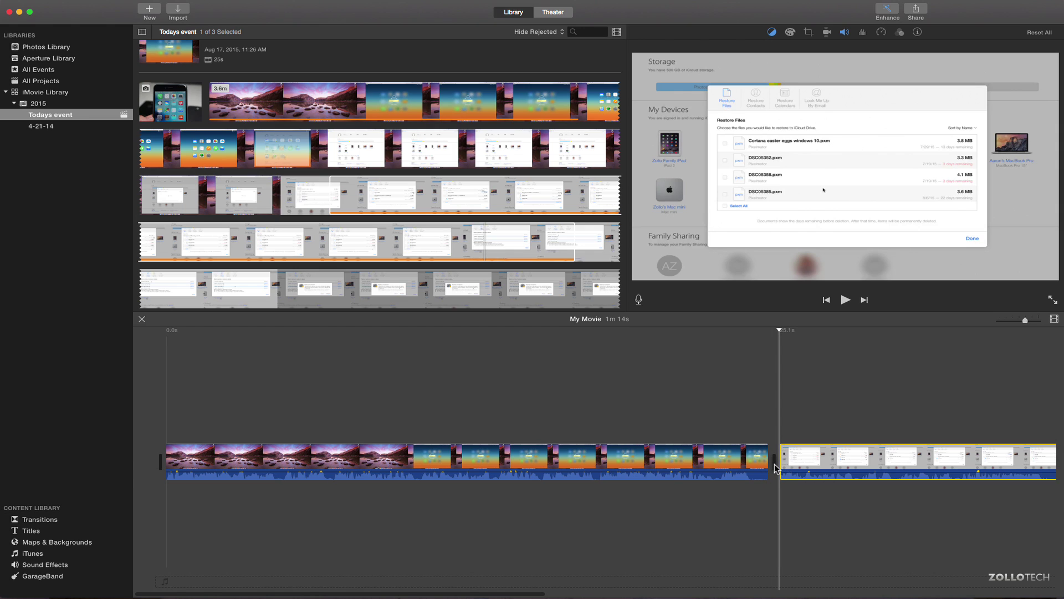
mouse_move(83, 543)
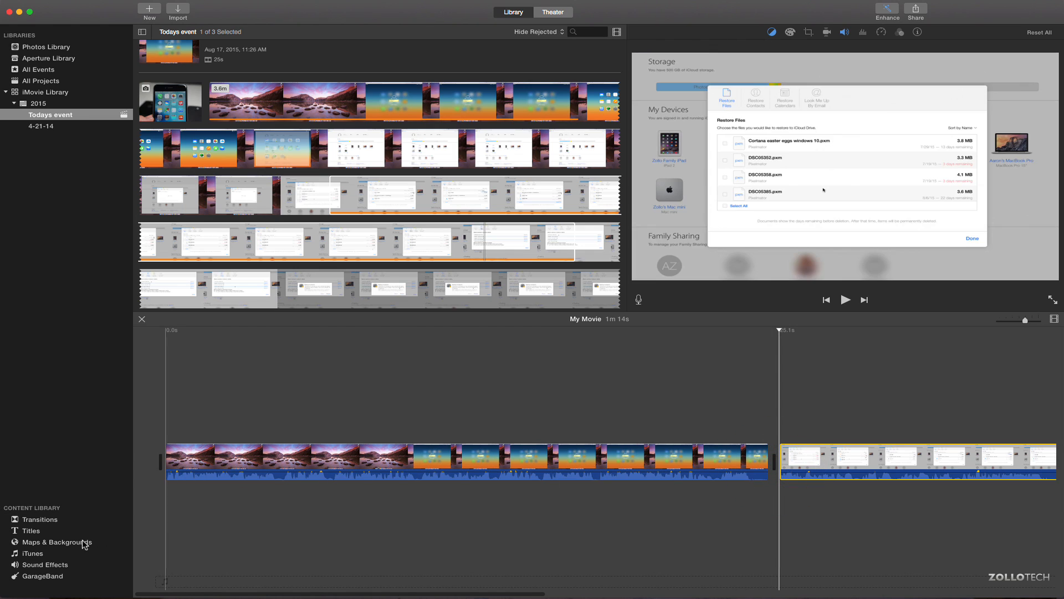
mouse_move(35, 534)
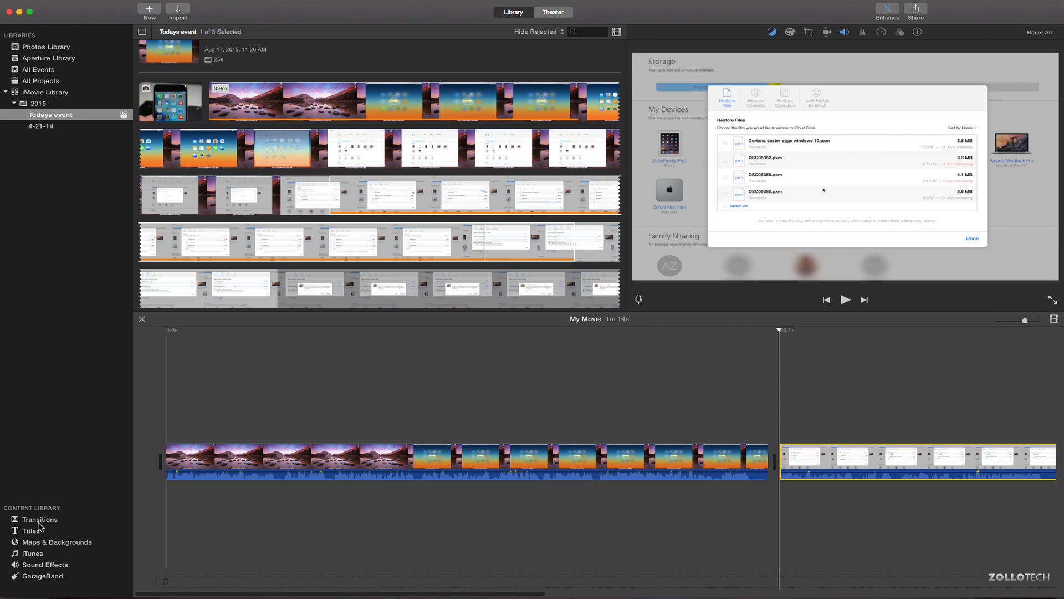
Join the two clips with the Puzzle Left transition and bring up its options.
click(38, 519)
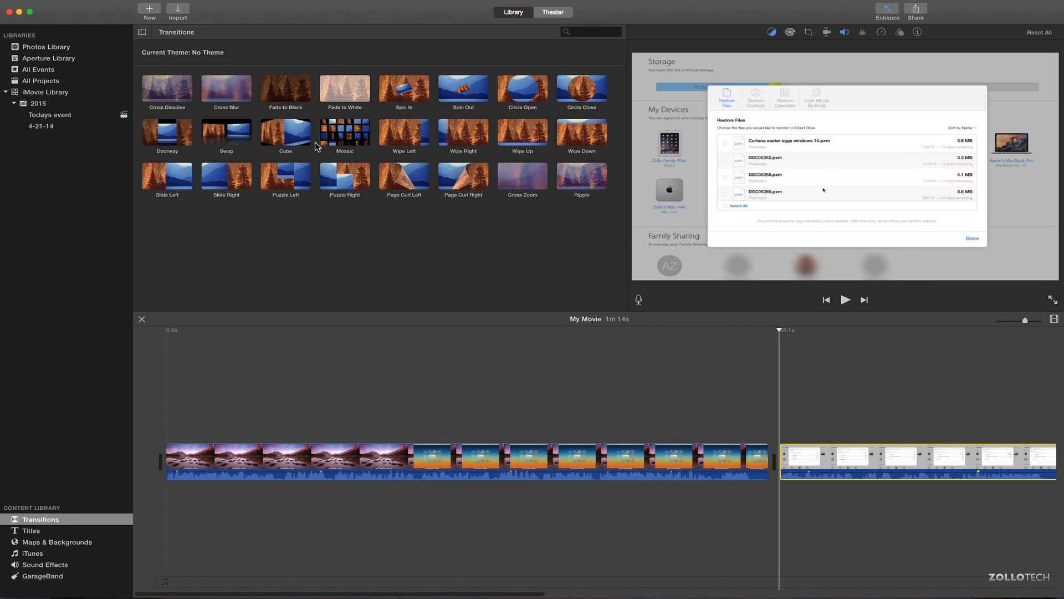
mouse_move(282, 135)
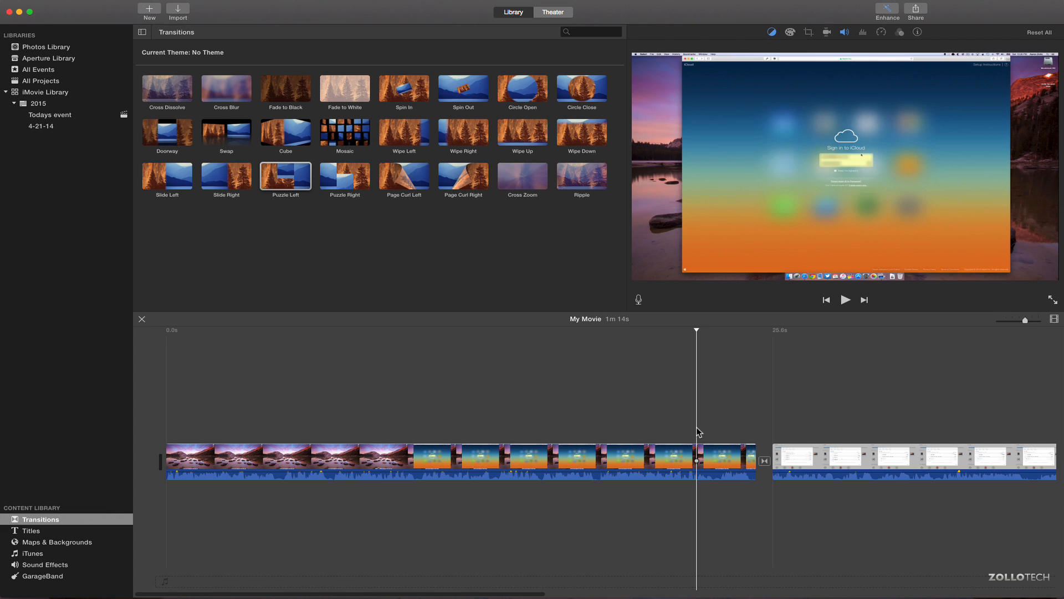
click(846, 300)
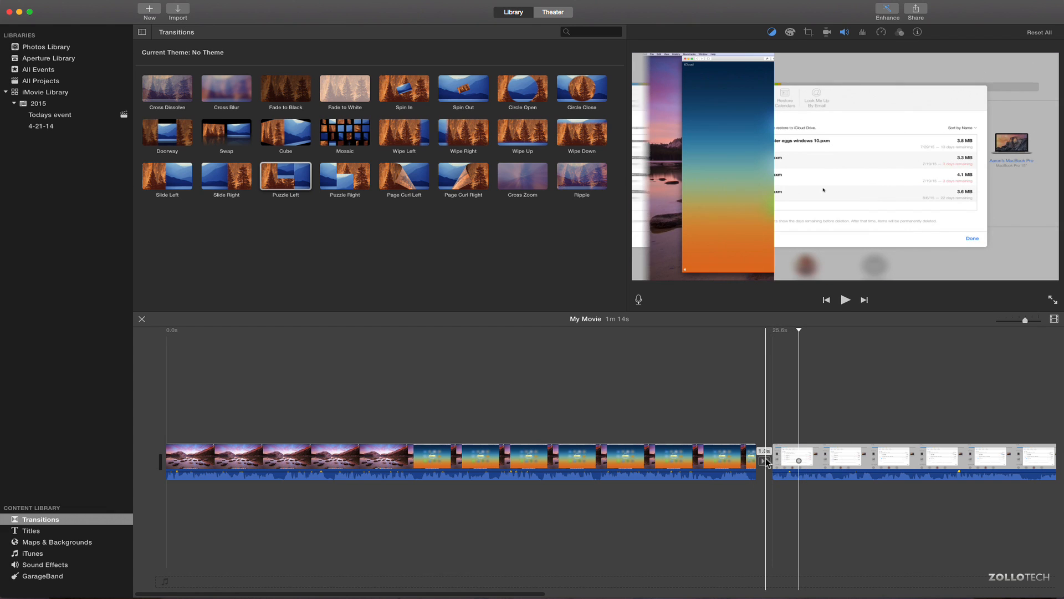
right_click(766, 462)
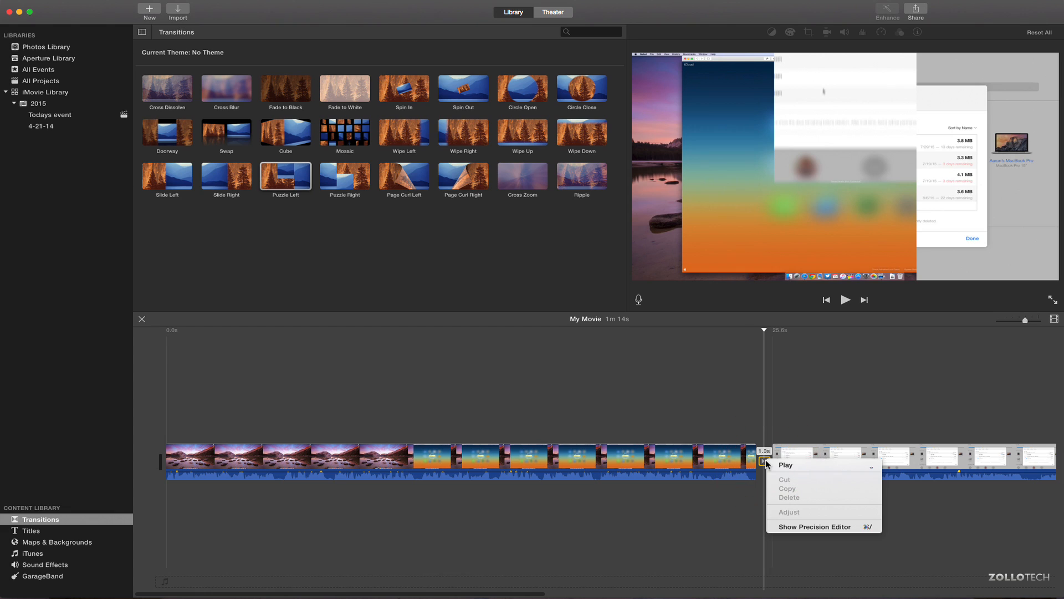
mouse_move(704, 386)
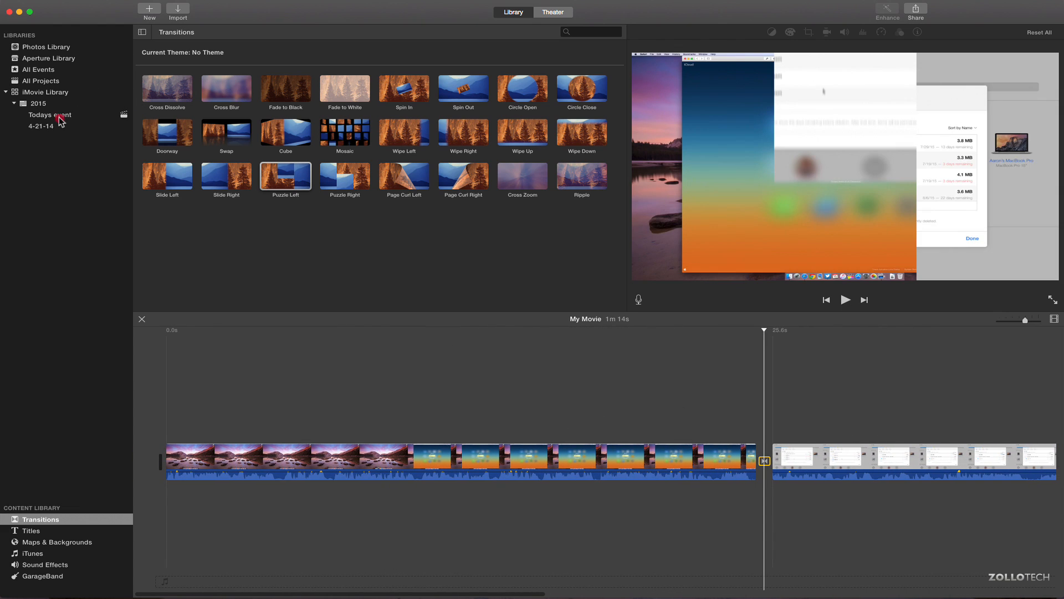
Put the iPhone photo from Todays event at the movie's start, then show Titles.
click(48, 115)
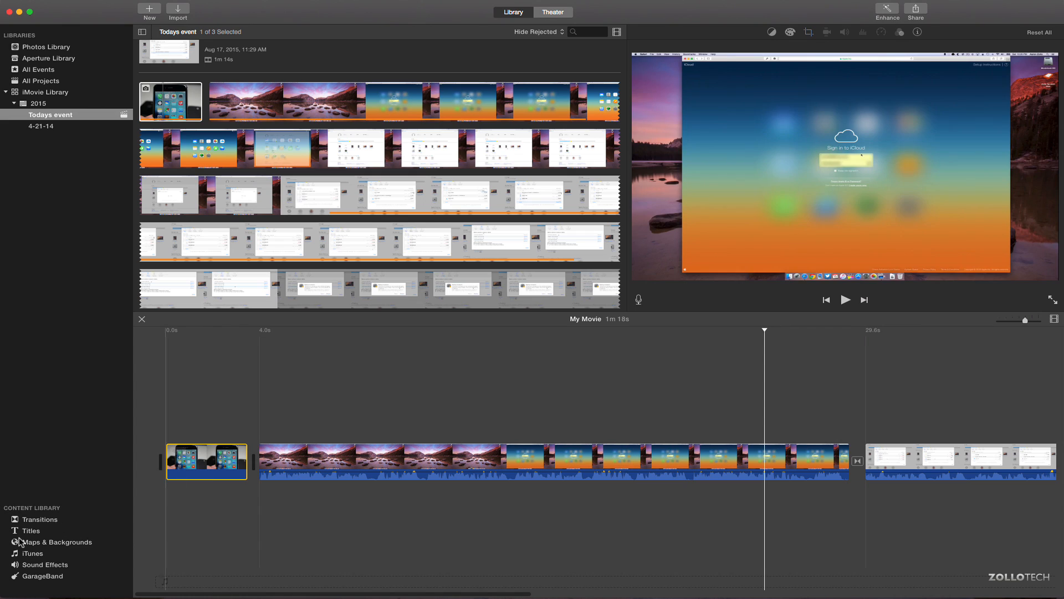
click(27, 530)
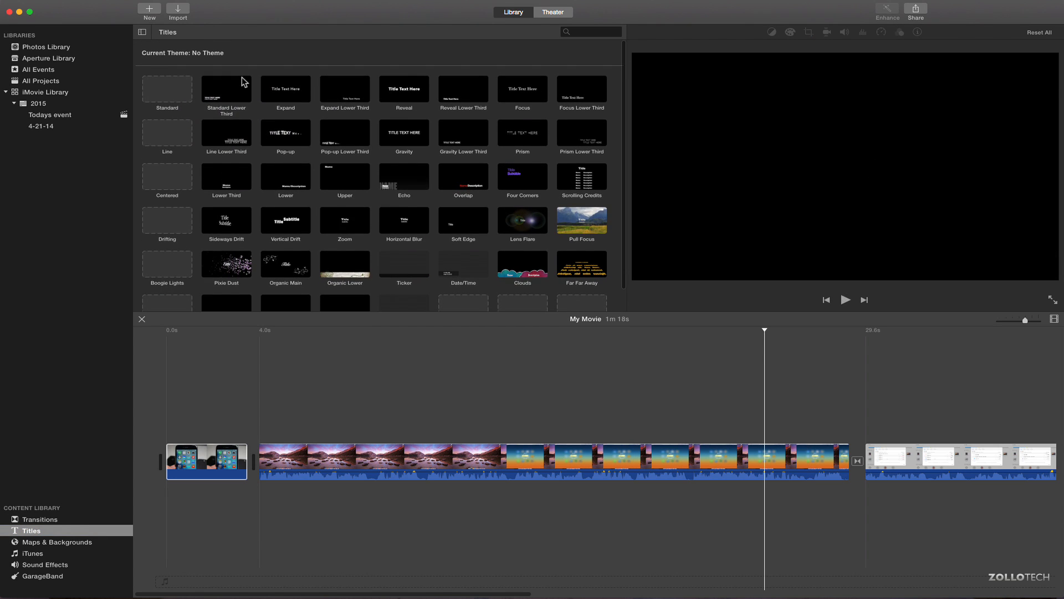
Caption the opening photo with a lower-third title 'THIS IS MY IPHONE' / 'EXAMPLE VIDEO'.
click(226, 88)
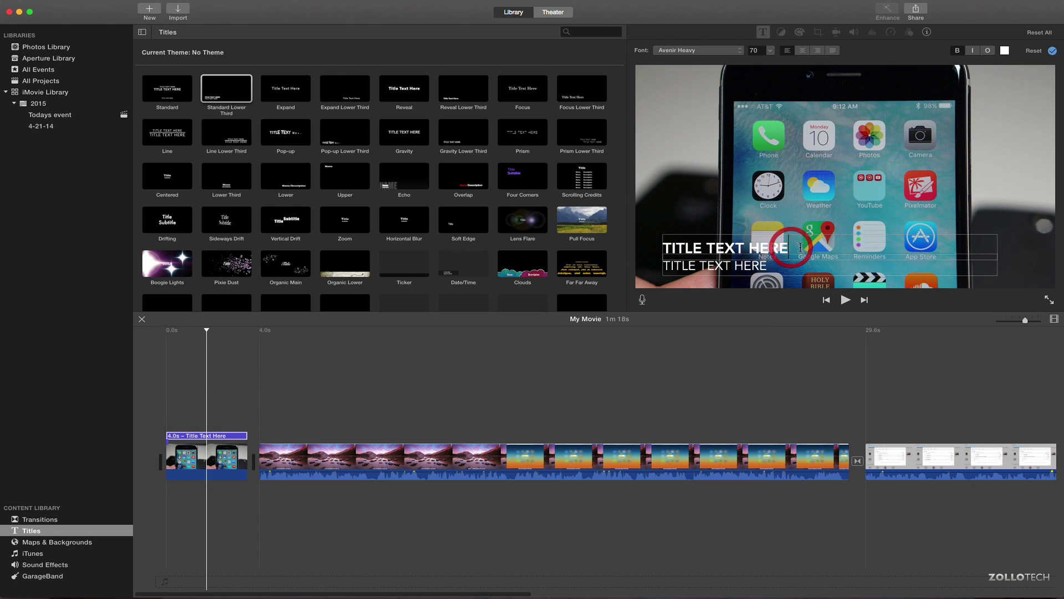
text(THIS I)
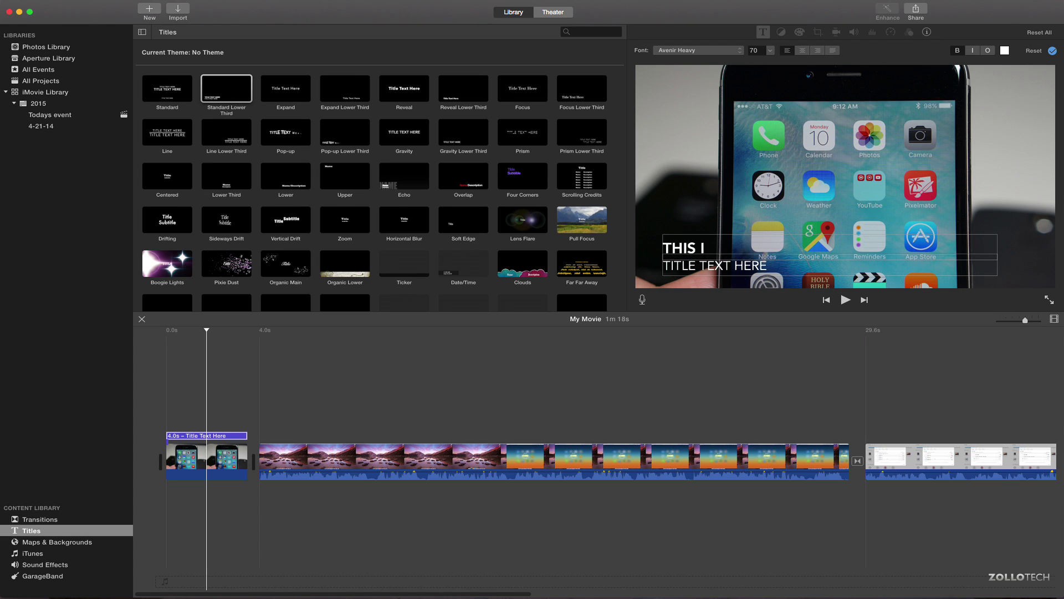
text(S MY IPHONE)
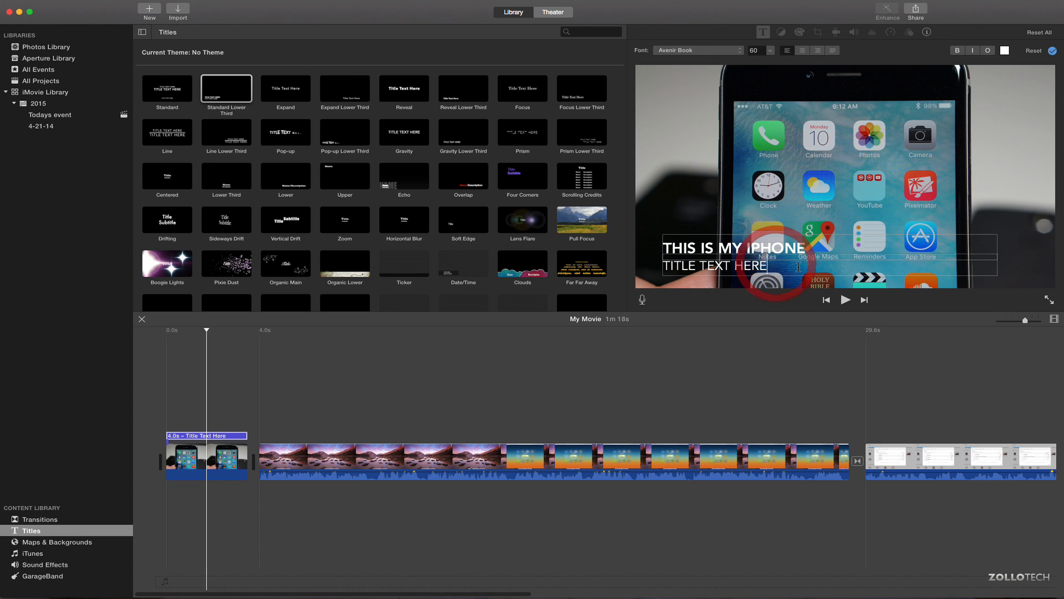
text(EXAMPLE VIDEO)
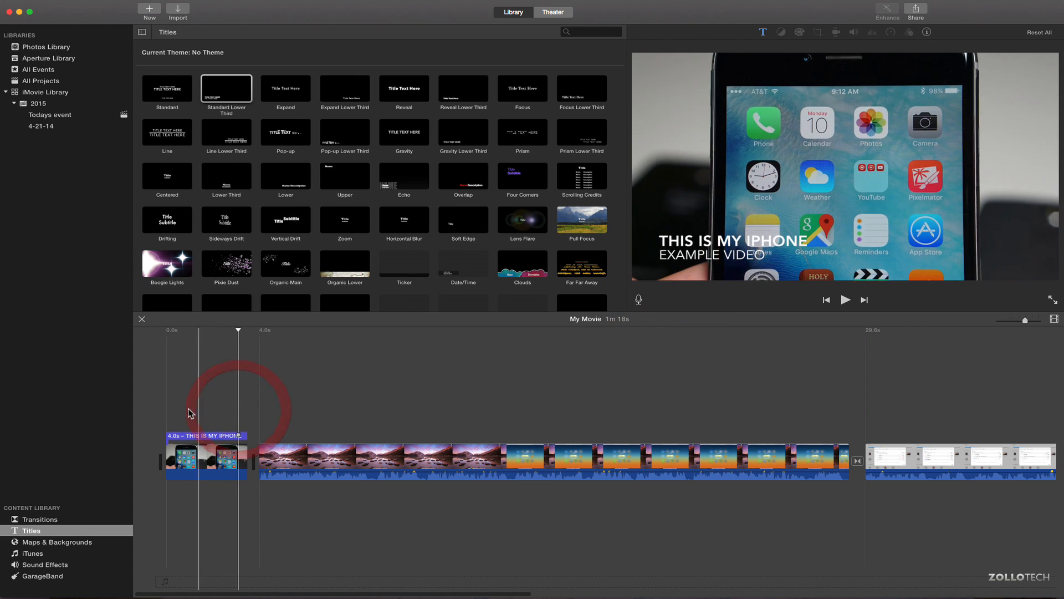
click(845, 299)
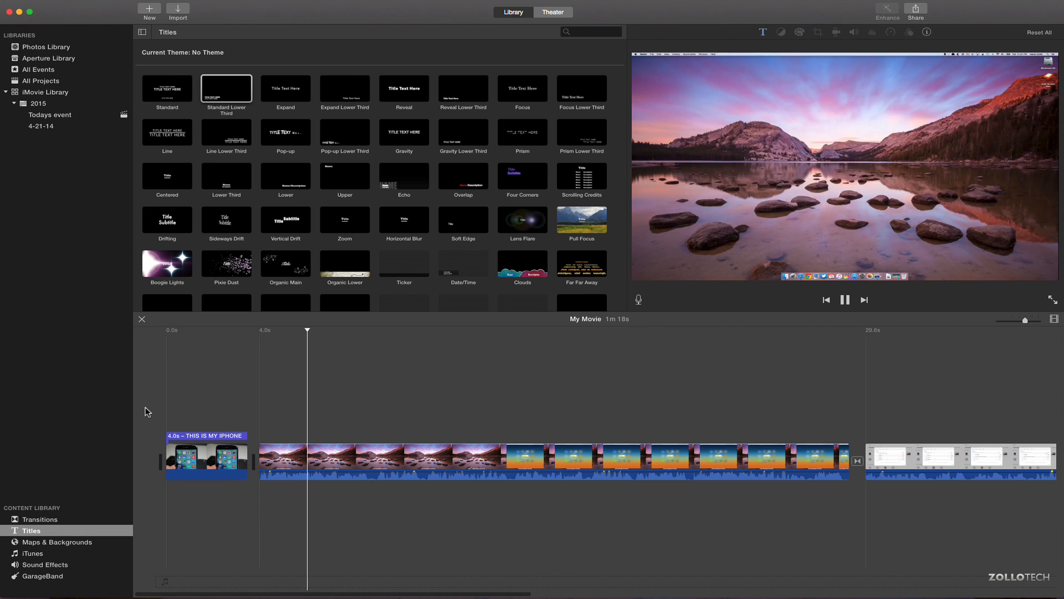
click(845, 299)
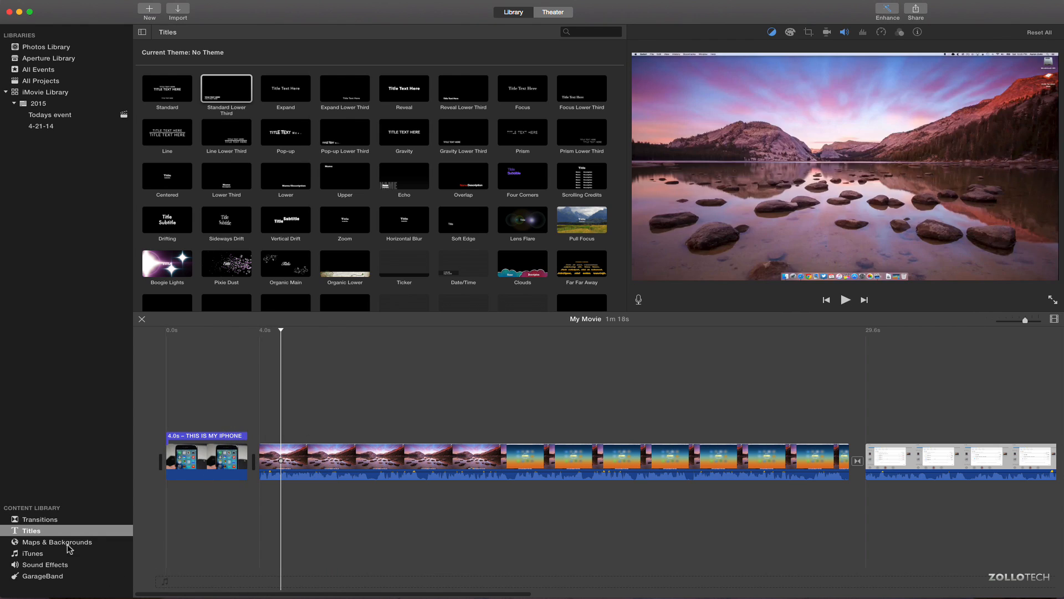
Place a transition between the opening title photo and the lake clip.
click(38, 519)
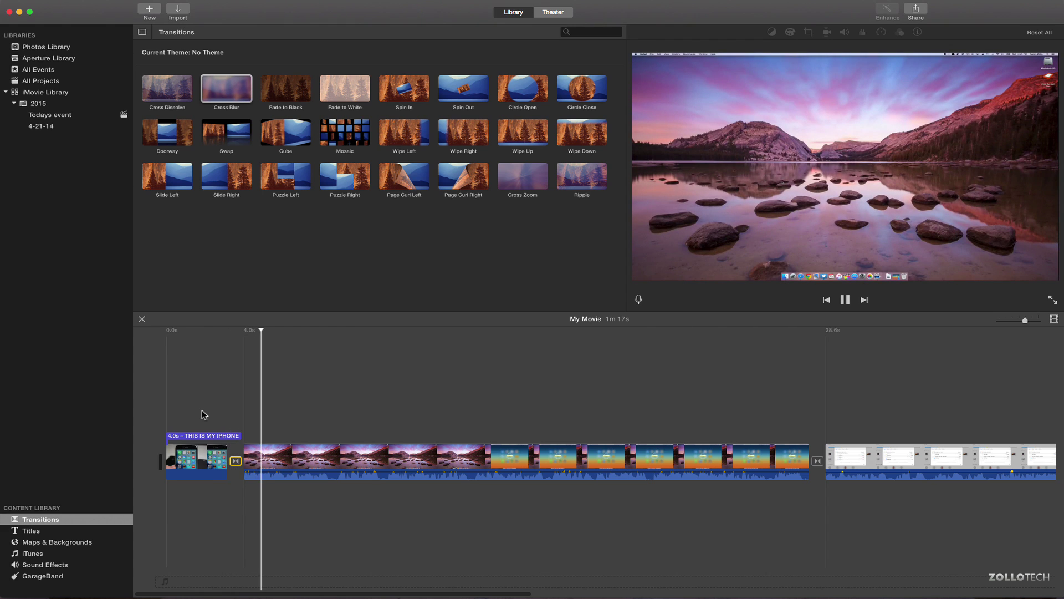
click(845, 300)
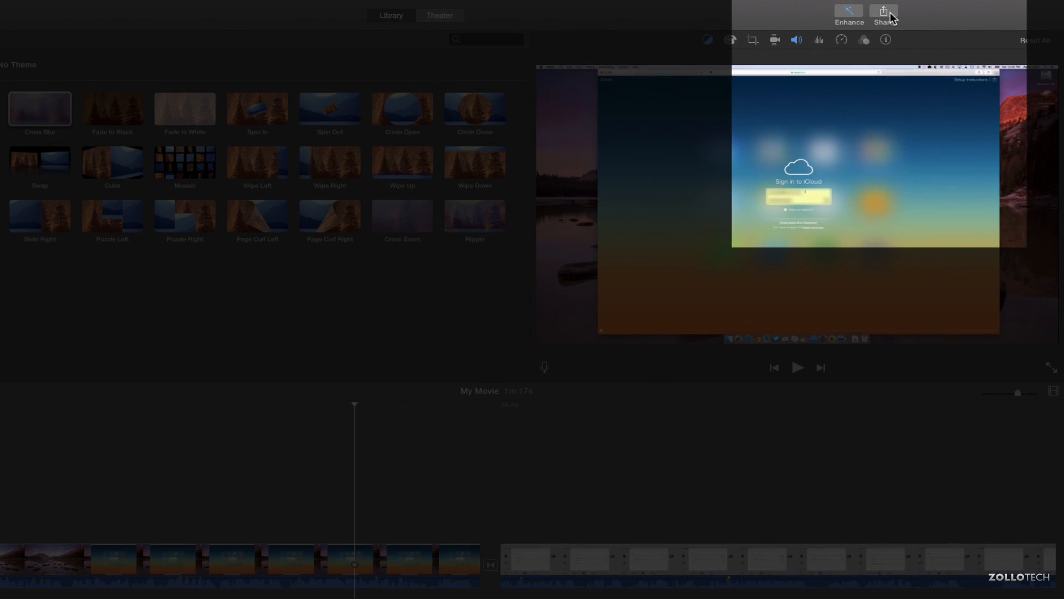
Choose File from the Share menu to export My Movie.
click(883, 12)
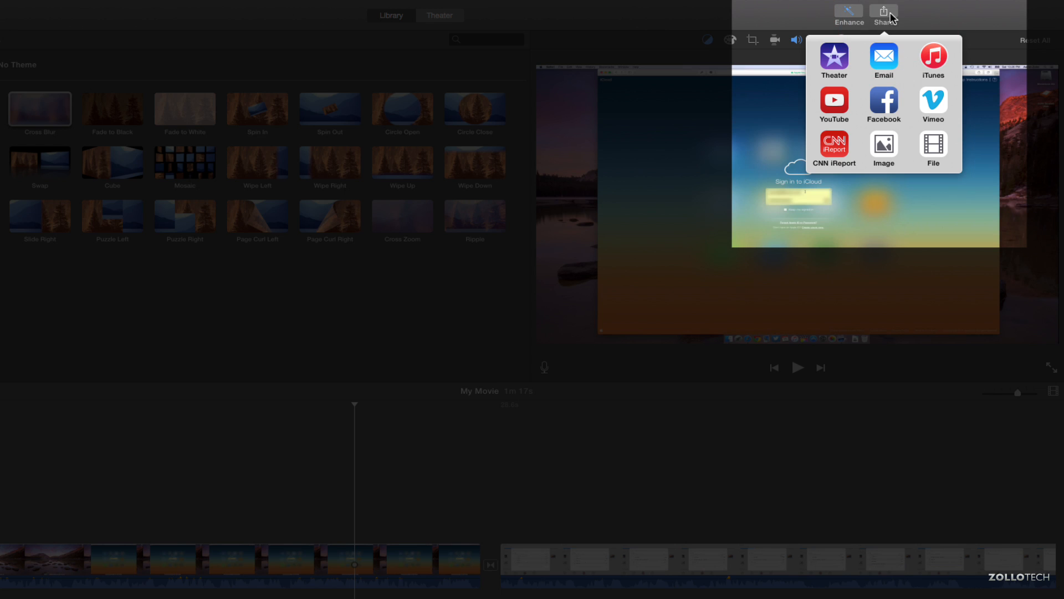
mouse_move(856, 67)
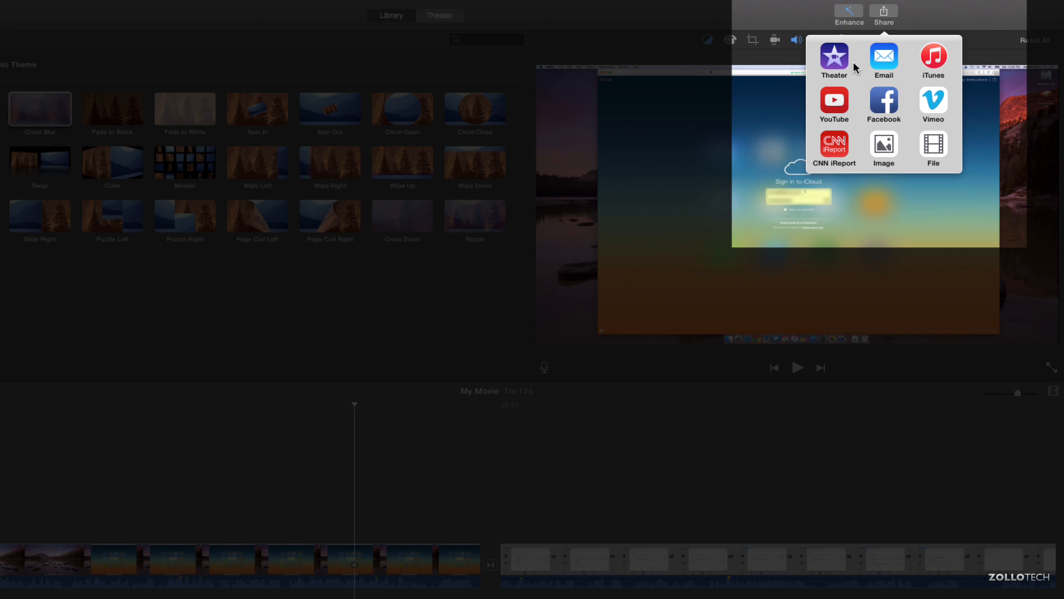
mouse_move(437, 20)
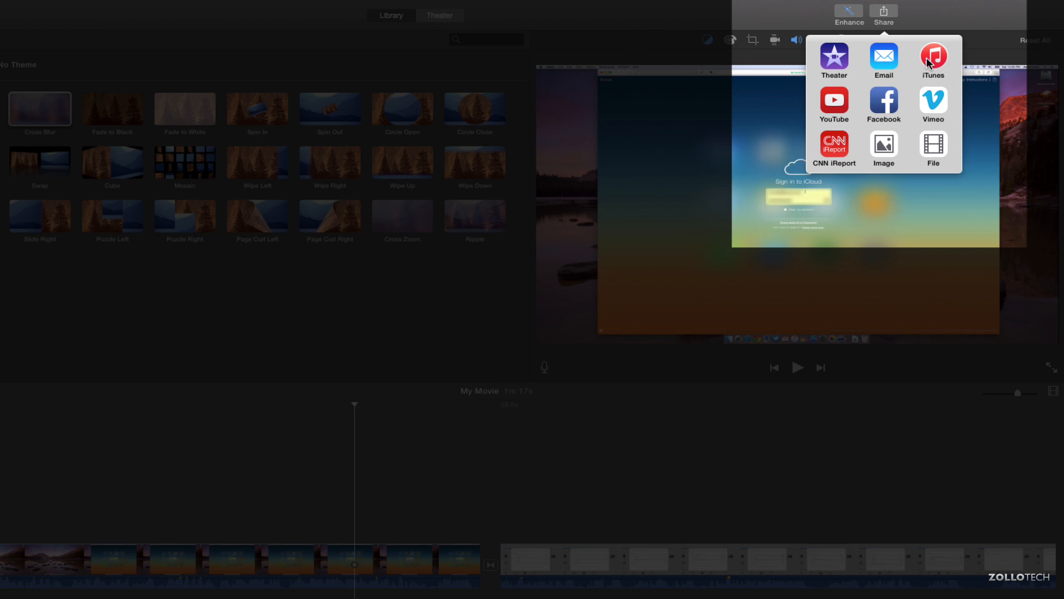
mouse_move(837, 115)
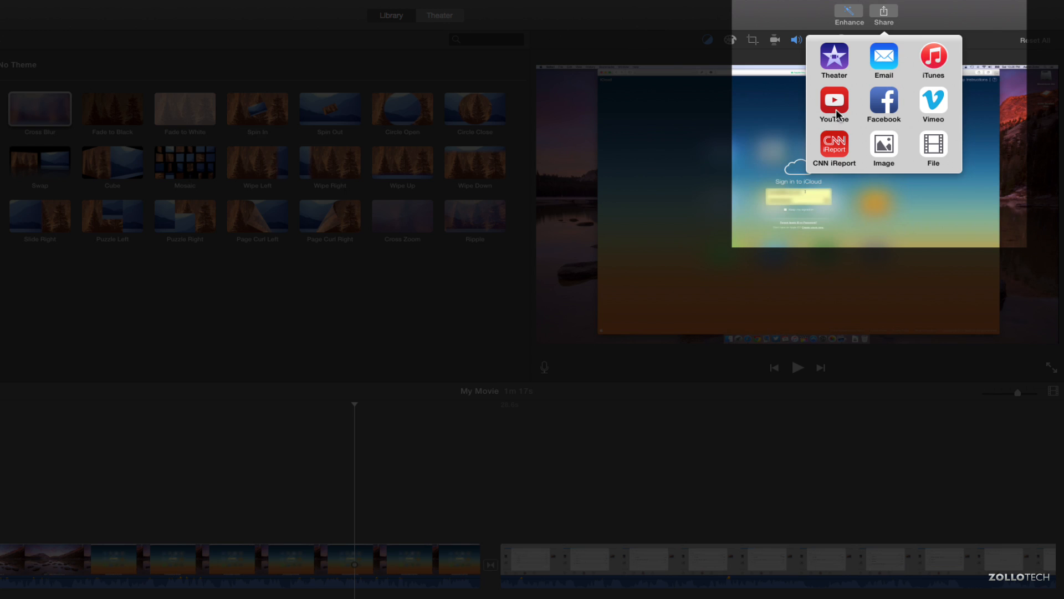
mouse_move(869, 112)
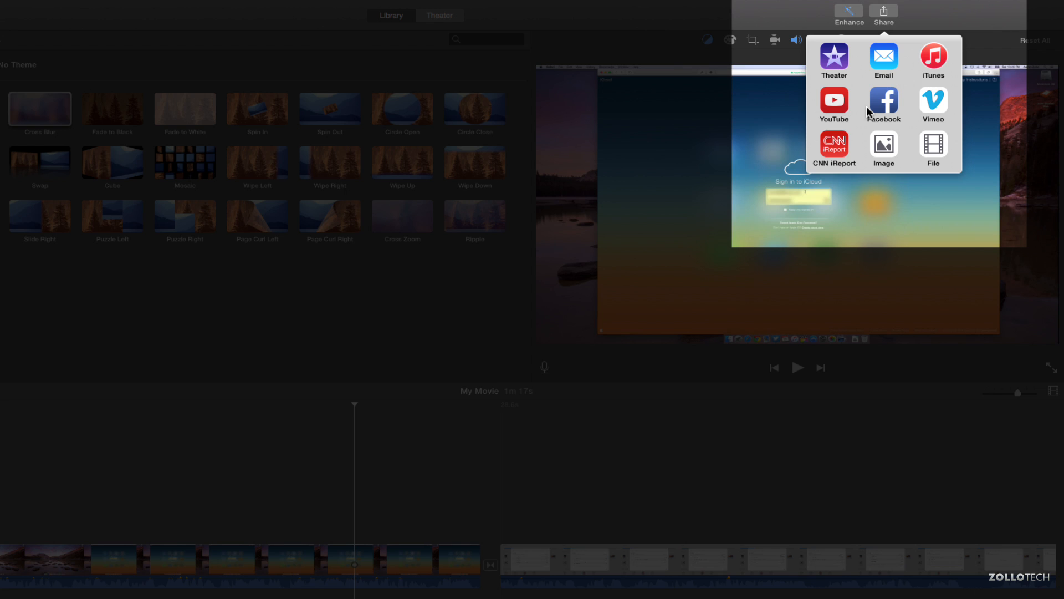
mouse_move(832, 156)
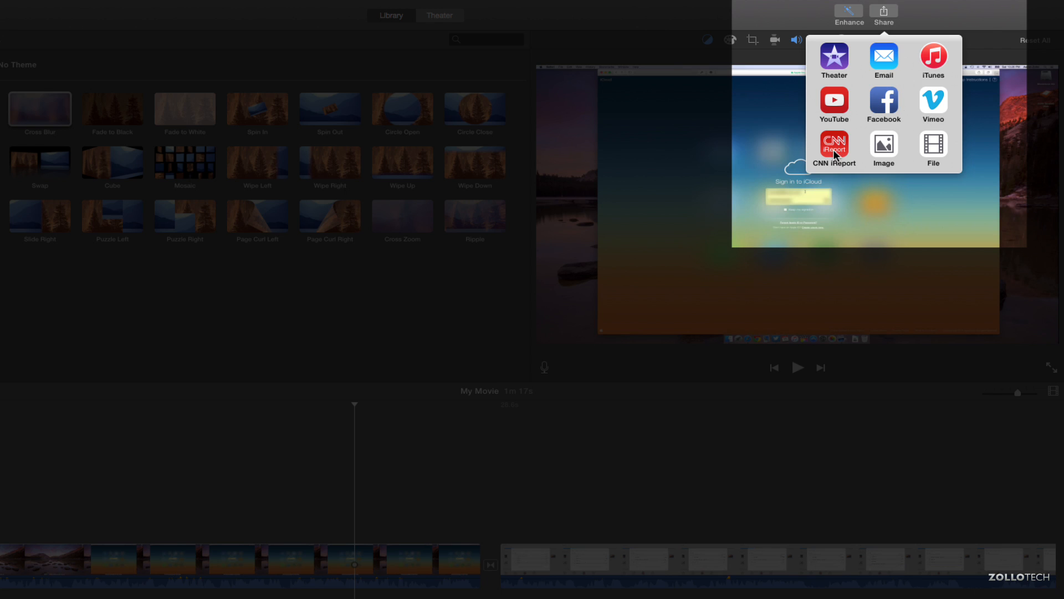
mouse_move(932, 150)
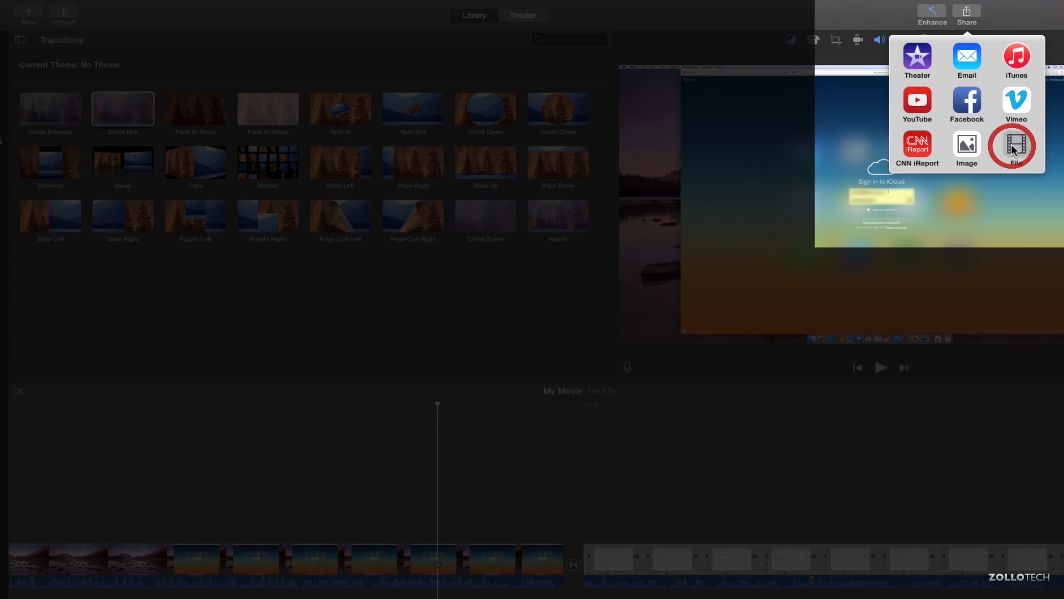
click(1016, 146)
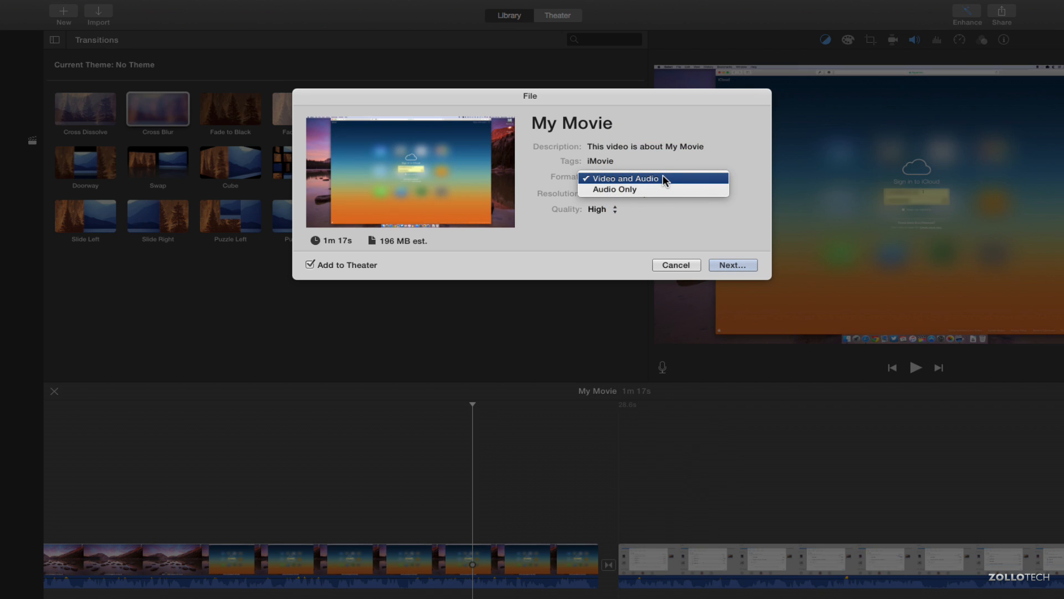
Set the export to Video and Audio, 1920x1080, Best (ProRes) quality, and continue.
click(623, 178)
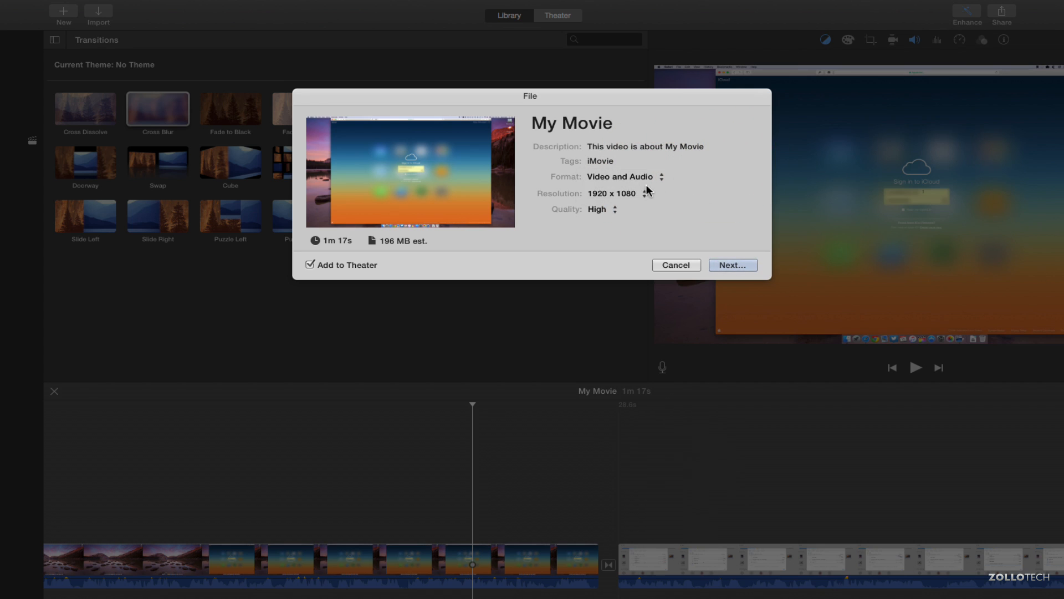
click(646, 193)
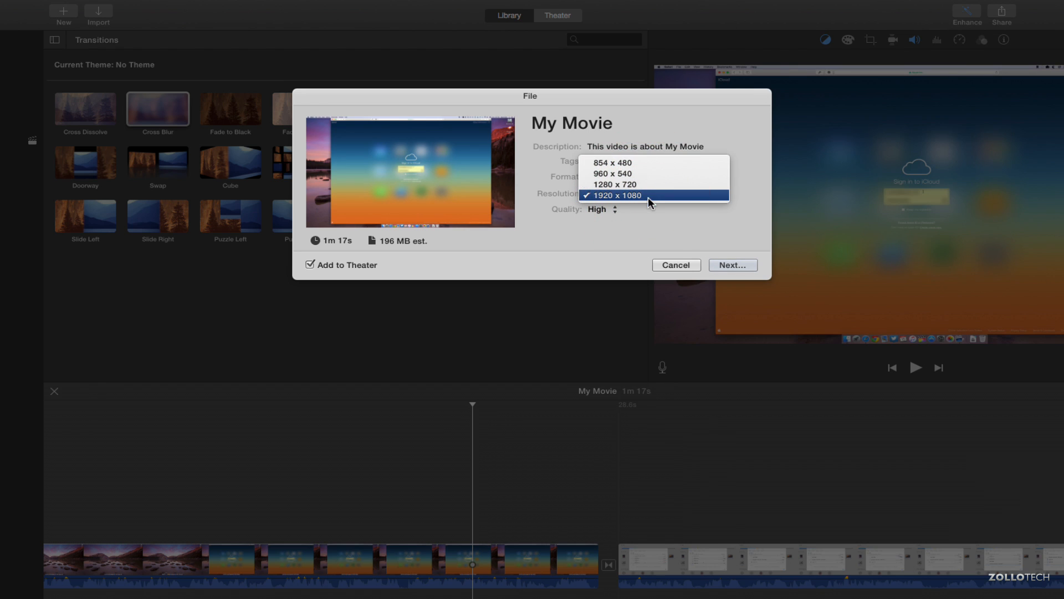
mouse_move(620, 198)
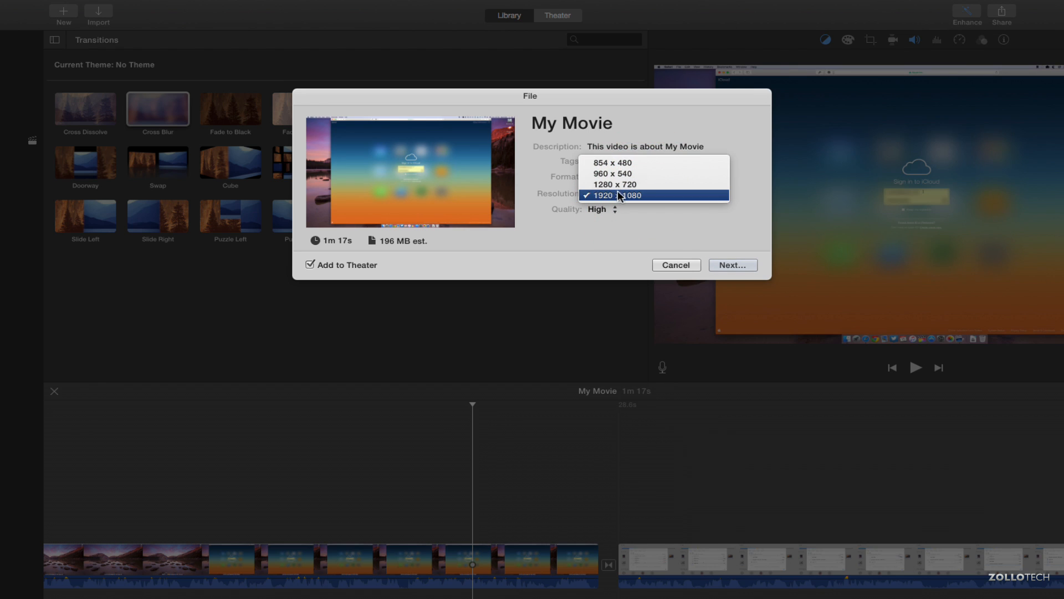
mouse_move(695, 200)
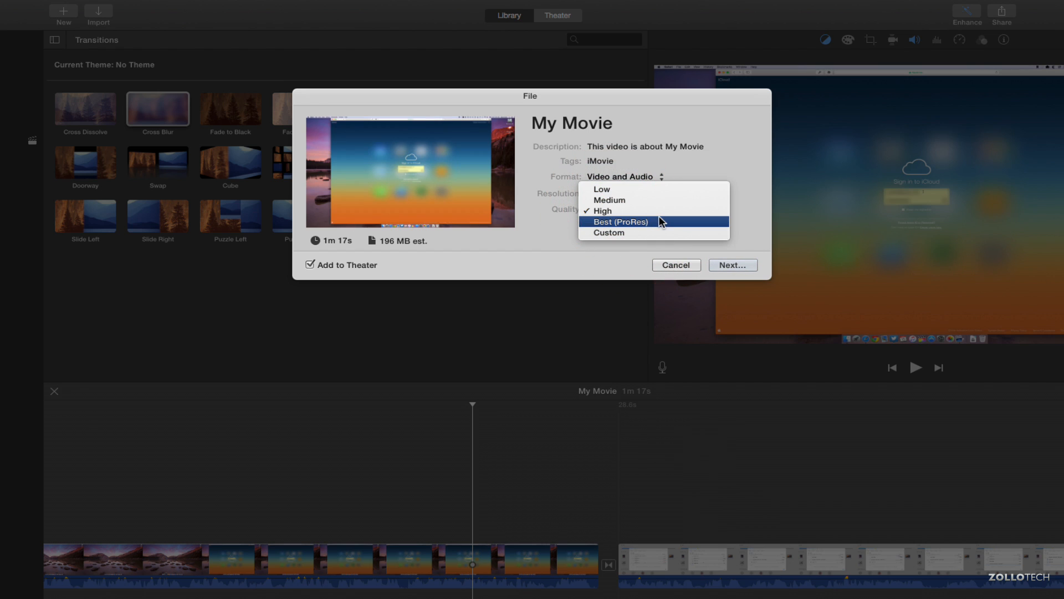
mouse_move(676, 225)
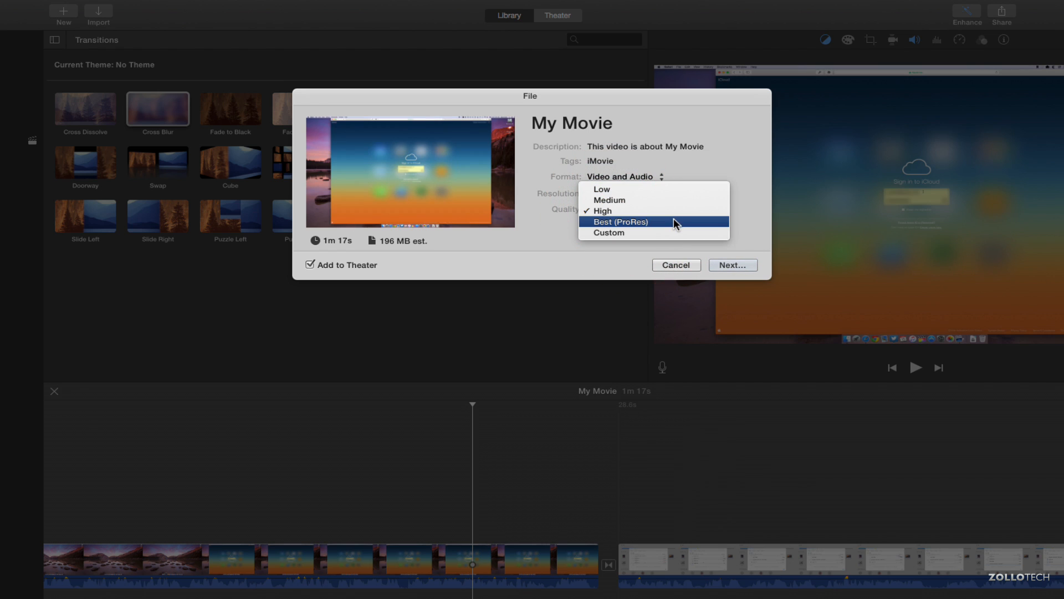
click(620, 222)
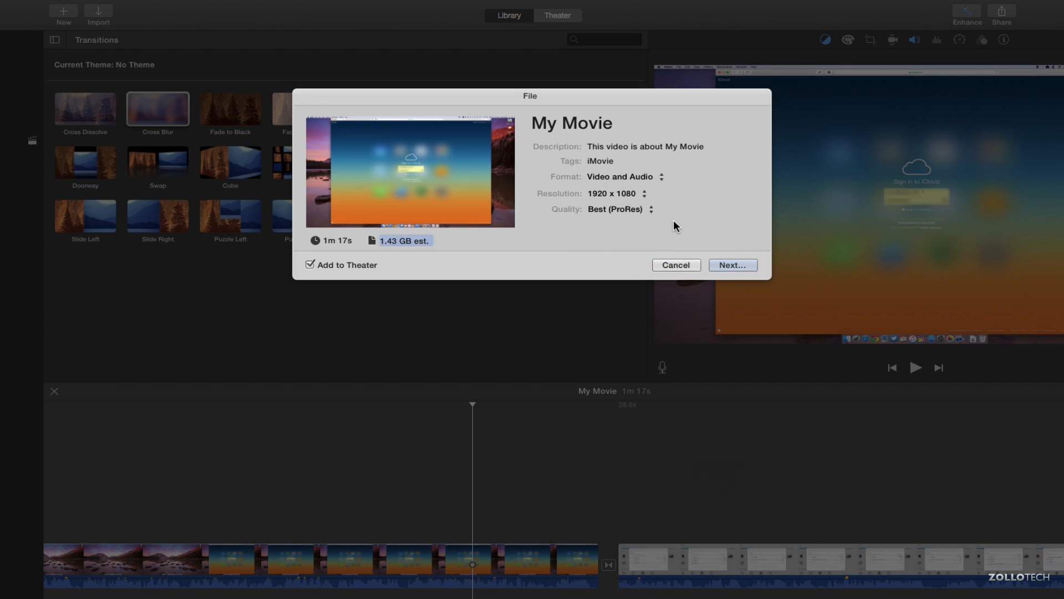
click(733, 265)
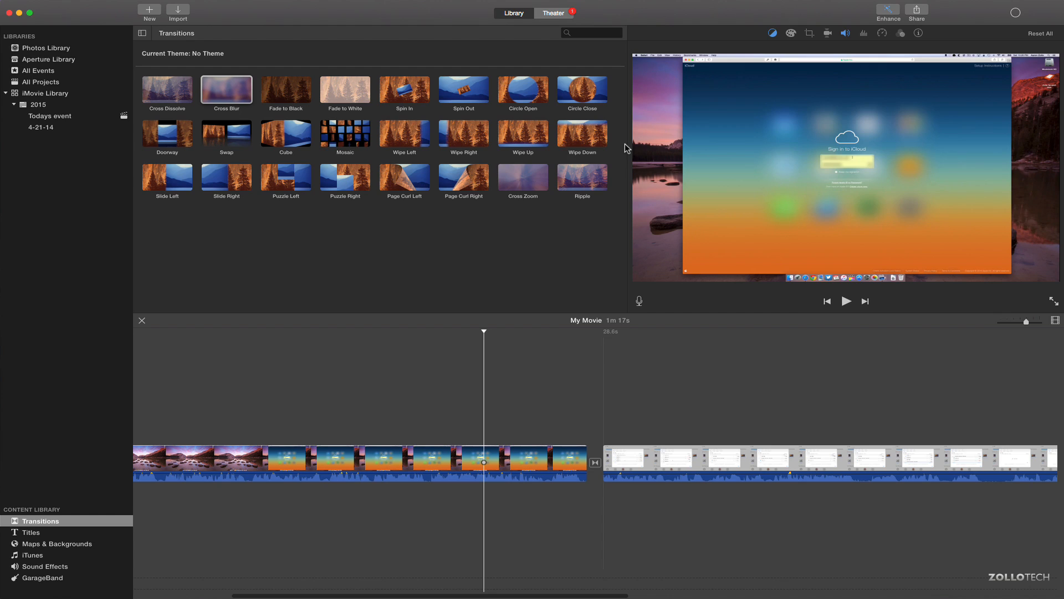
mouse_move(1020, 16)
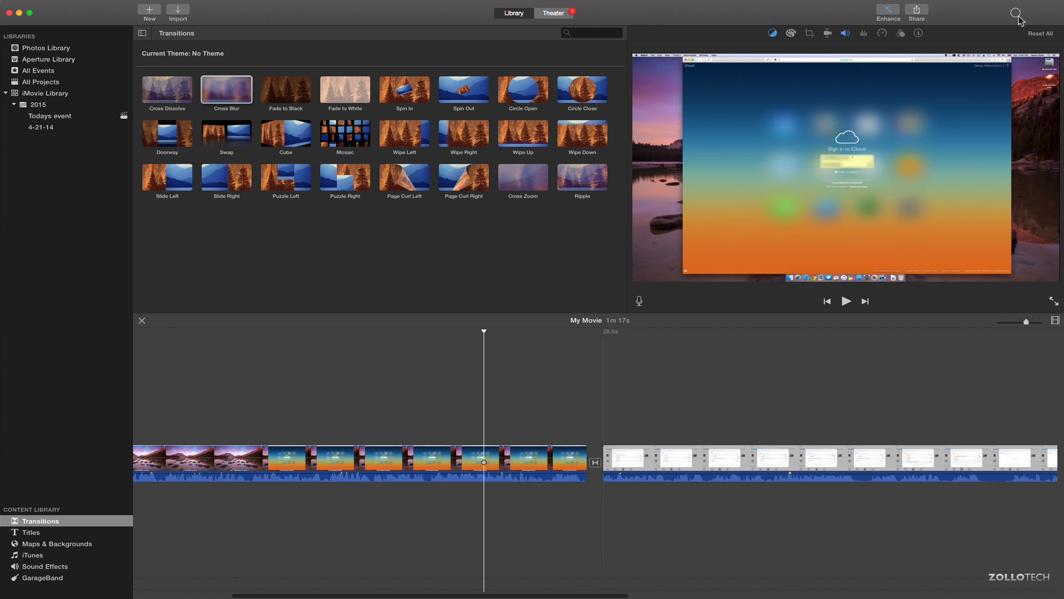
mouse_move(1017, 15)
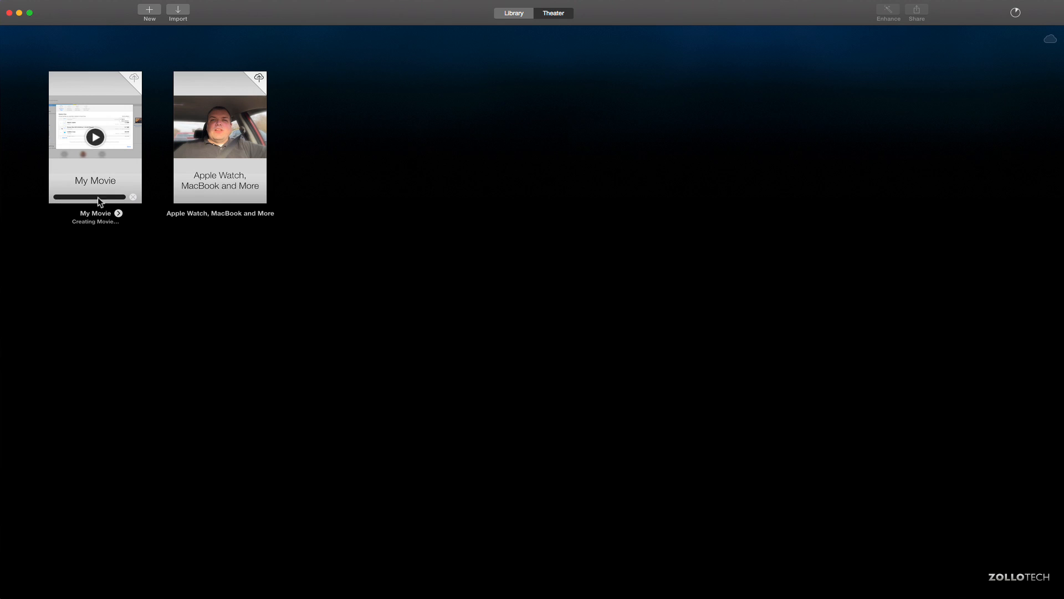
mouse_move(108, 201)
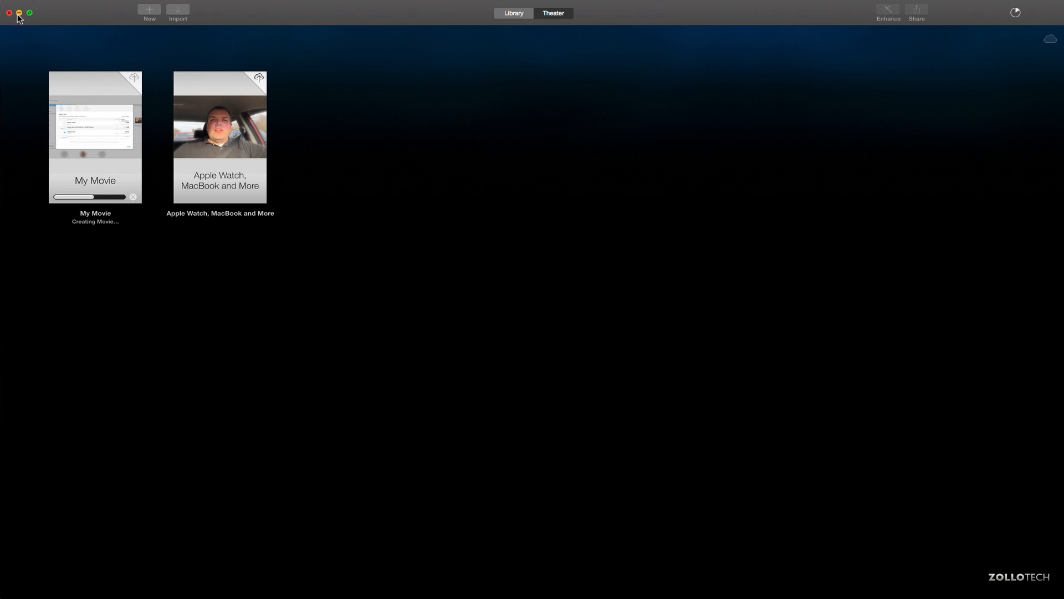
Open the exported My Movie.mov from the desktop in QuickTime Player.
click(20, 12)
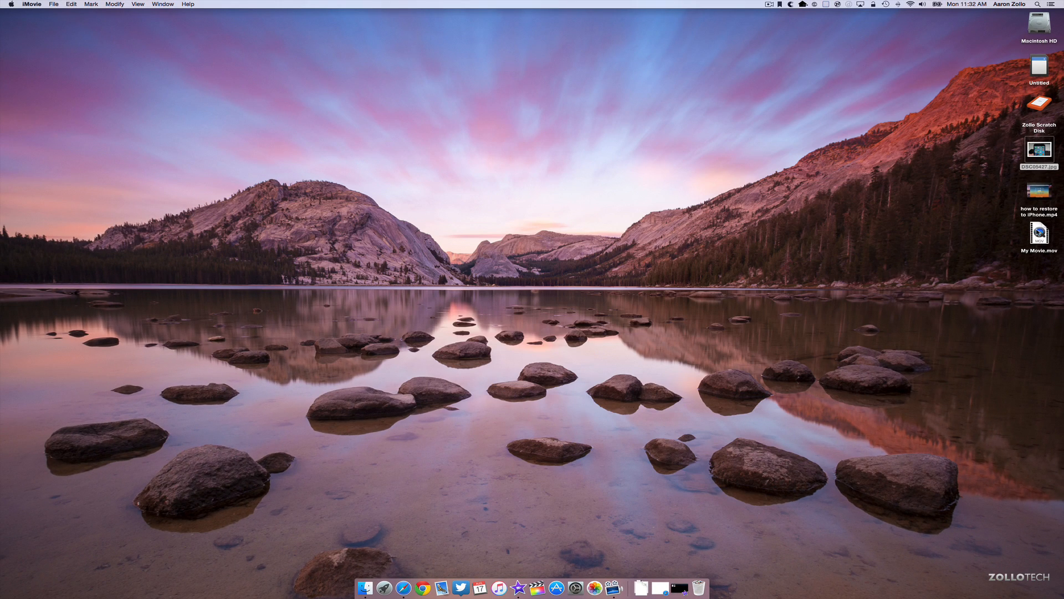
click(1038, 240)
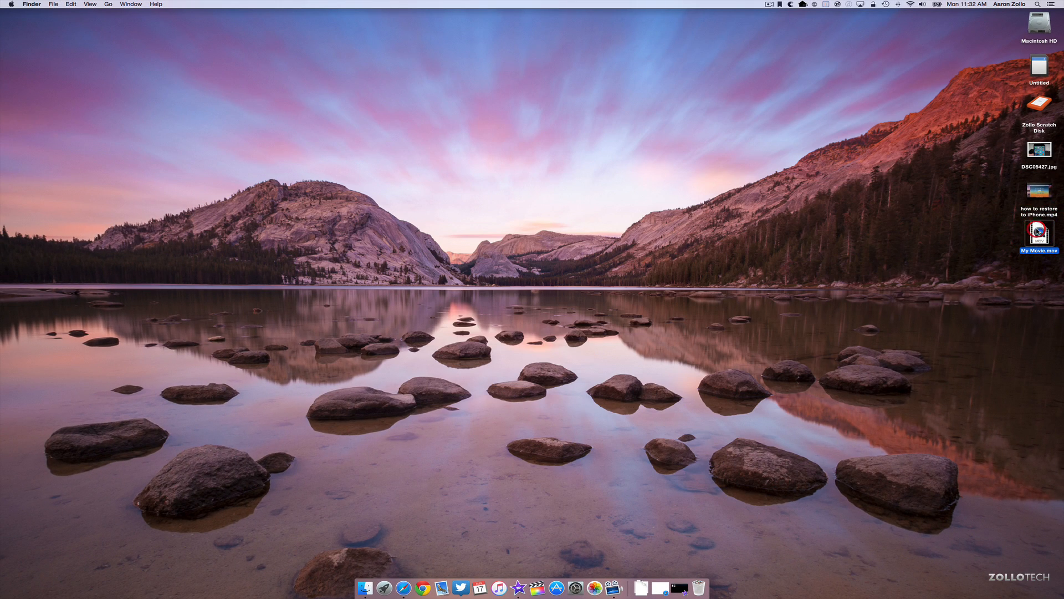
double_click(1042, 234)
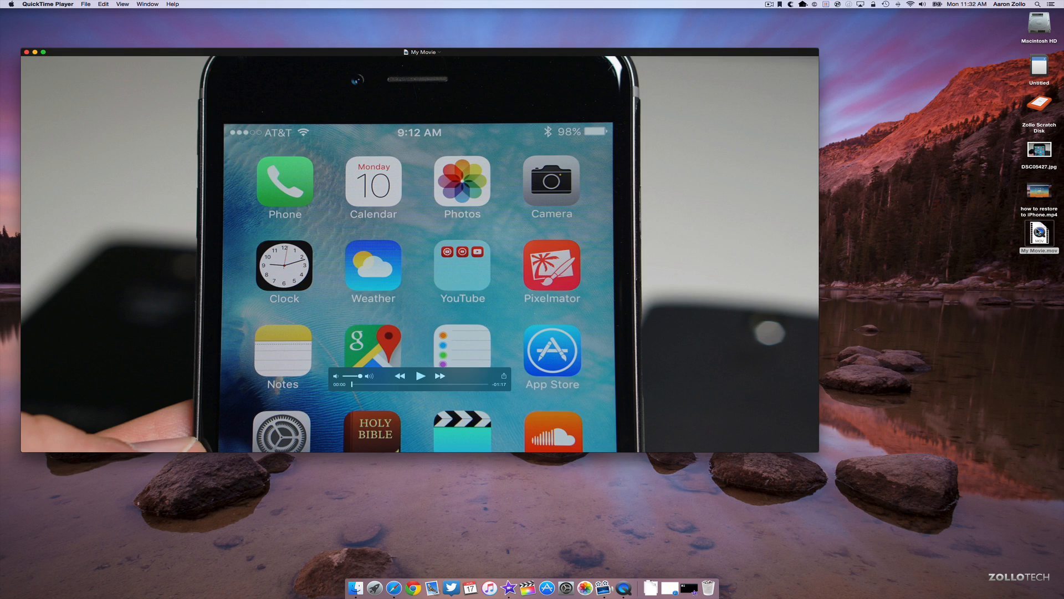
mouse_move(482, 54)
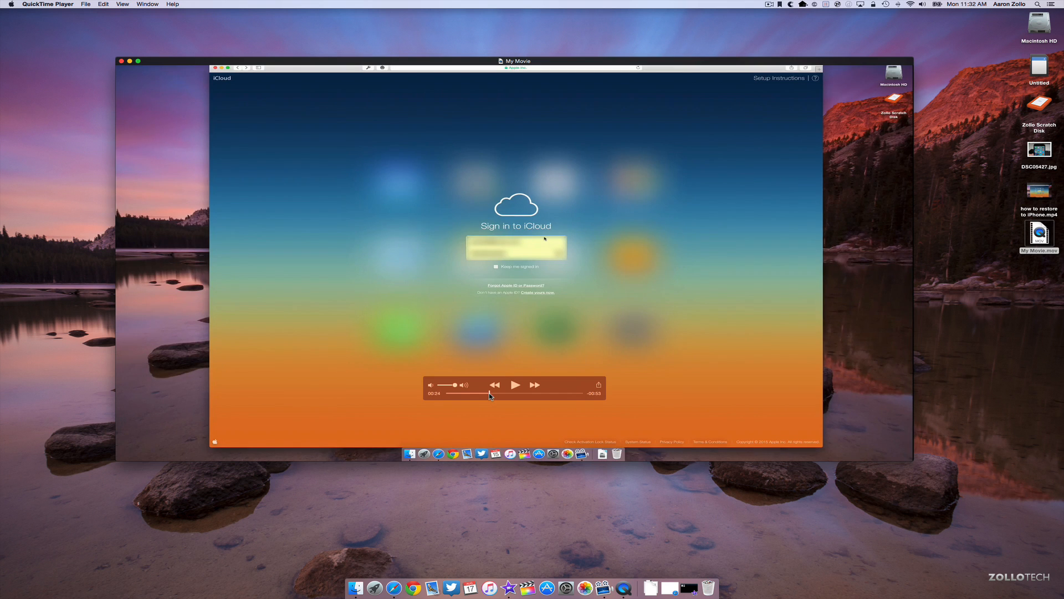
Skip through My Movie in QuickTime to its closing iCloud restore screens.
click(515, 385)
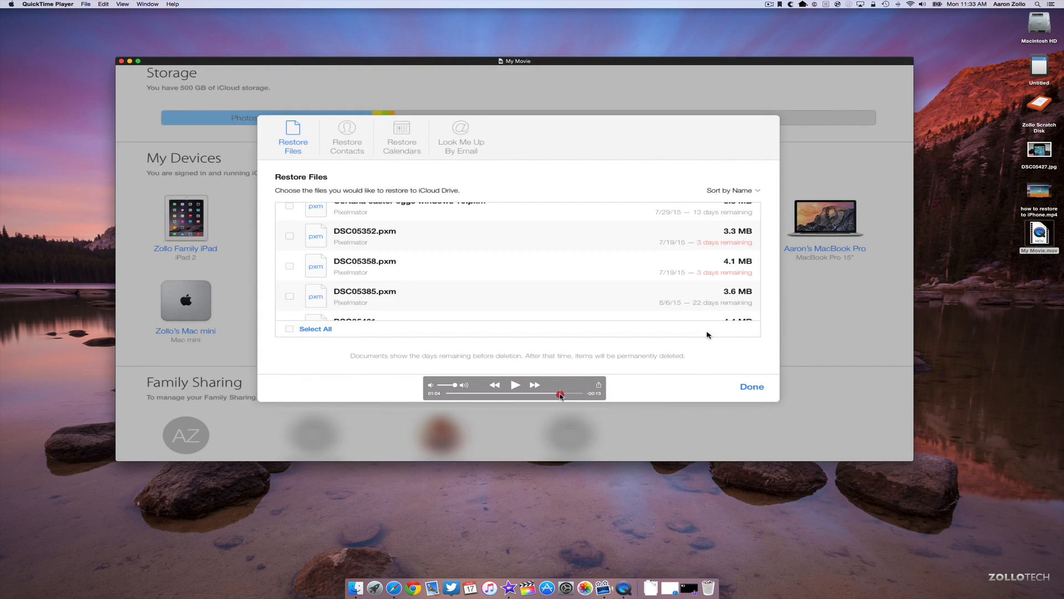
click(347, 136)
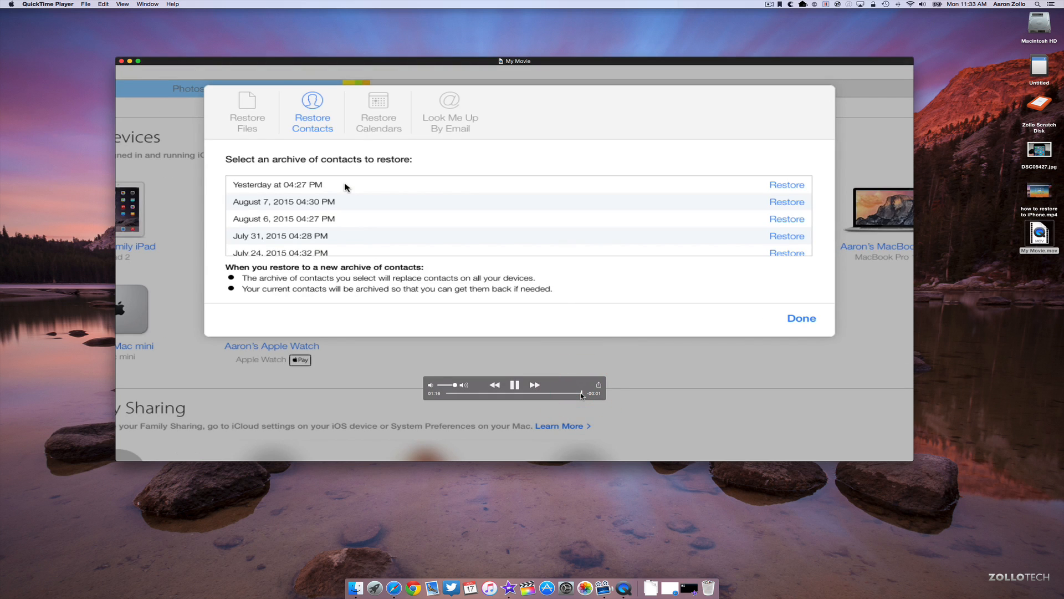